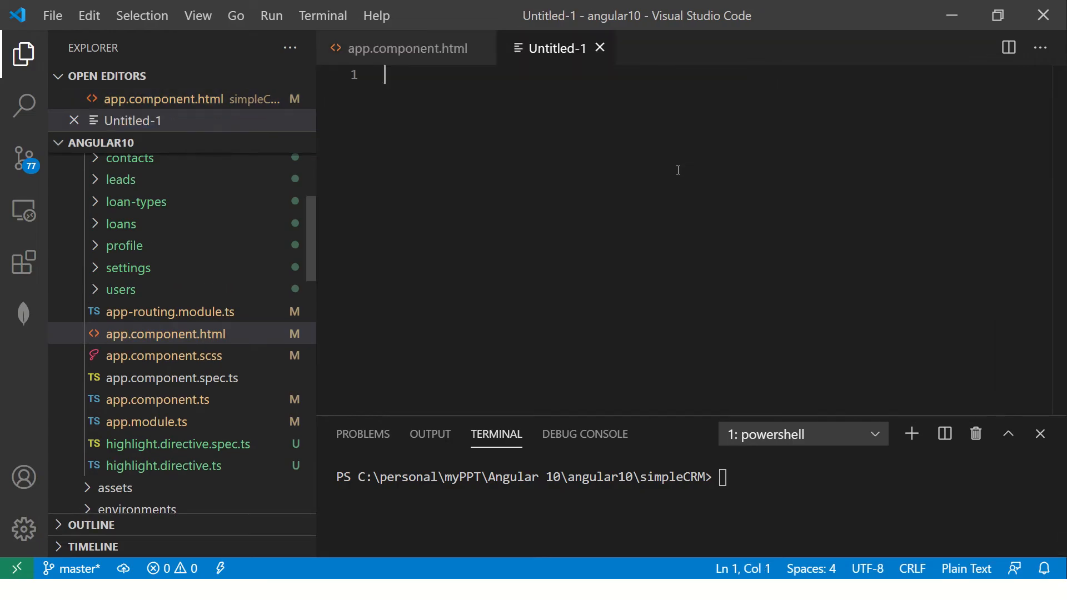
Step: Write the heading 'Episode #37 - Multiple Router Outlets' at the top of the notes
text(Episode #)
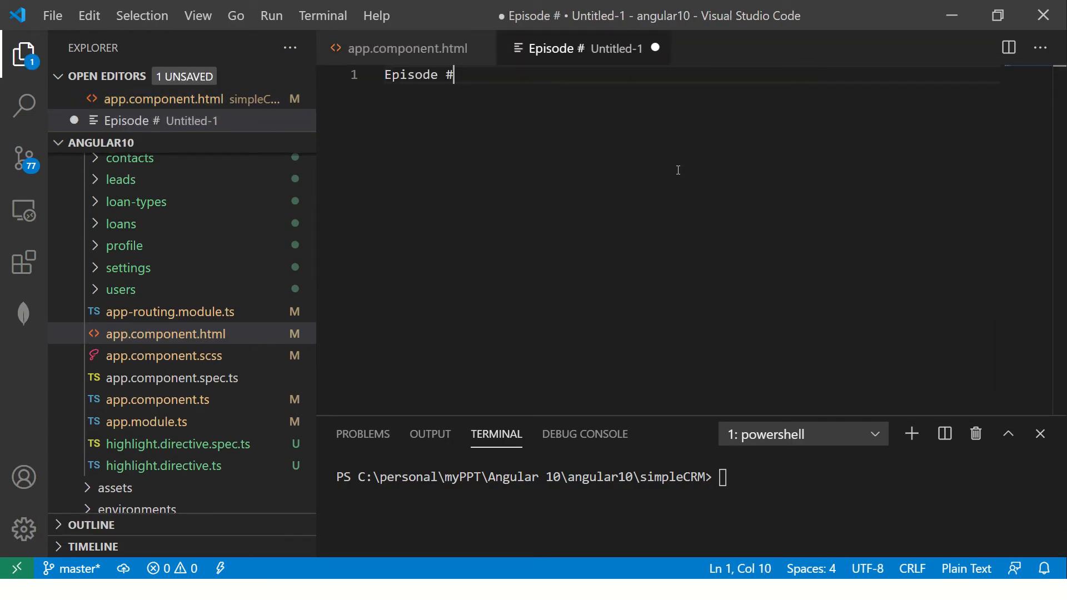
text(37 - Multipl)
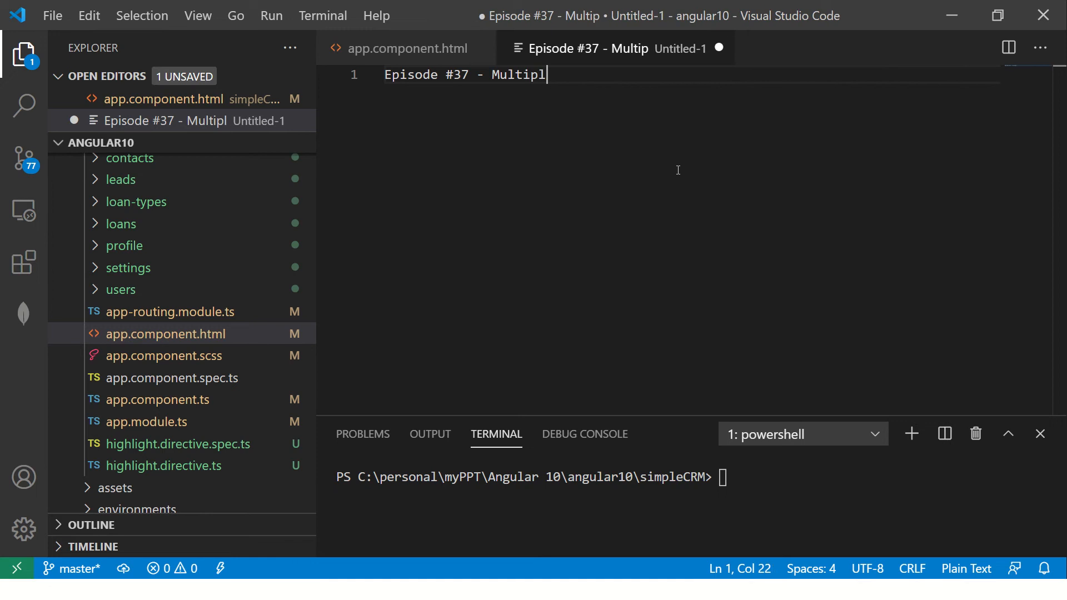
text(e Router Outlets)
text(1.)
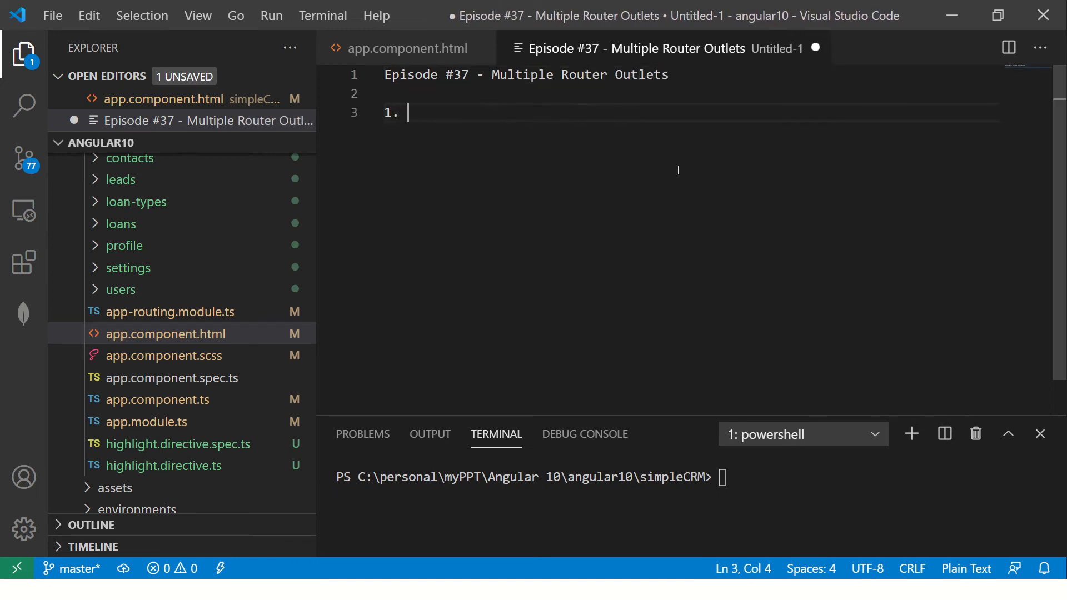
Step: Add points 1–2: multiple router outlets possible, by default one outlet in app.component.html
text(We can have)
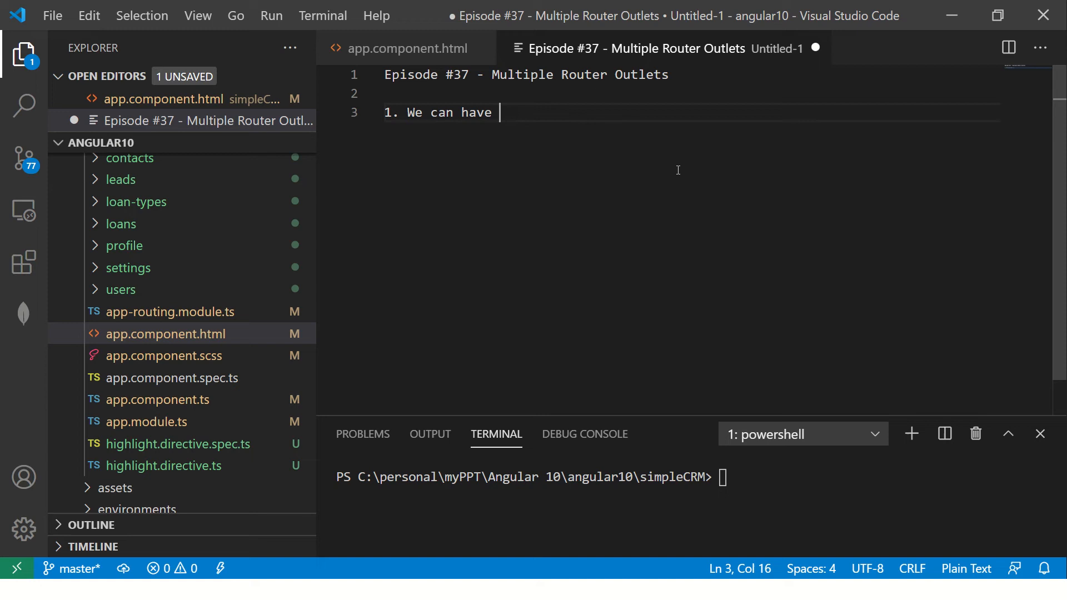
text(multip)
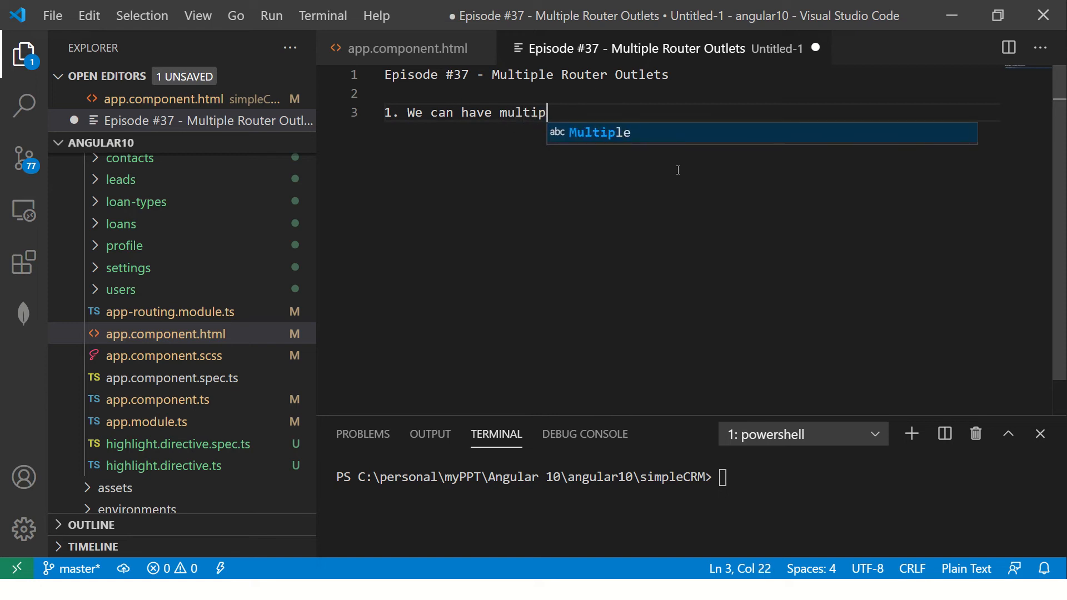
text(le router outlets)
text(2. by deaf)
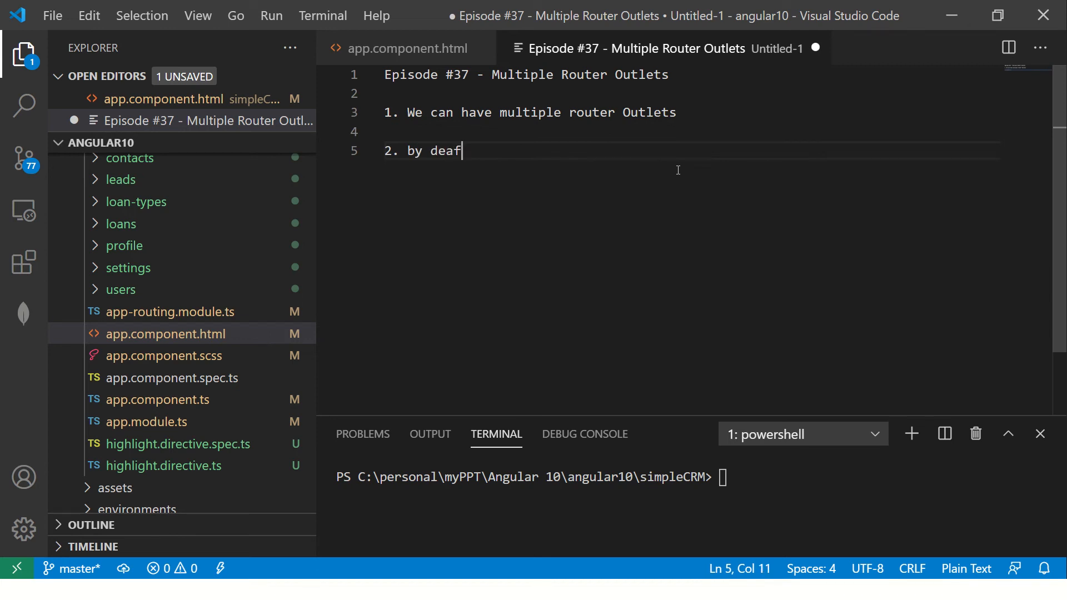
key(BackSpace)
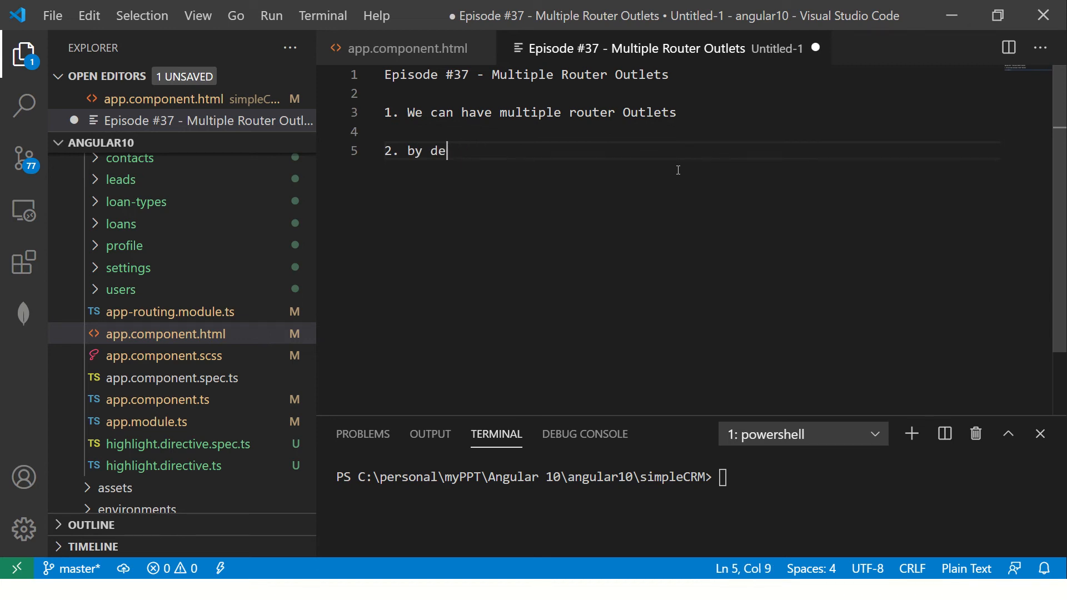
text(fault there is always 1 route)
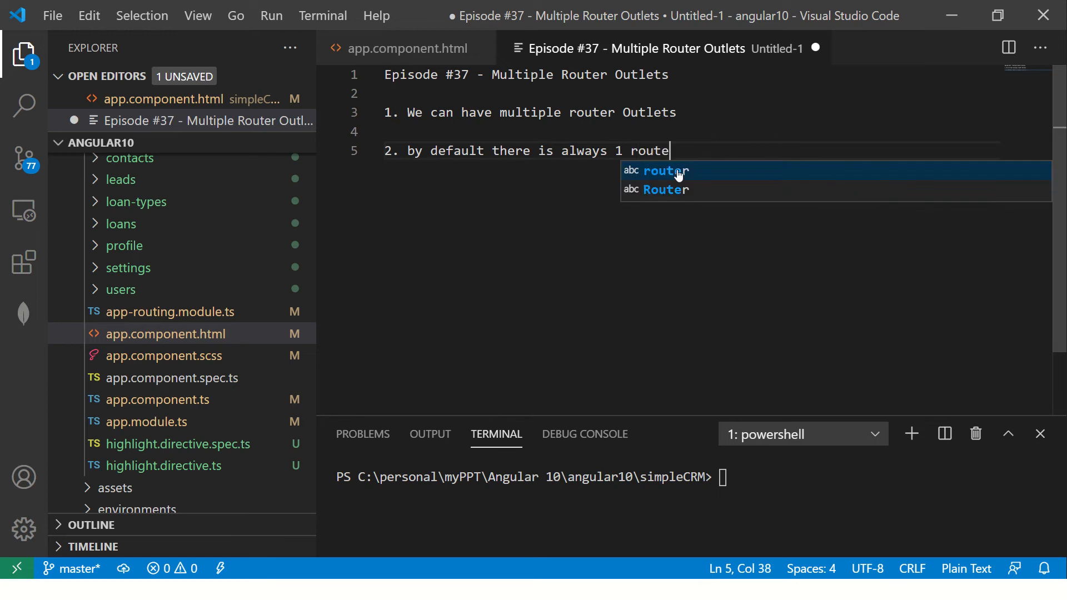
text(outlet in app)
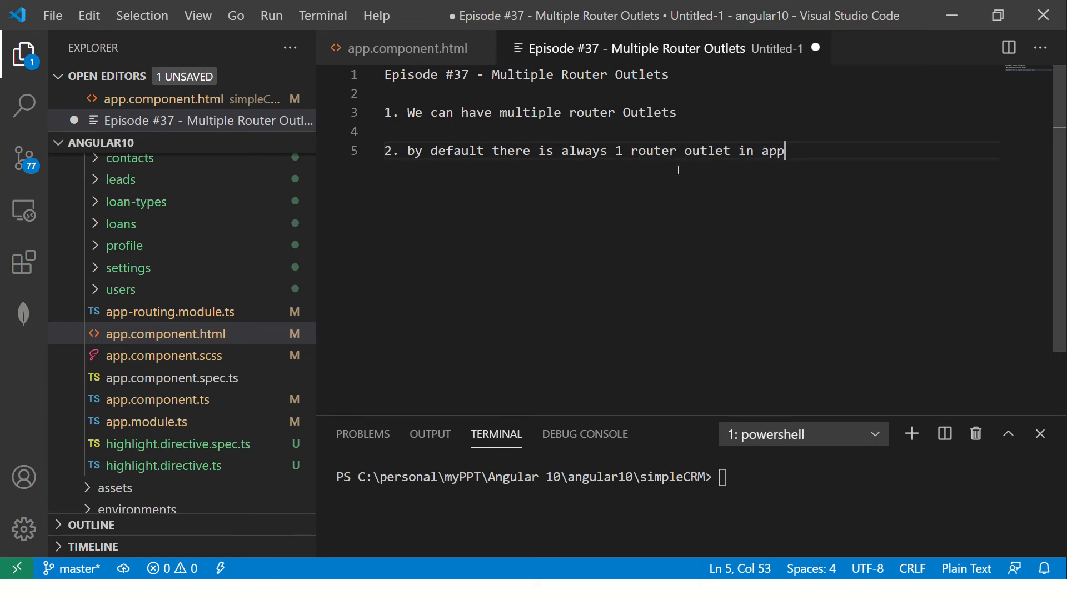
text(.component.html file)
text(3.)
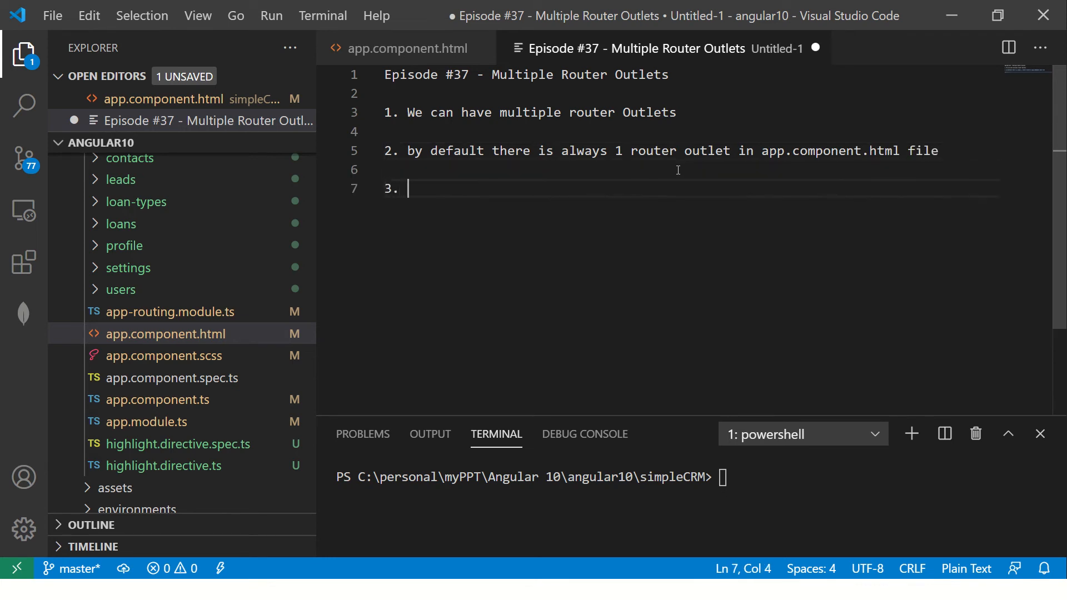
Step: Add points 3–4: an unnamed router-outlet is primary, and there should be only 1 primary
text(When we don't)
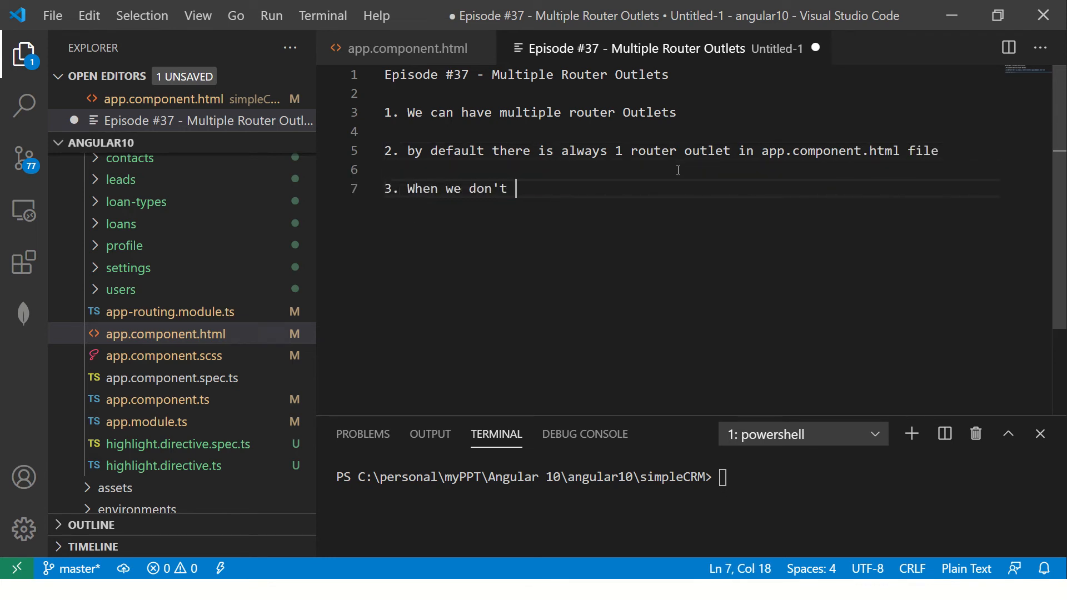
text(provide any)
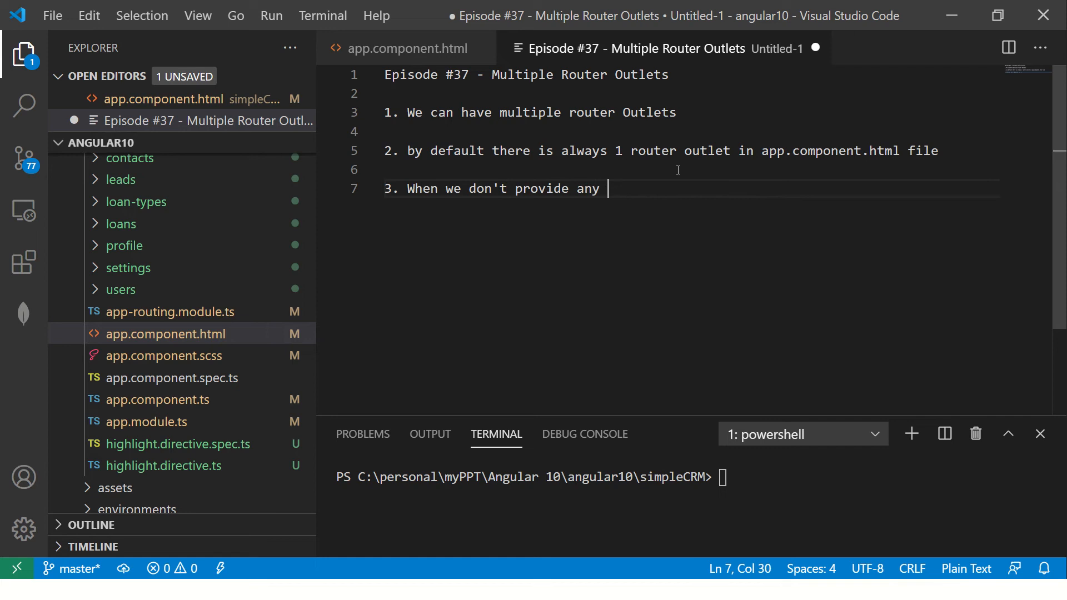
text(name for router)
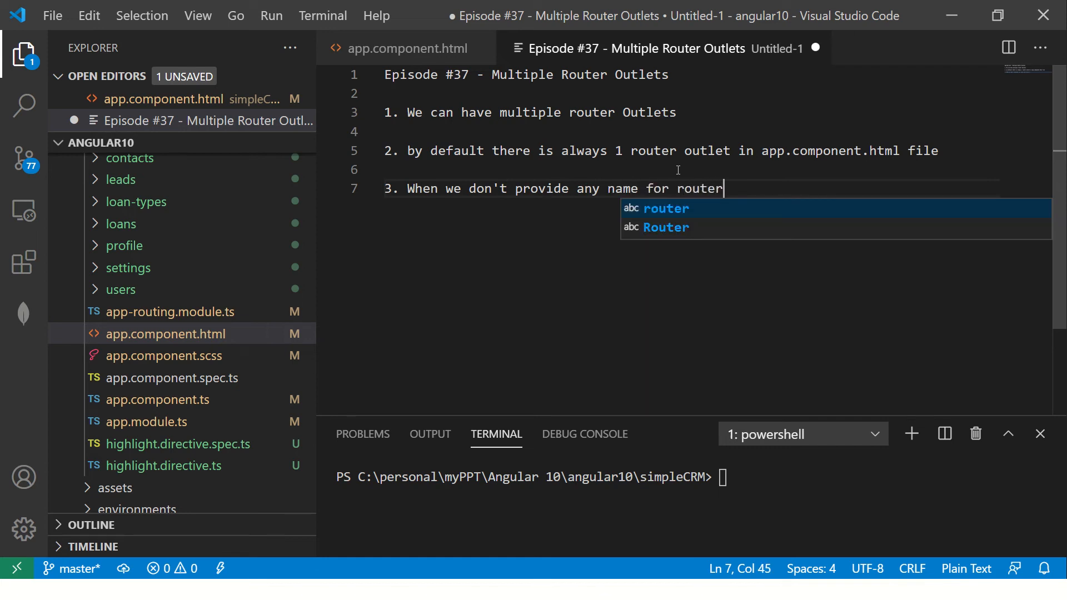
text(-ou)
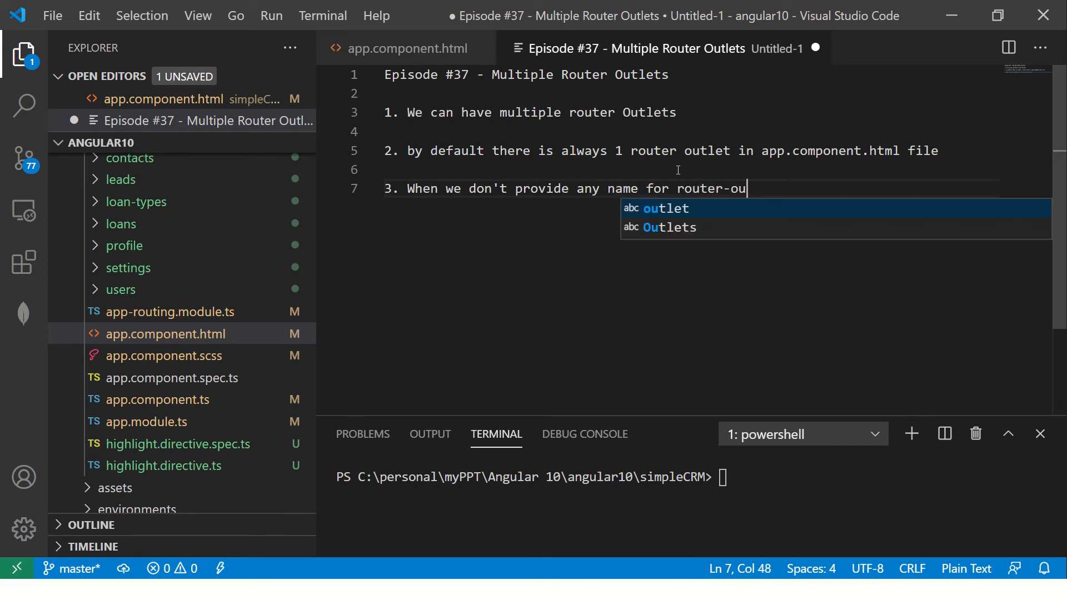
text(tlet it c)
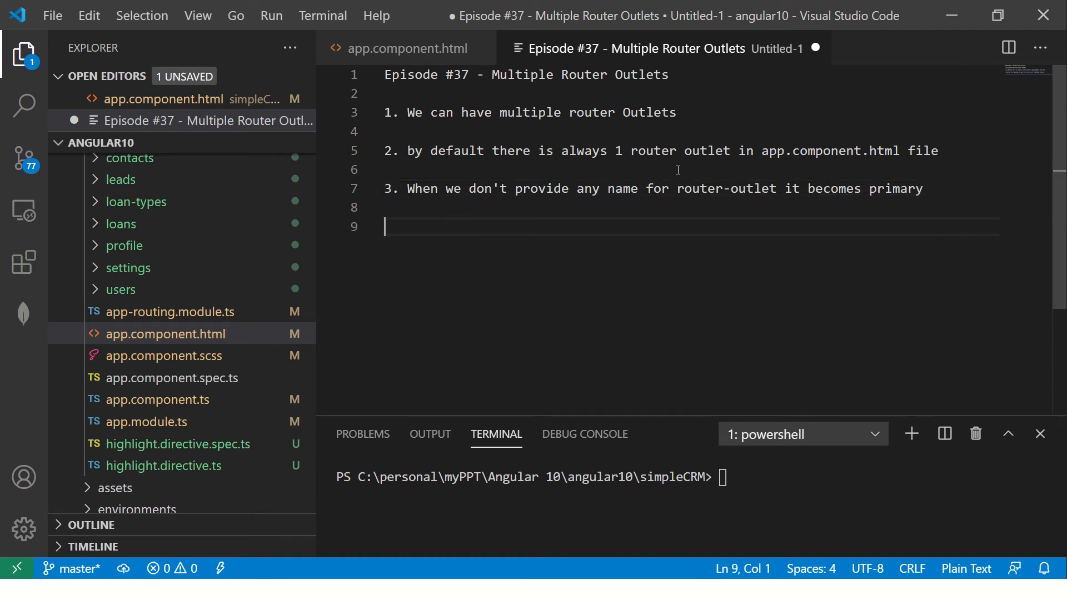
text(4. There)
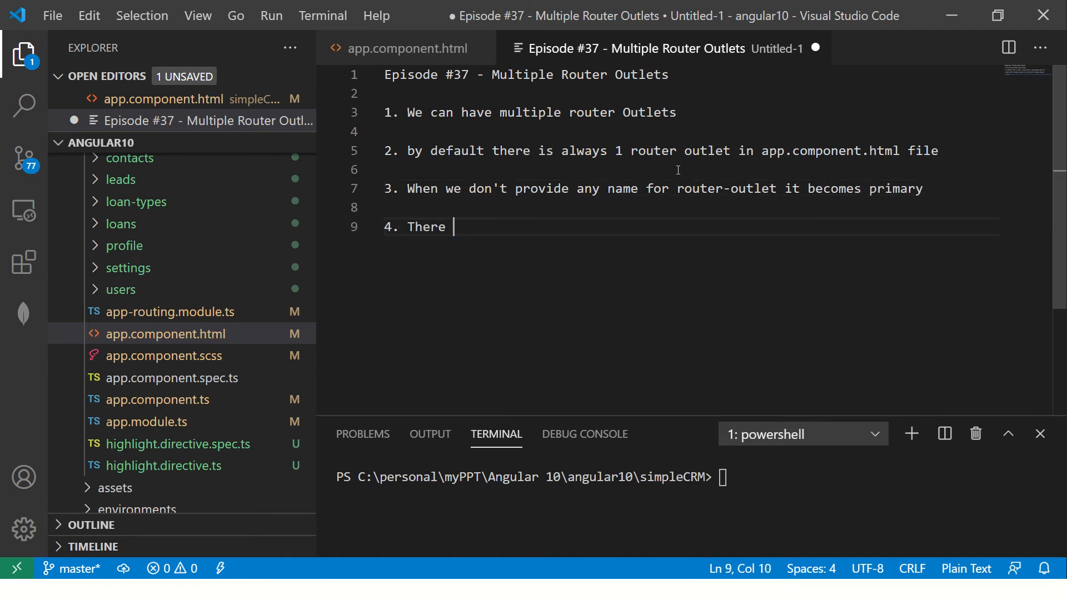
text(should be only)
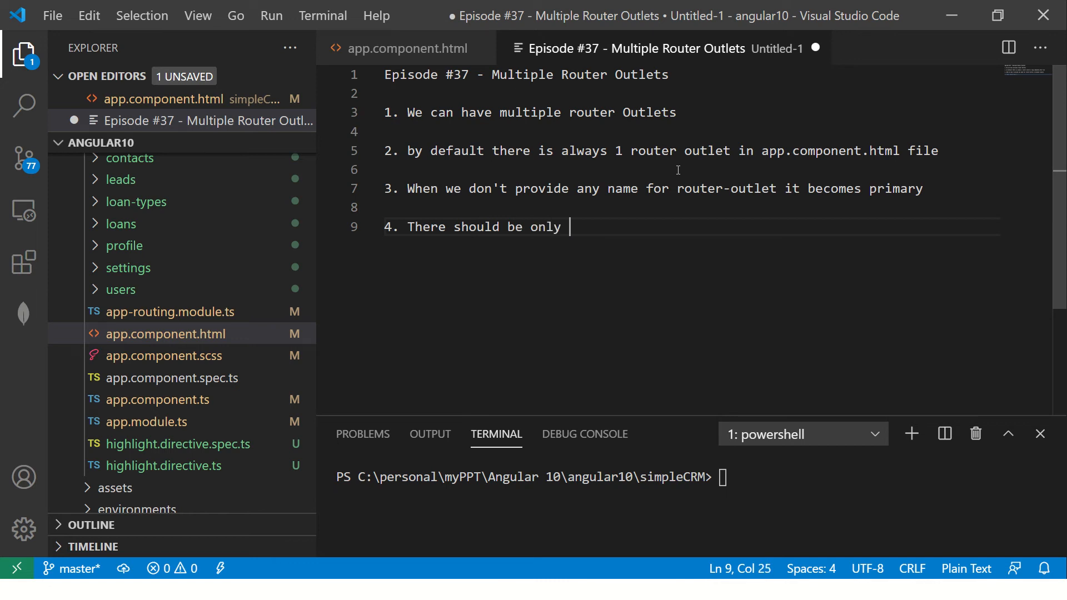
text(1 primary)
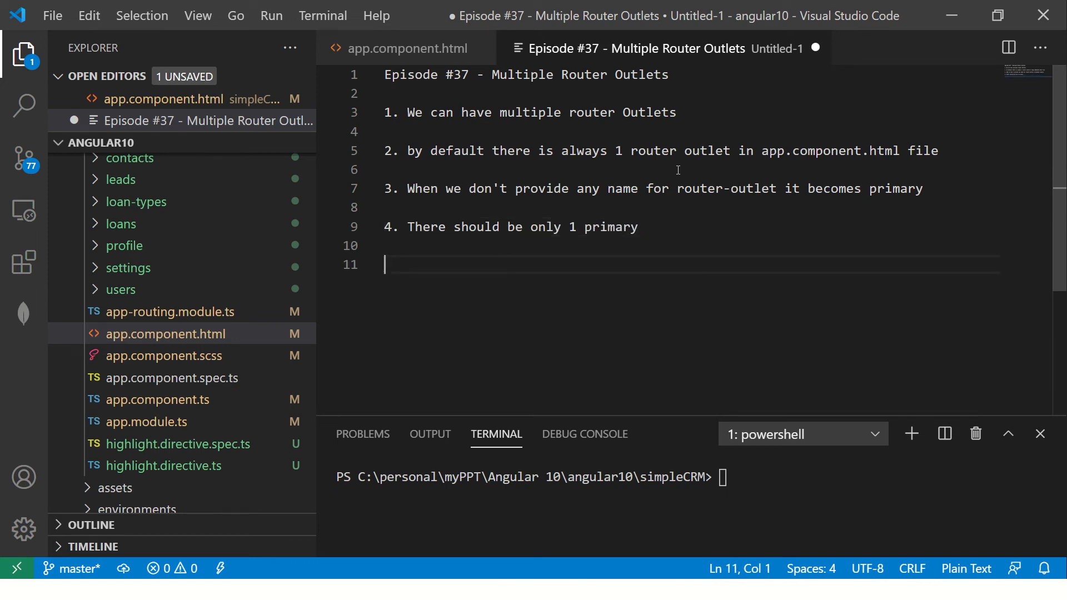
Step: Add points 5–6: outlets are defined by giving names, hence called "named" router outlets
text(5.)
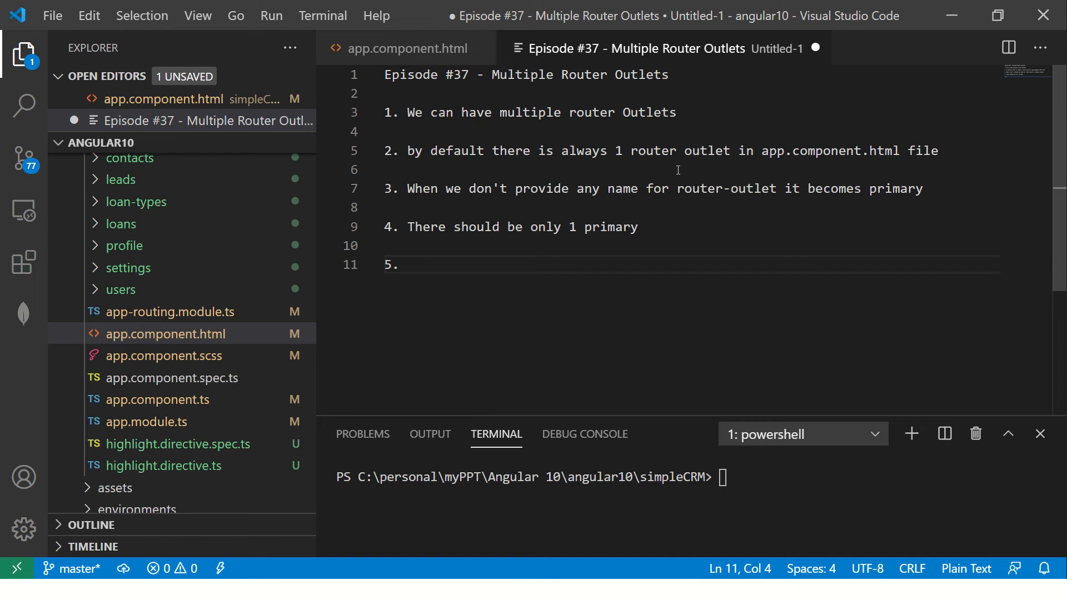
text(We can dine)
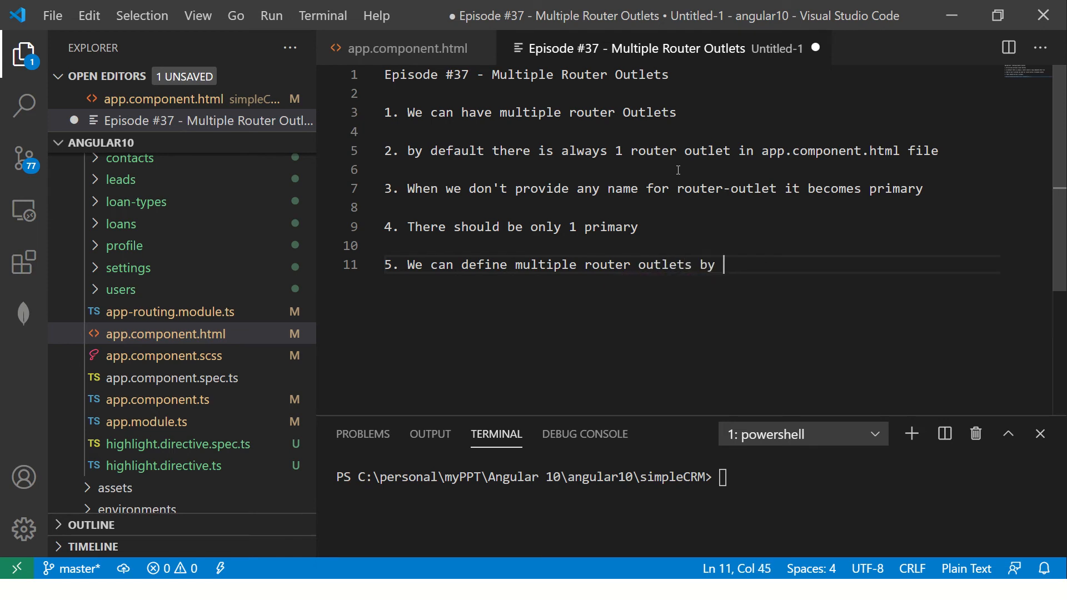
text(giving name)
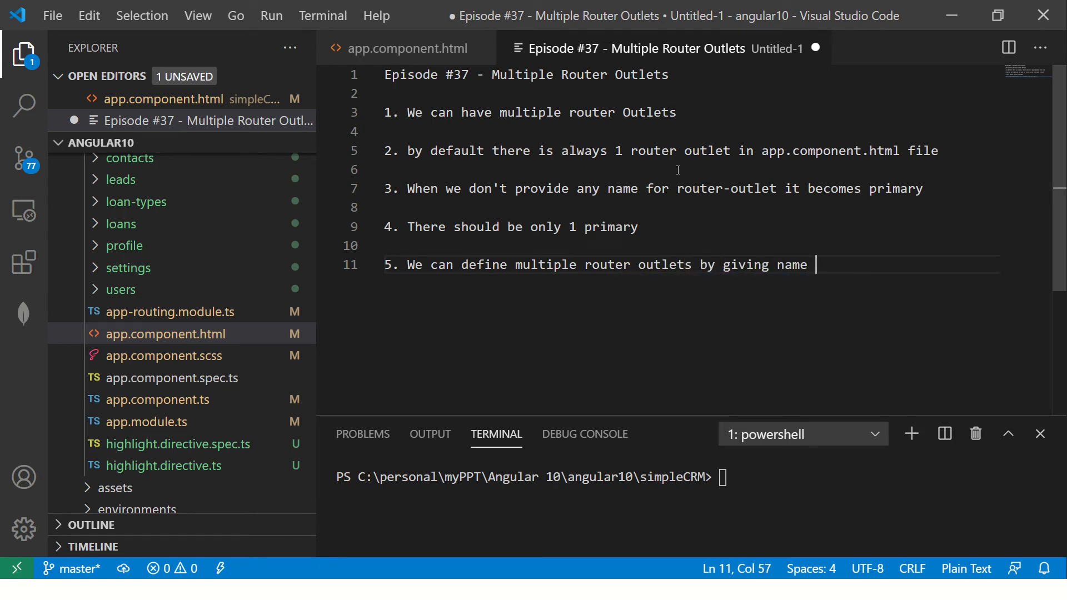
text(to them)
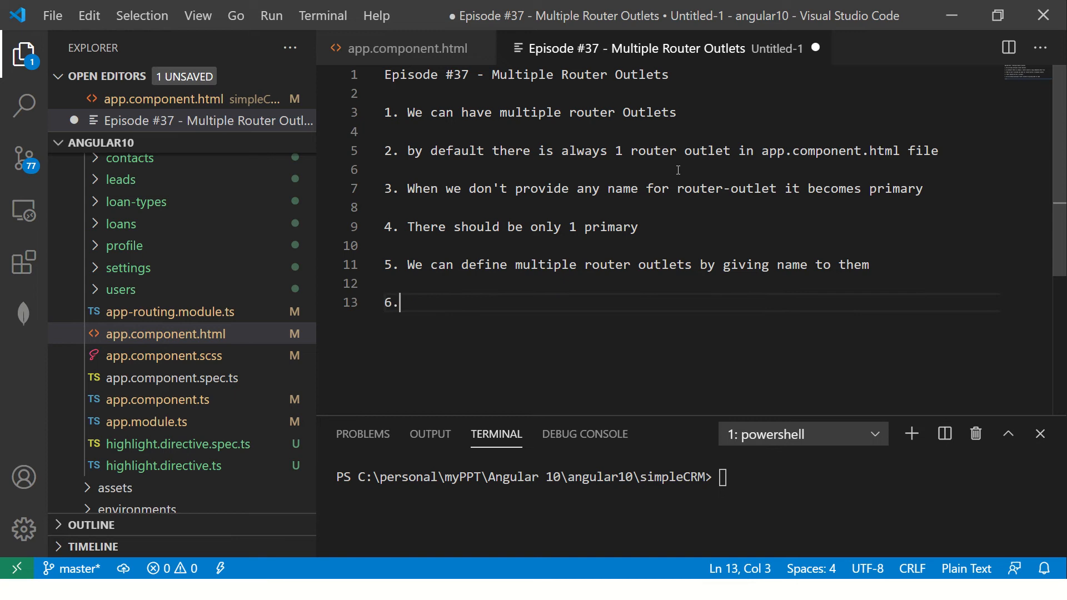
text(That's why)
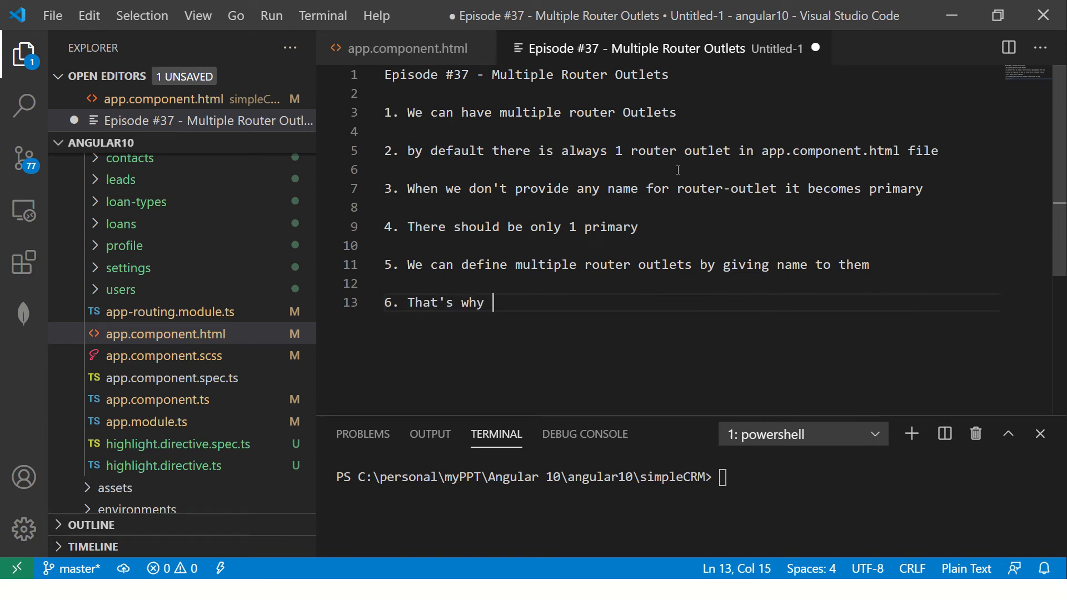
text(we call t)
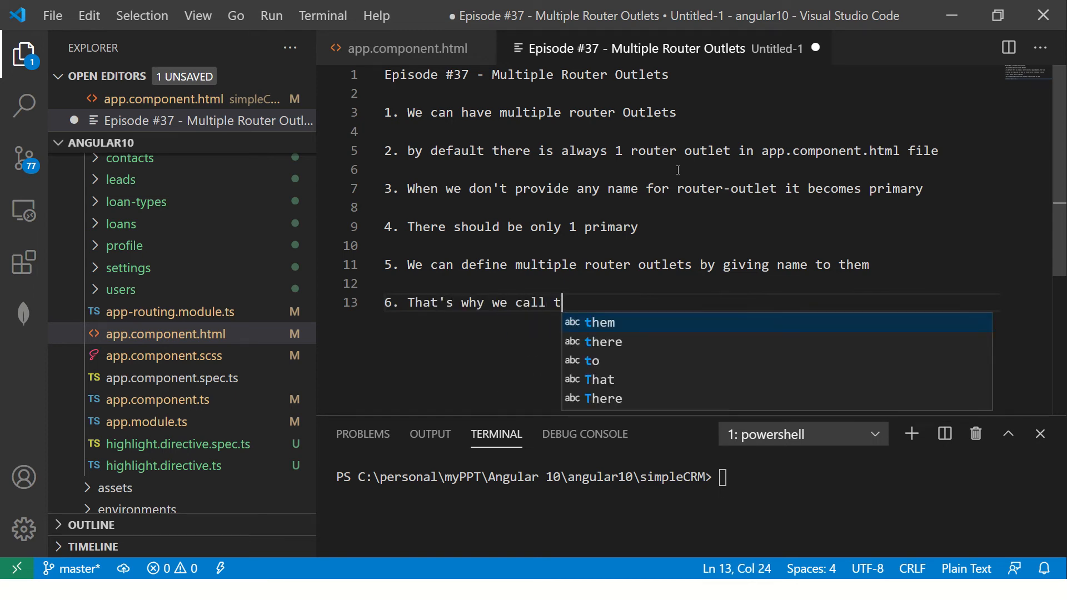
text(hem ")
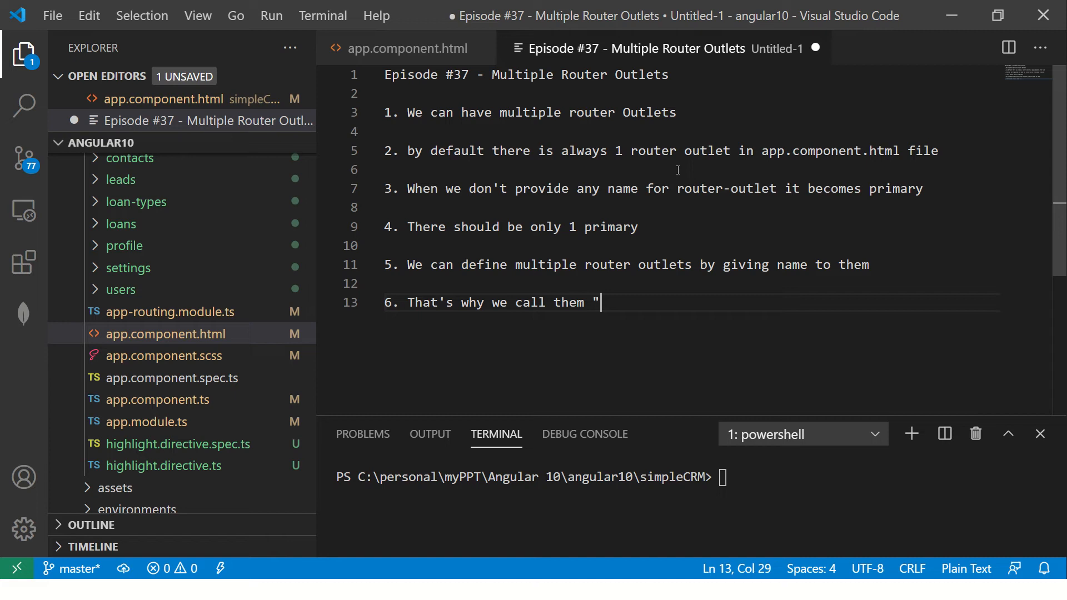
text(named" router)
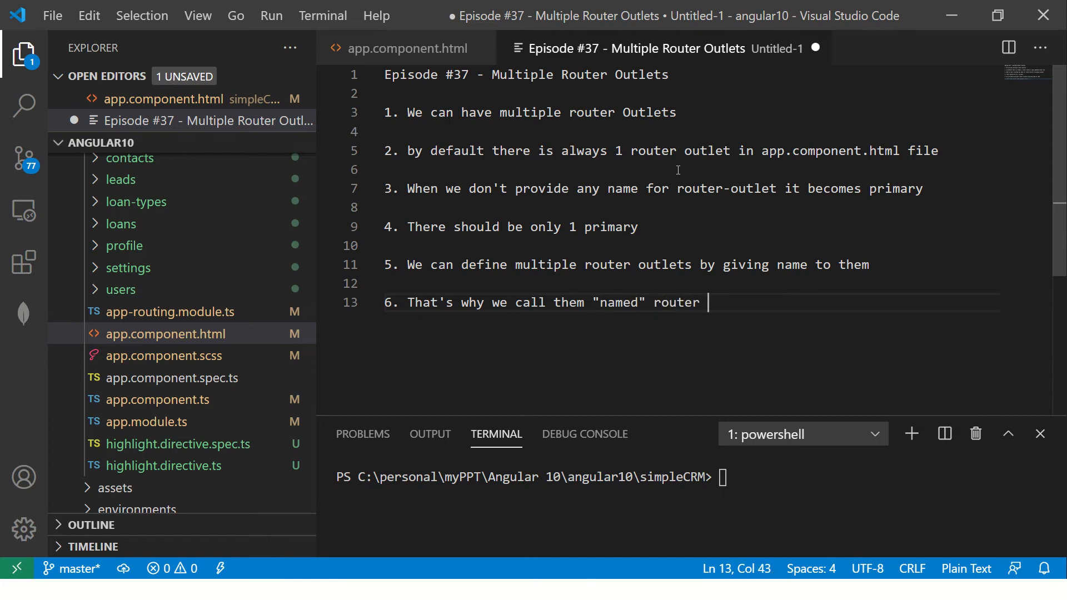
text(outlets)
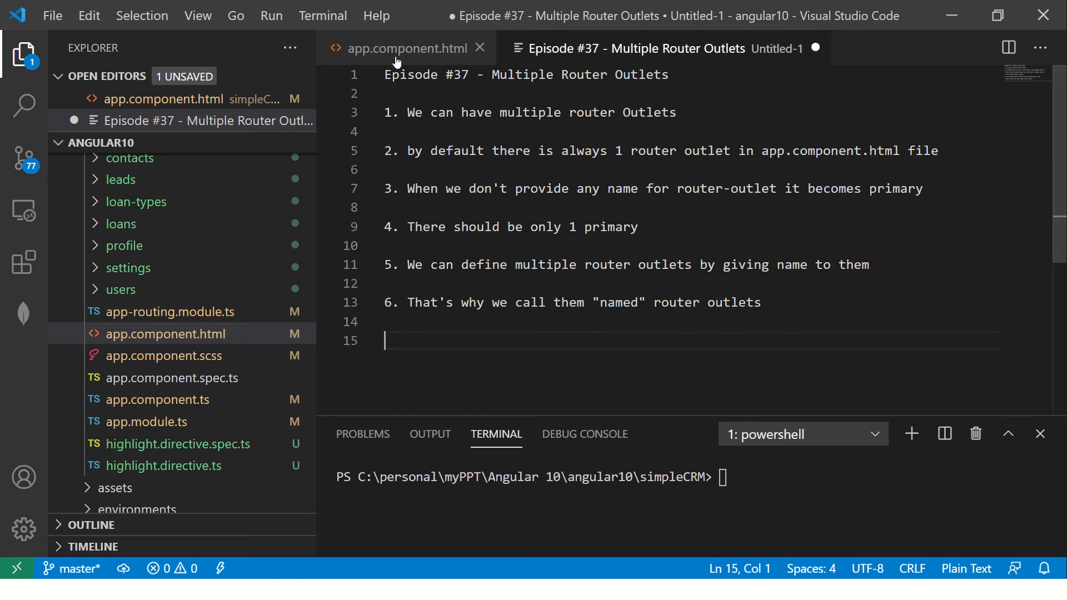
Step: Add <router-outlet> lines named route1 and route2 under the primary outlet and save app.component.html
click(407, 48)
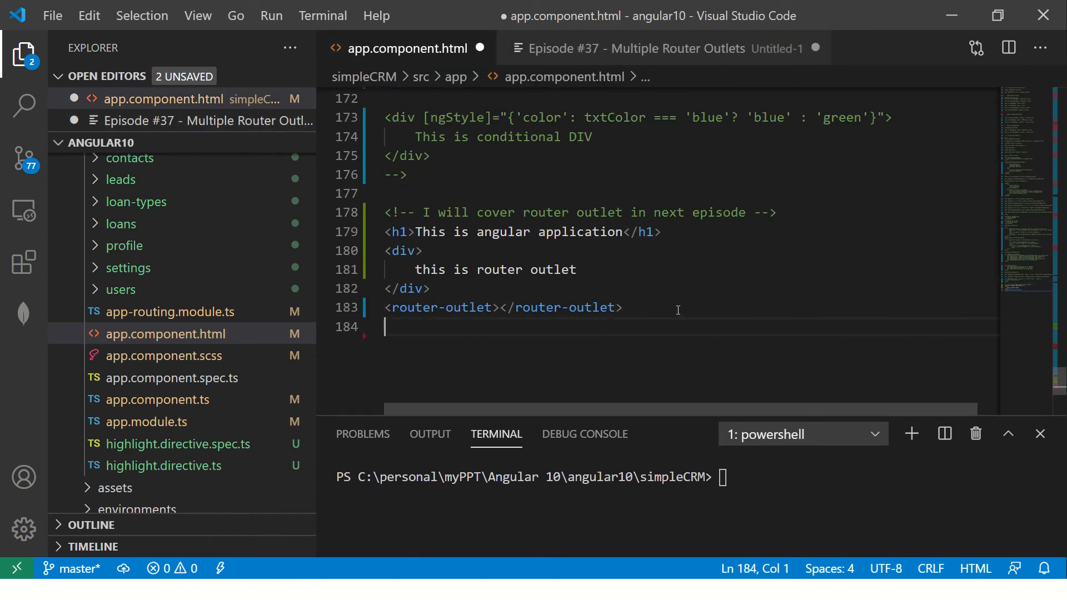
text(<router)
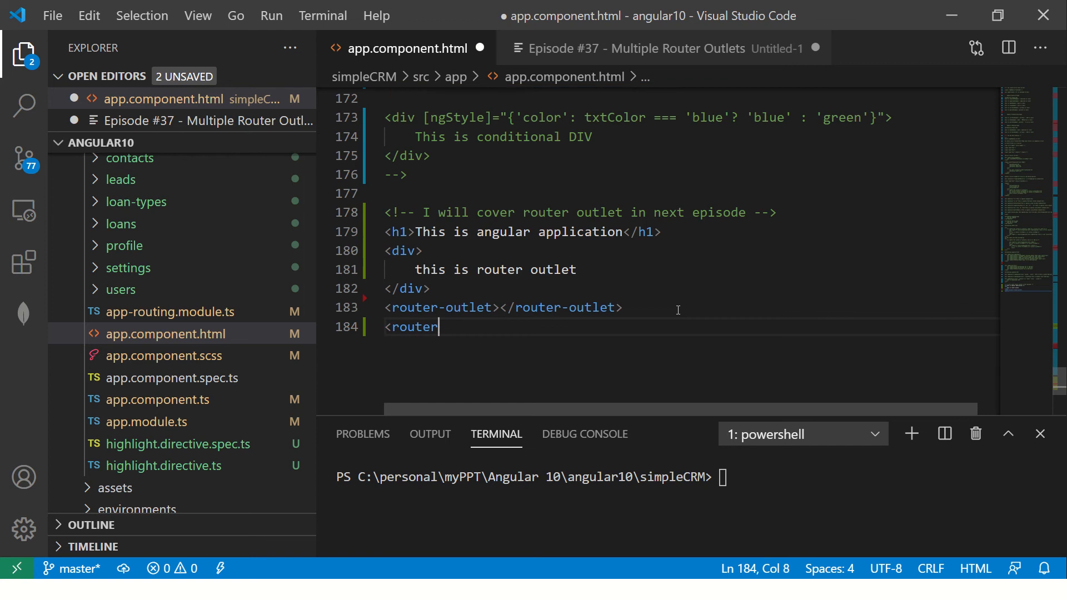
text(-outlet></router-outlet>)
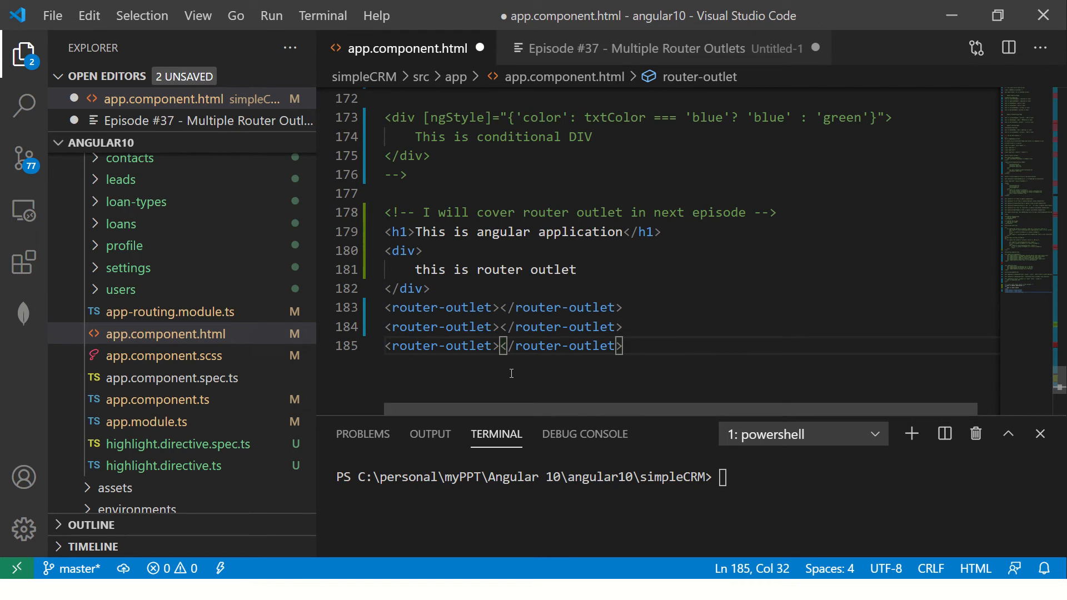
text(name=)
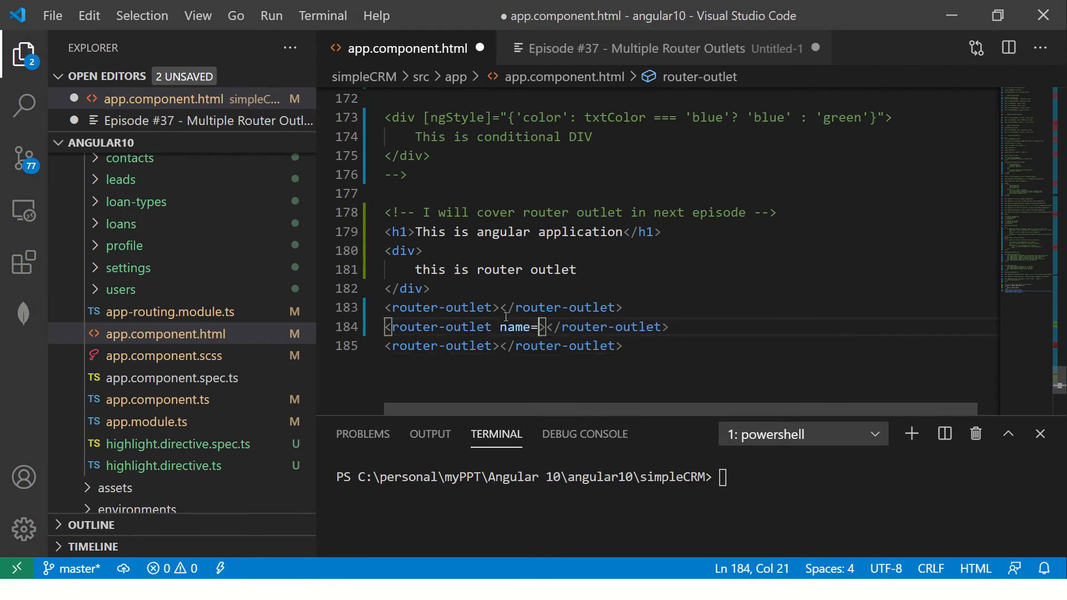
text(route1")
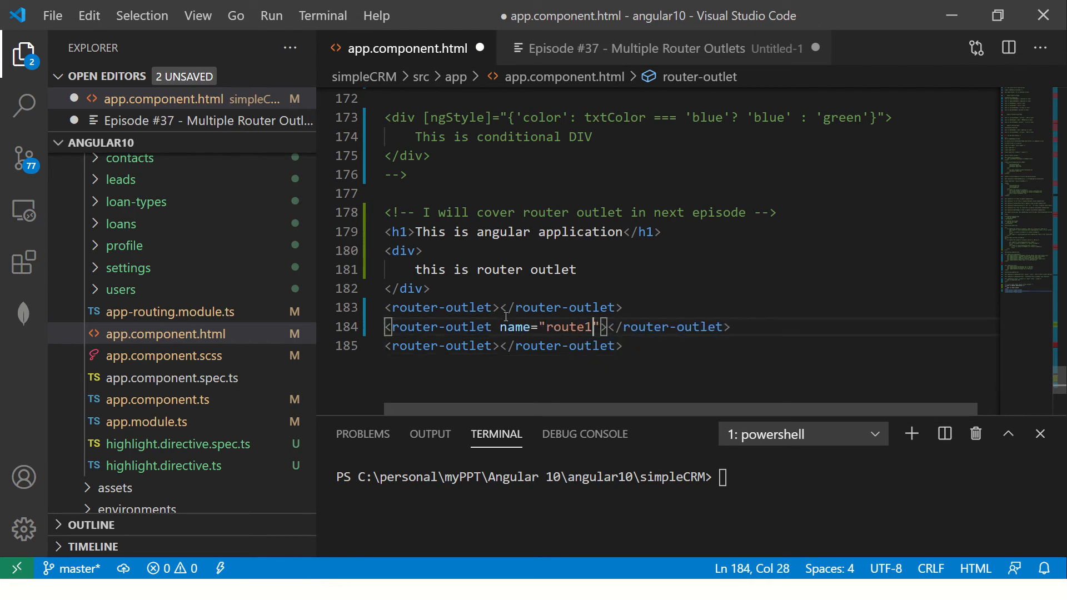
double_click(571, 326)
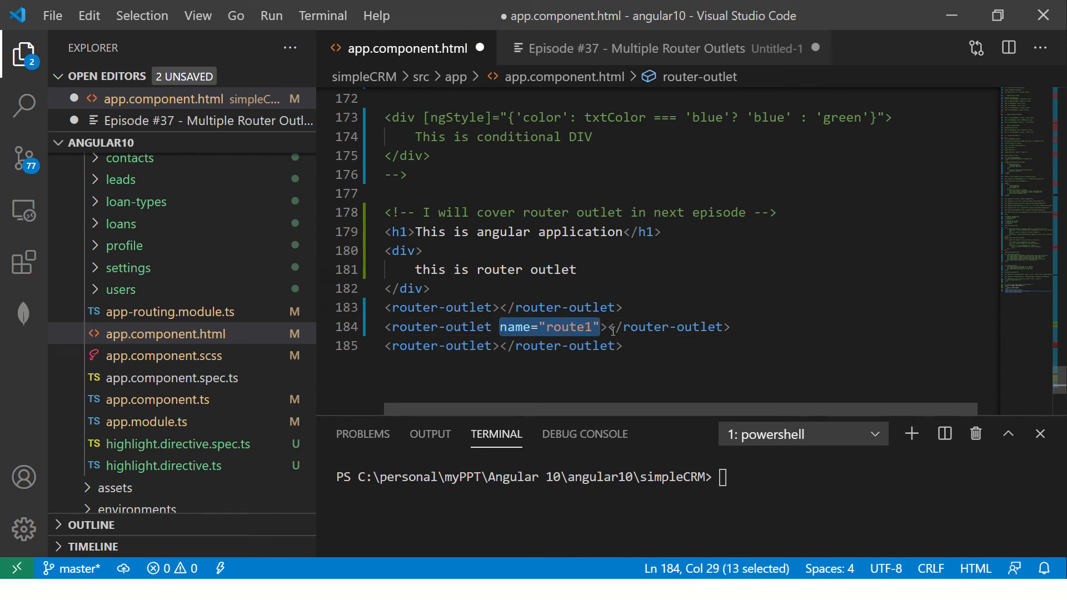
text(name="route1")
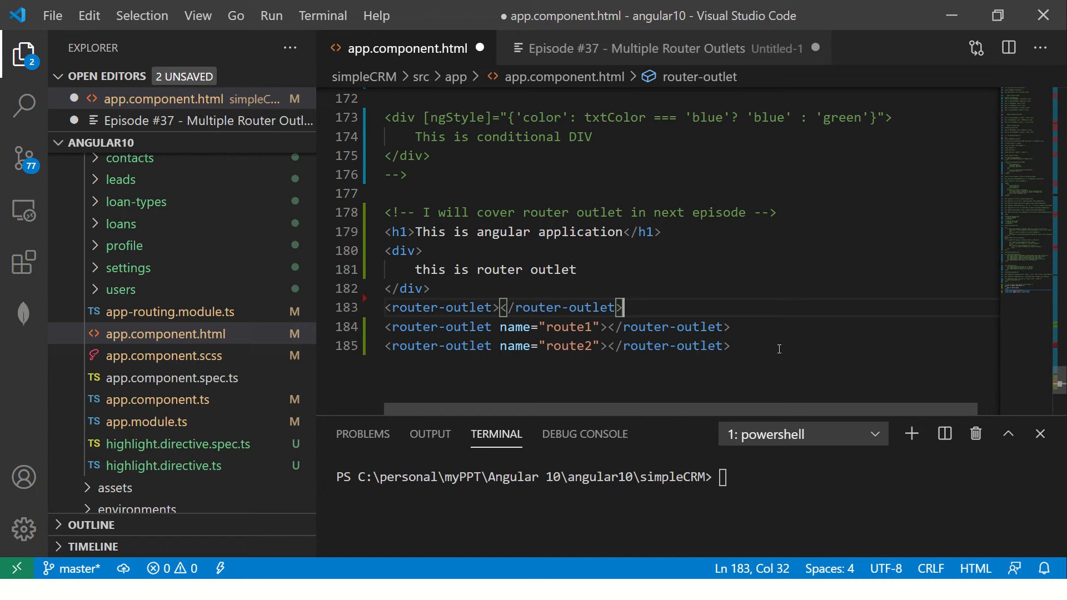
key(ctrl+s)
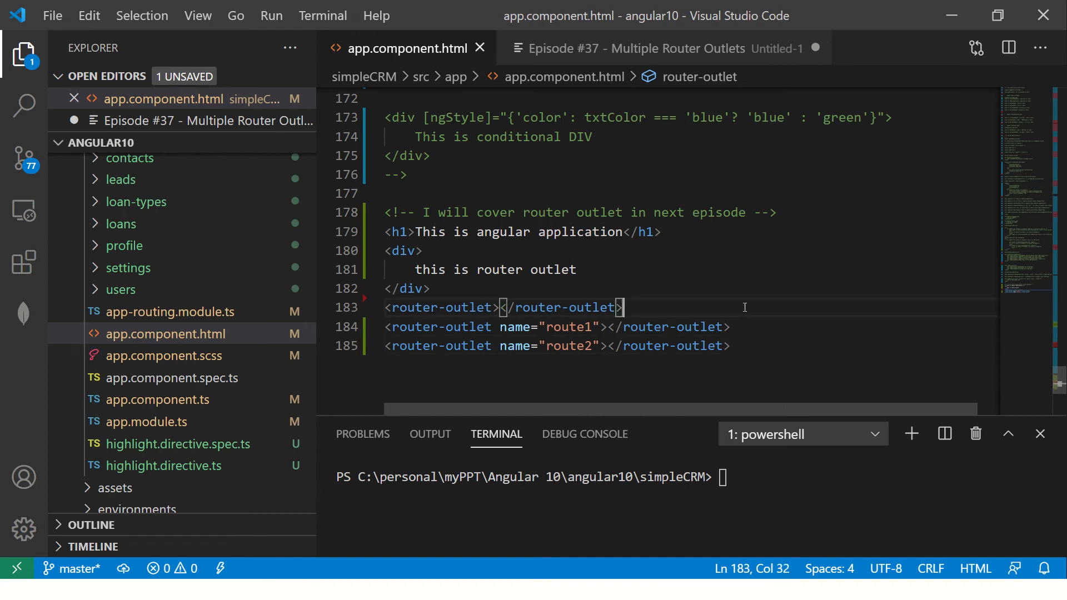
click(610, 345)
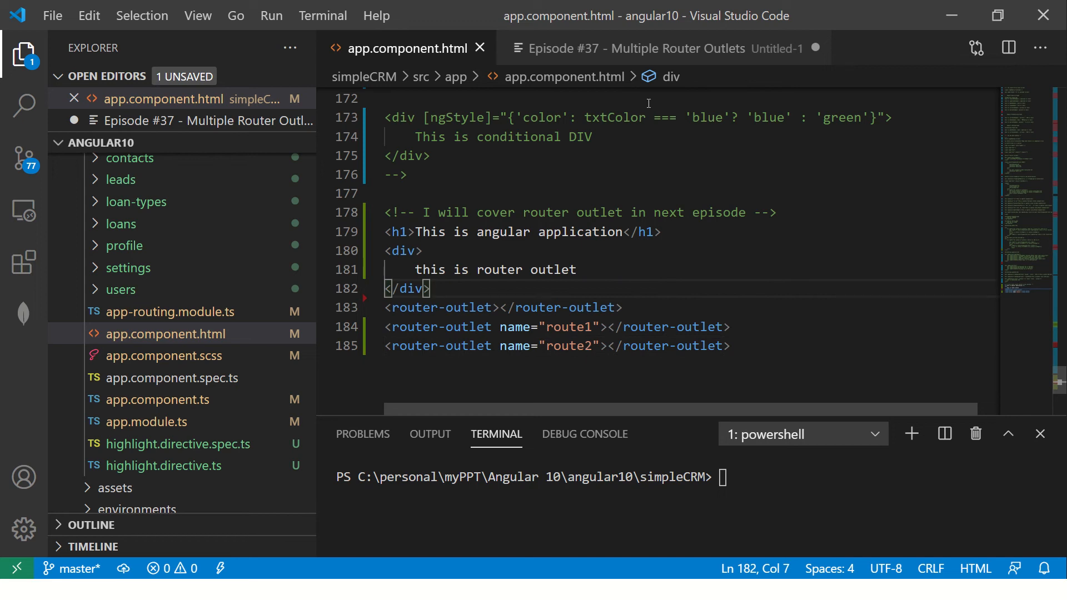
Step: Insert /"atleast" after 'always' in note point 2, then return to app.component.html
click(647, 47)
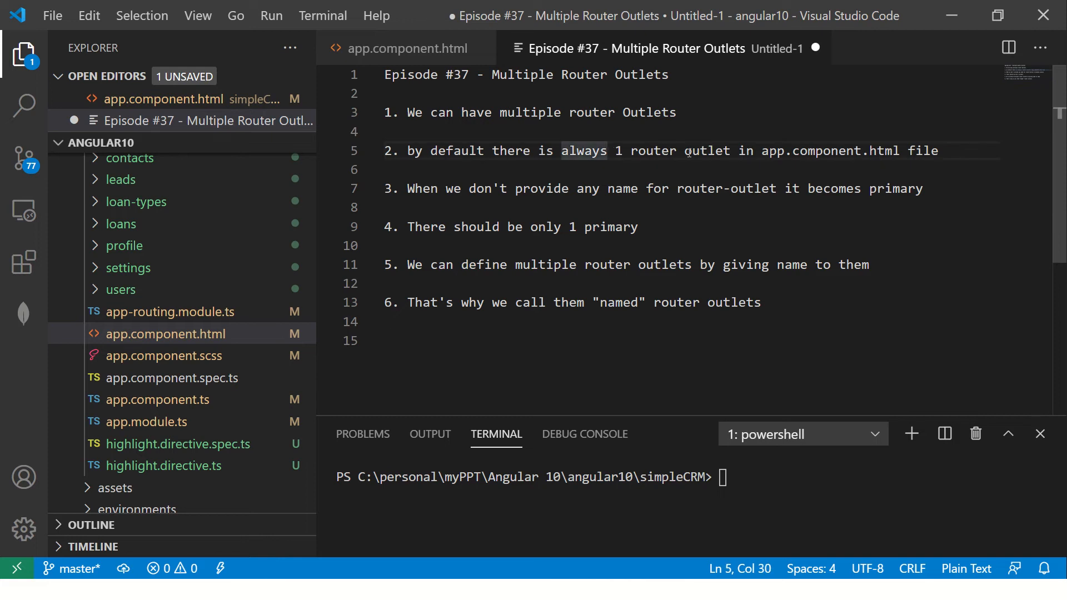
text(/atleast")
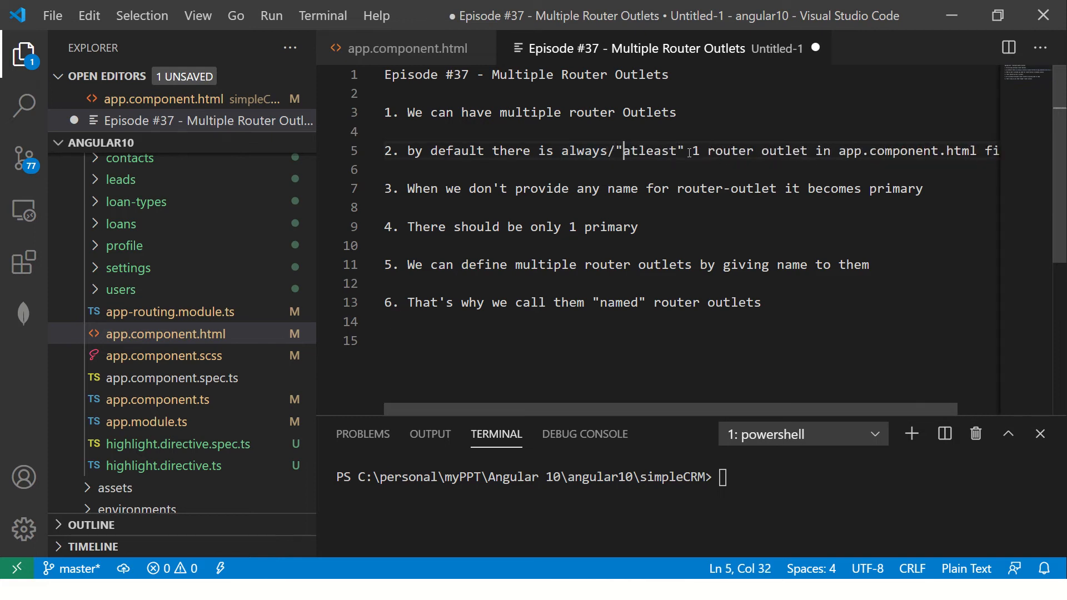
click(406, 48)
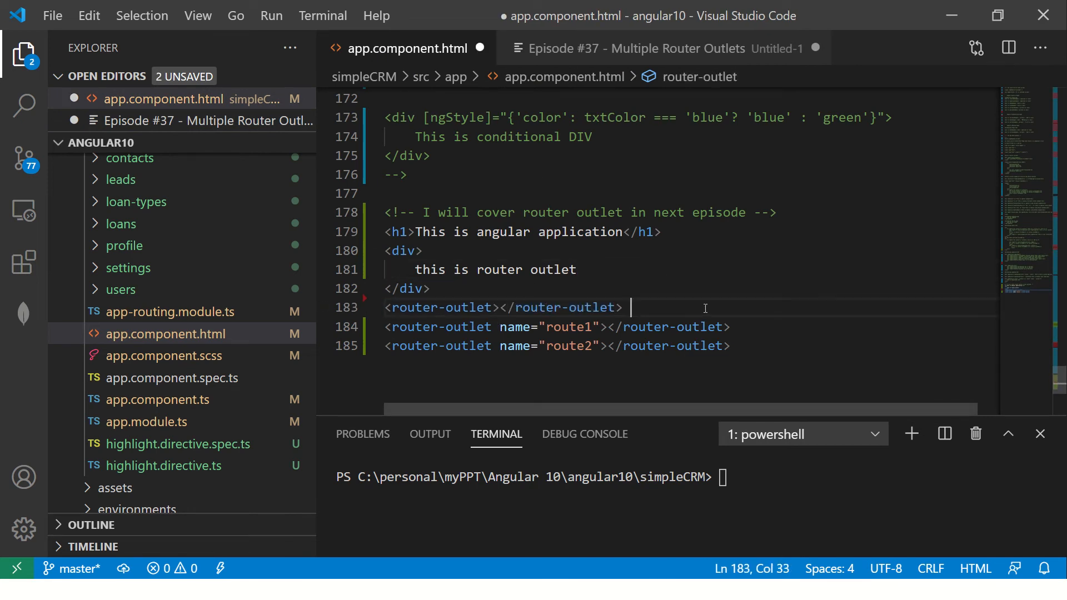
Step: Comment the outlets as <!-- primary router outlet --> and <!-- named router outlet --> in the template
text(<!-- primary -->)
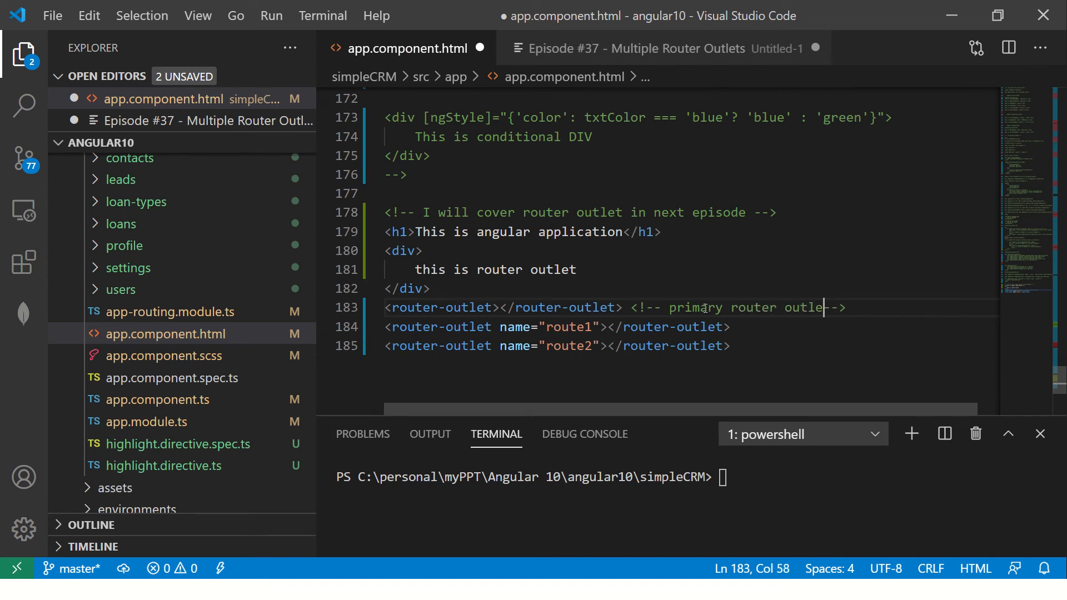
text(<)
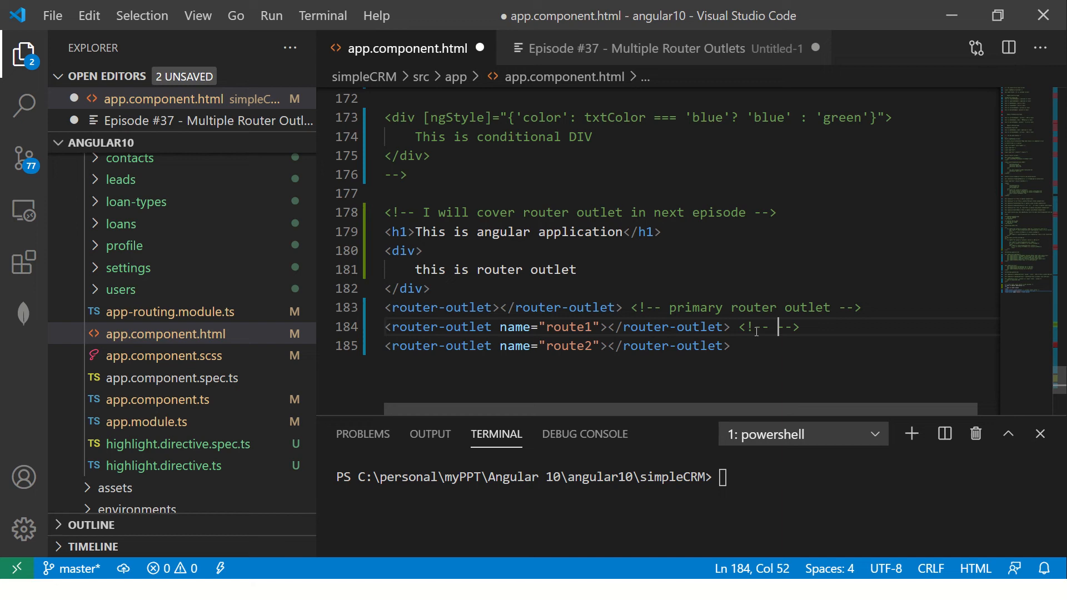
text(named router outlet)
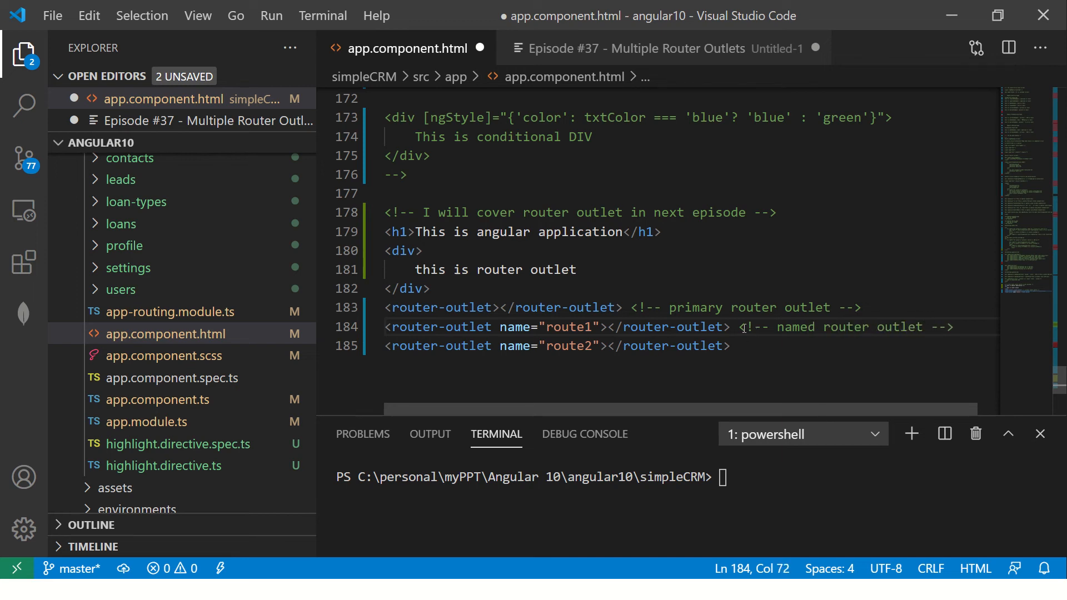
text(<!-- named router outlet -->)
text(7. w)
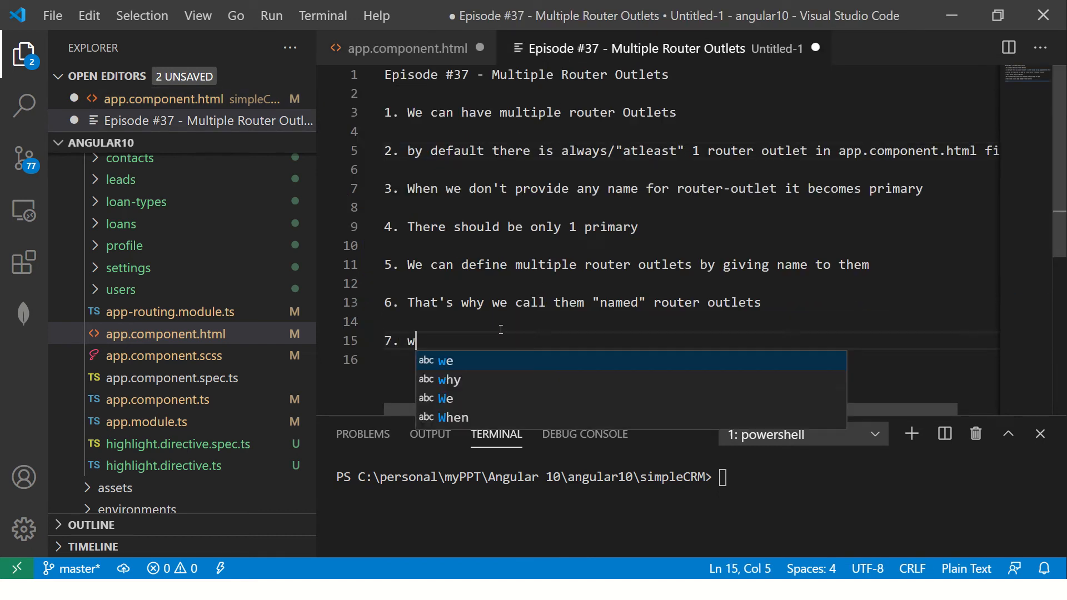
Step: Write point 7: we can give any name we want - give meaningful name; return to app.component.html
text(e can give any name we want)
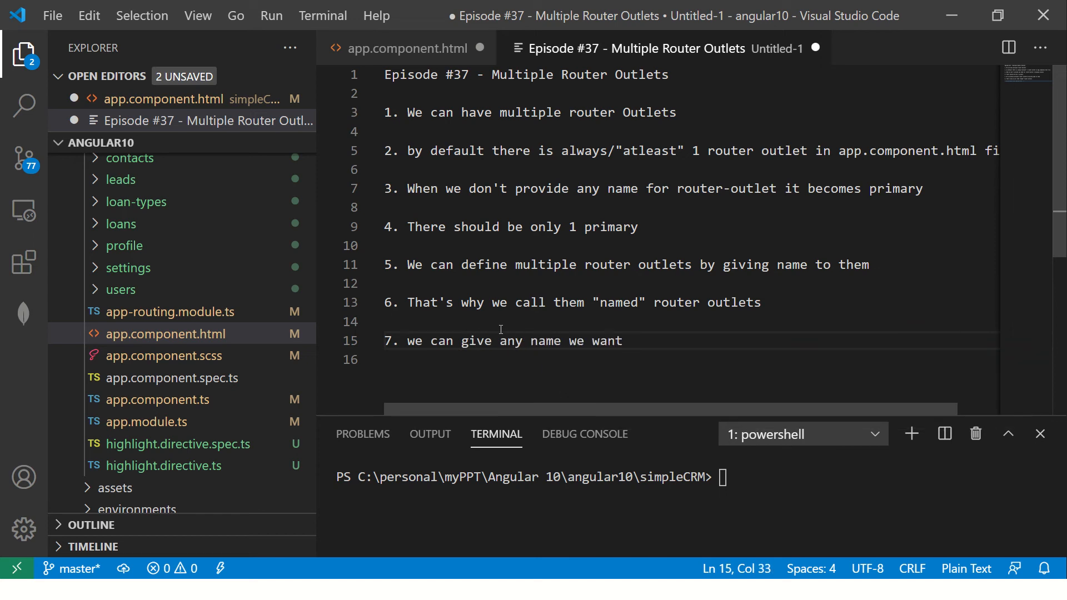
text(- give meaningl)
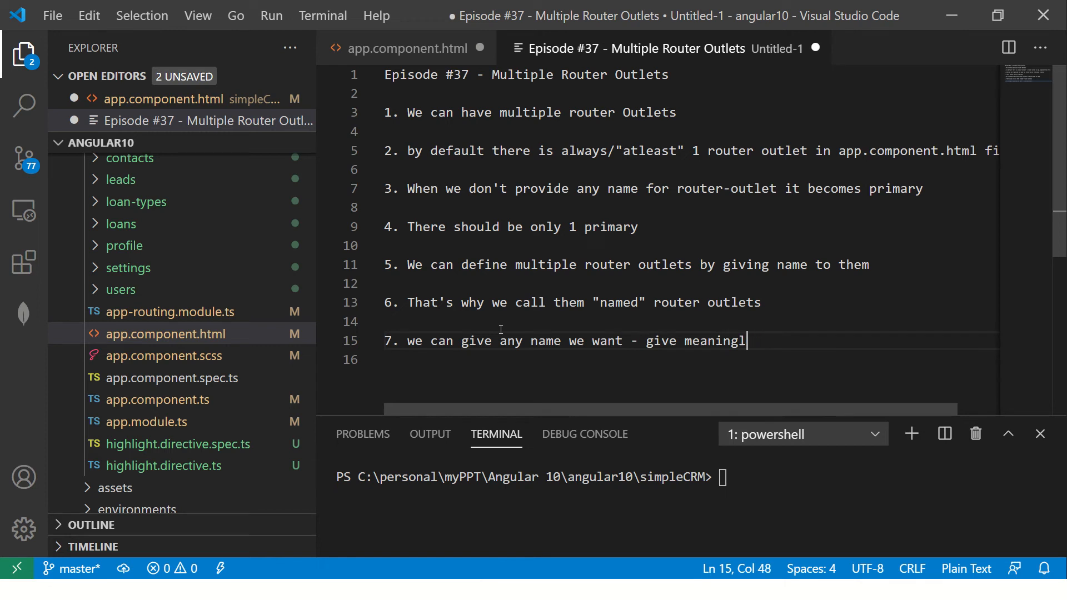
text(ful name)
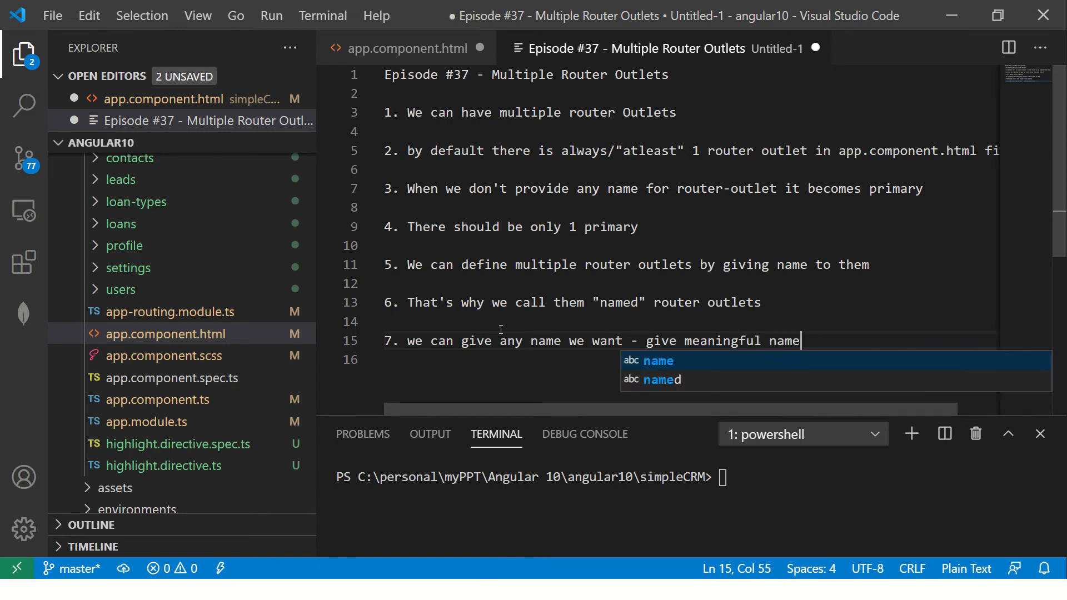
click(408, 48)
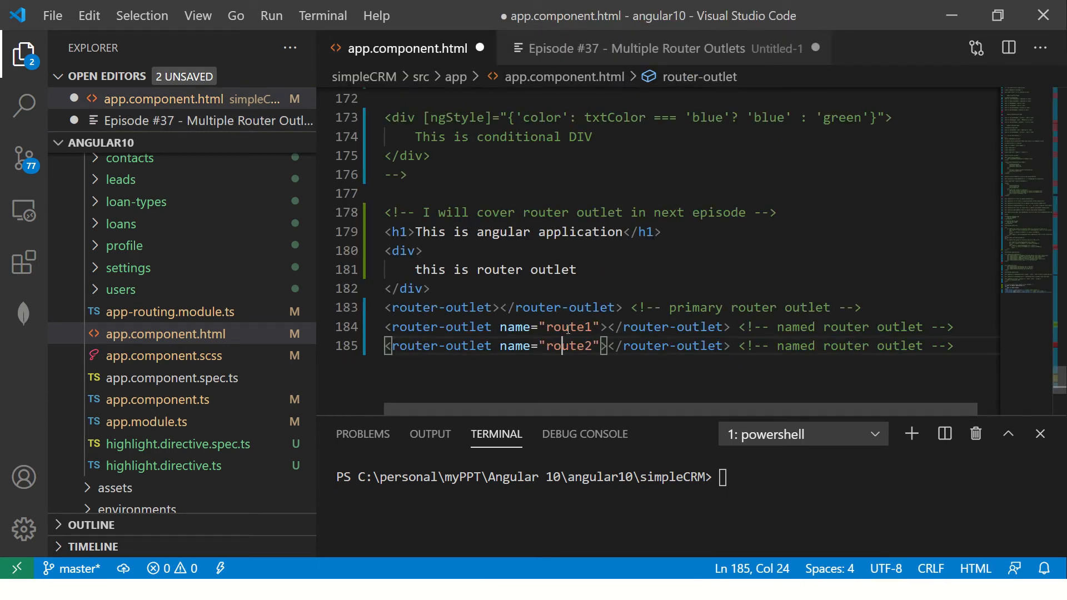
Step: Try out placeholder outlet names like login, forgot, abc and test1 on the named outlets
text(login)
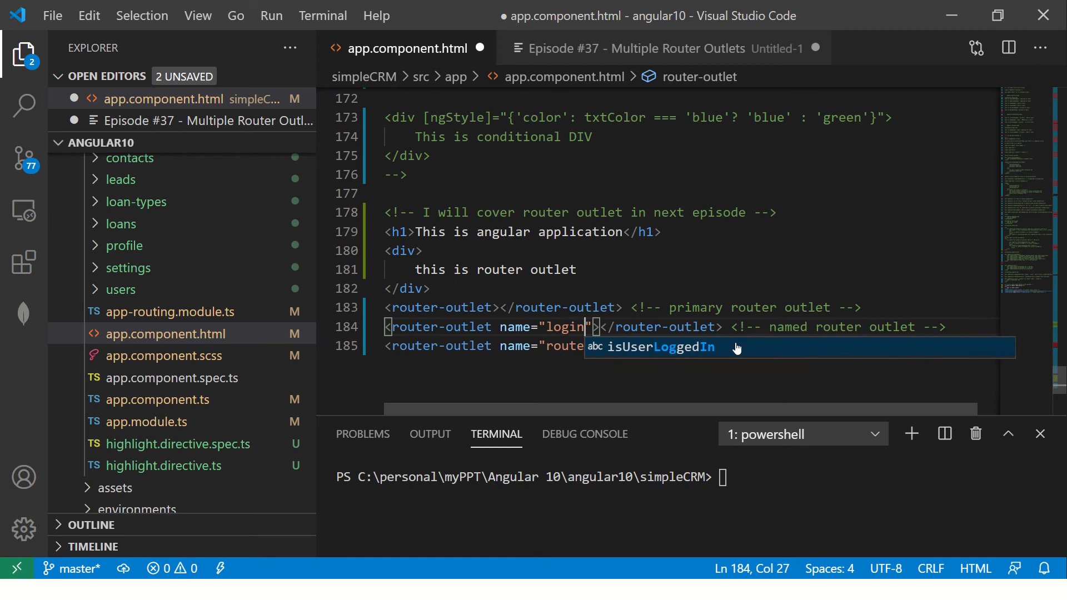
text(forgot"></)
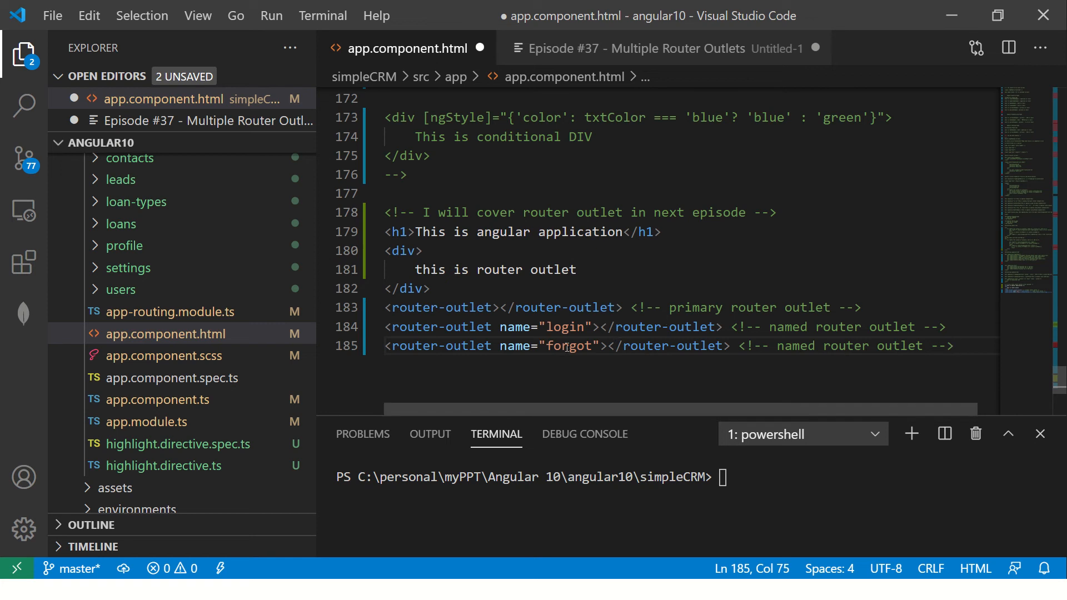
text(abc)
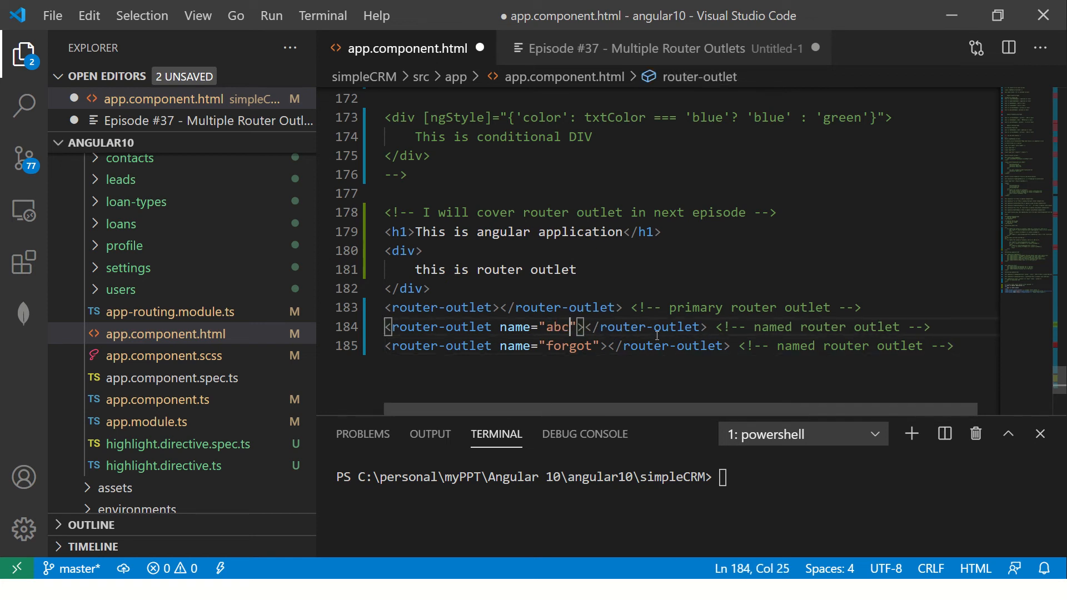
double_click(570, 346)
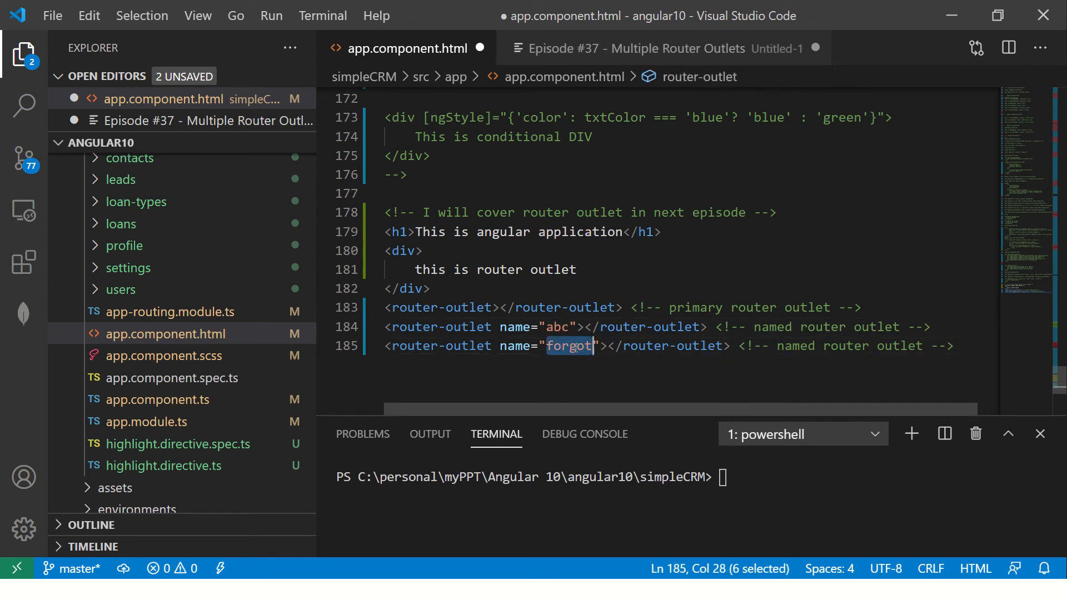
text(test1)
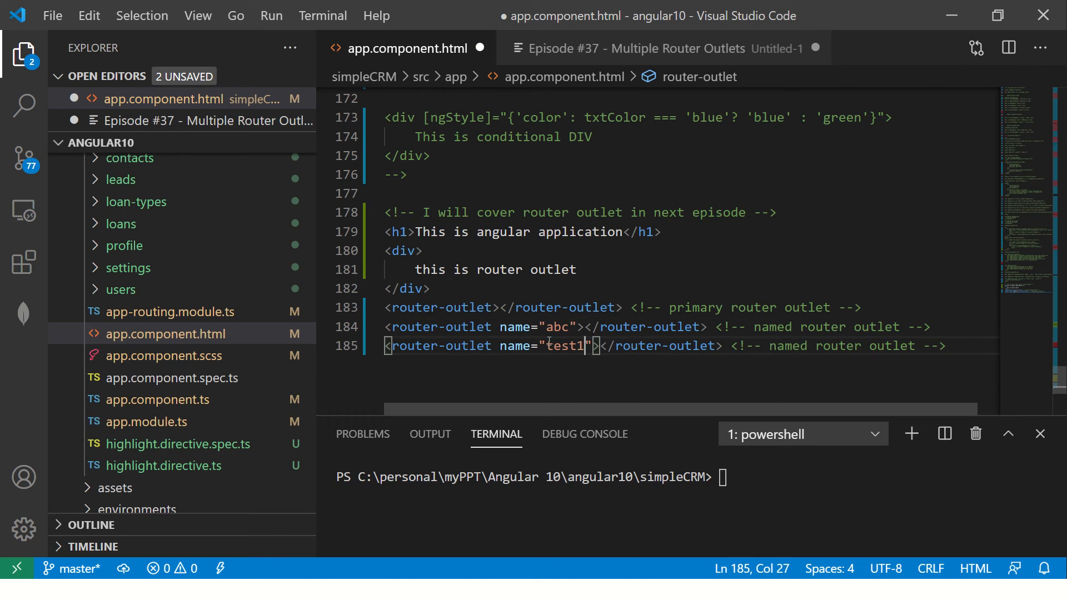
key(Backspace)
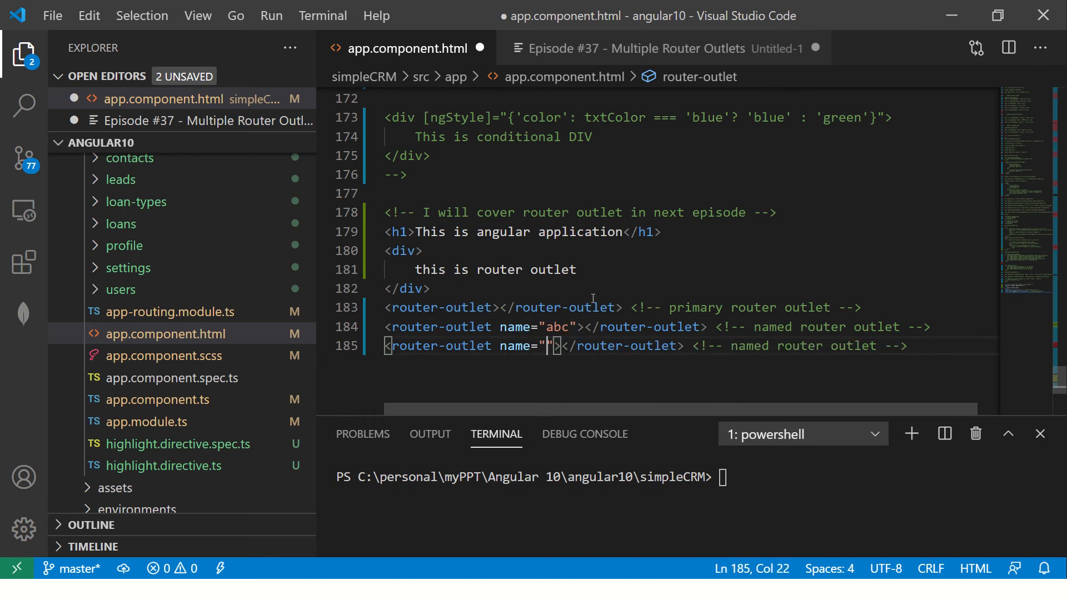
Step: Rename the outlets toward add-loan and edit variants, experimenting with hyphen and underscore
text(a)
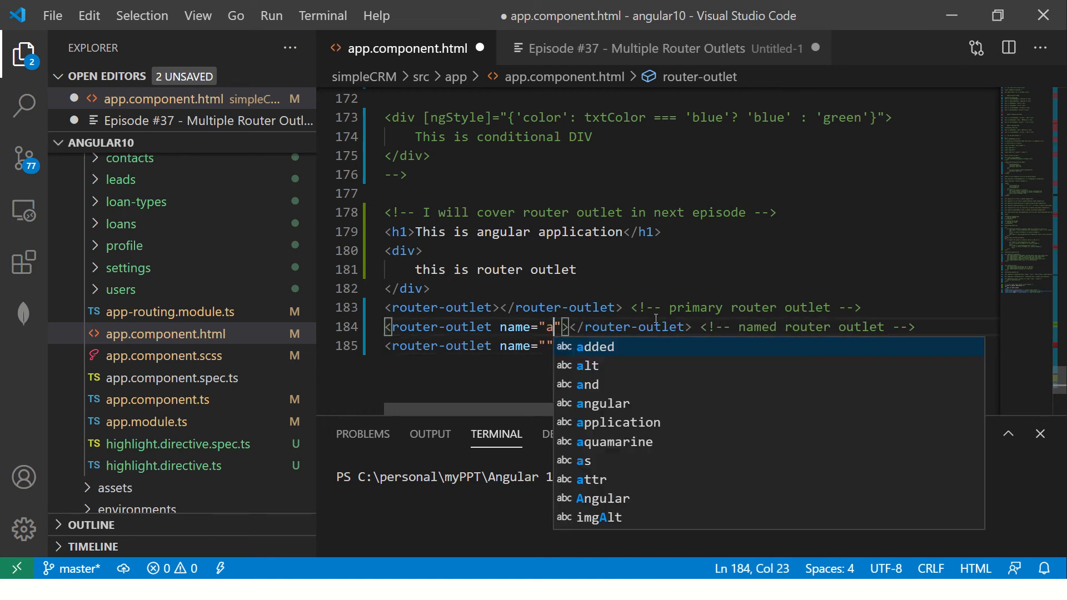
text(dd)
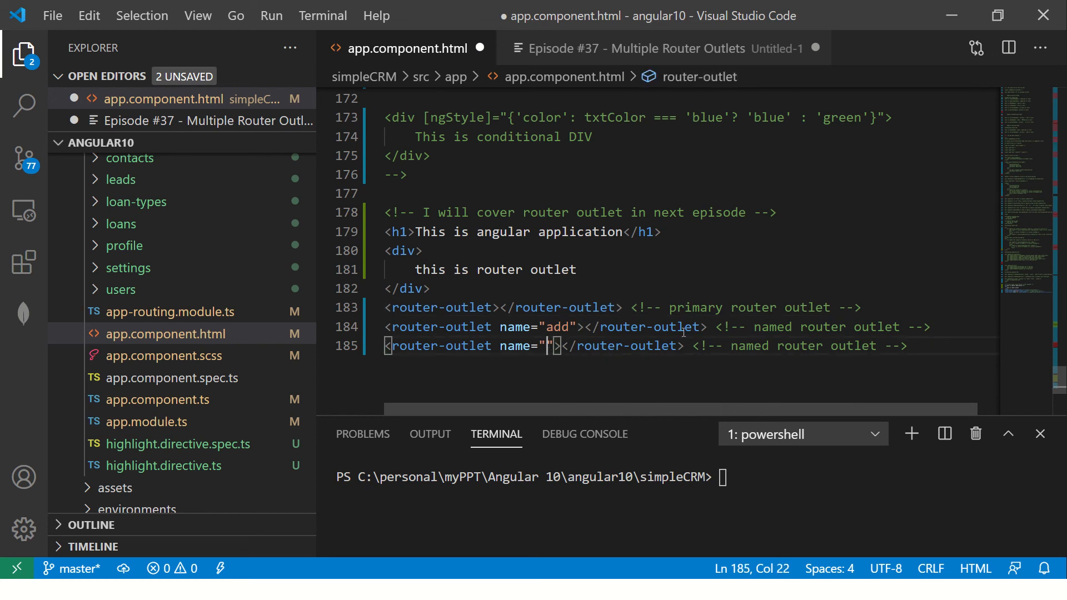
text(edit)
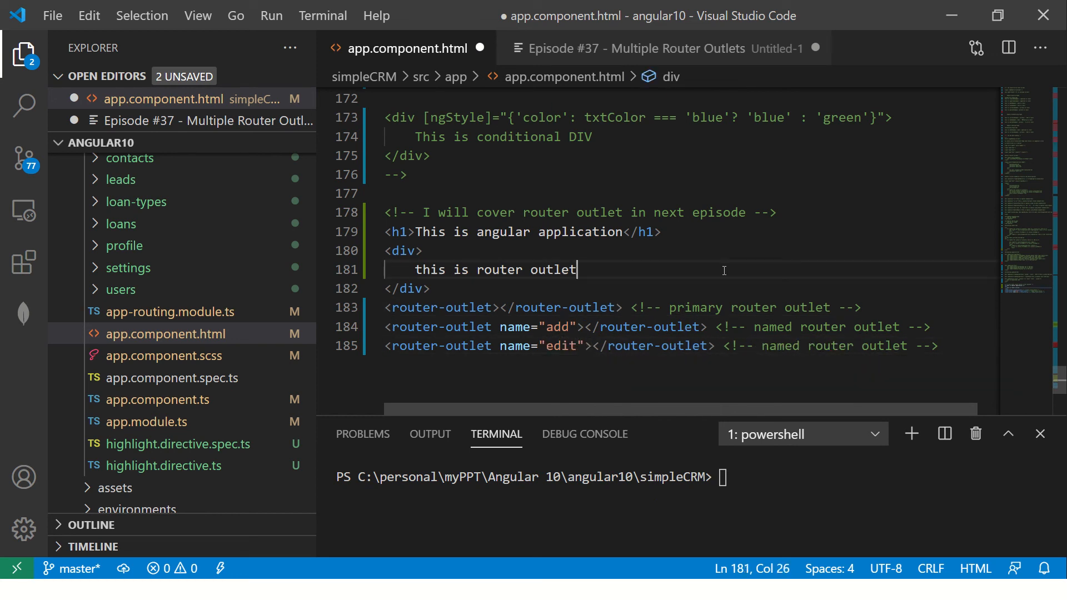
double_click(556, 327)
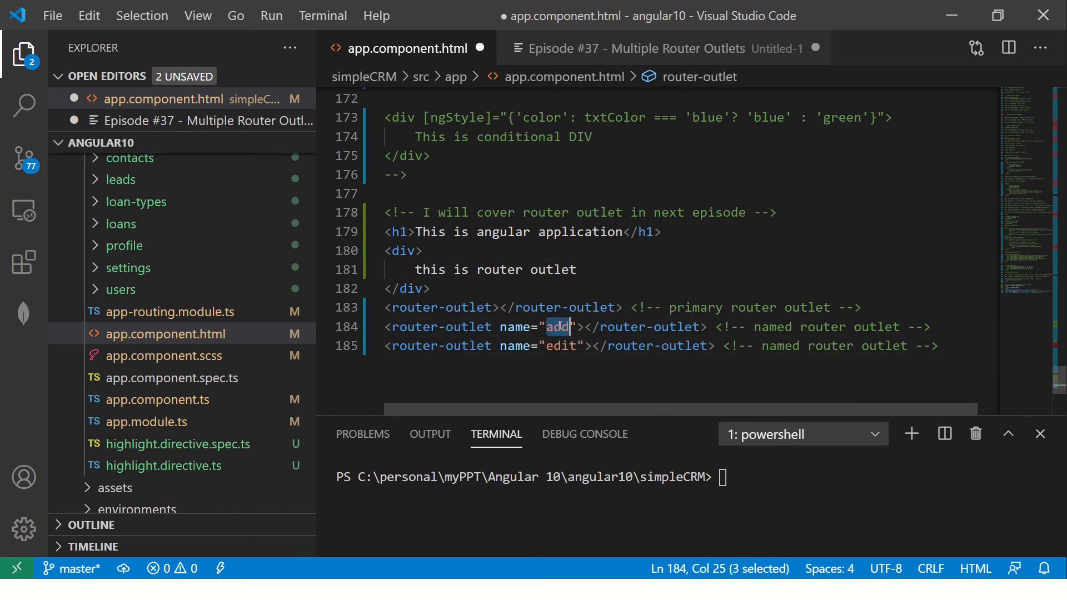
text(-)
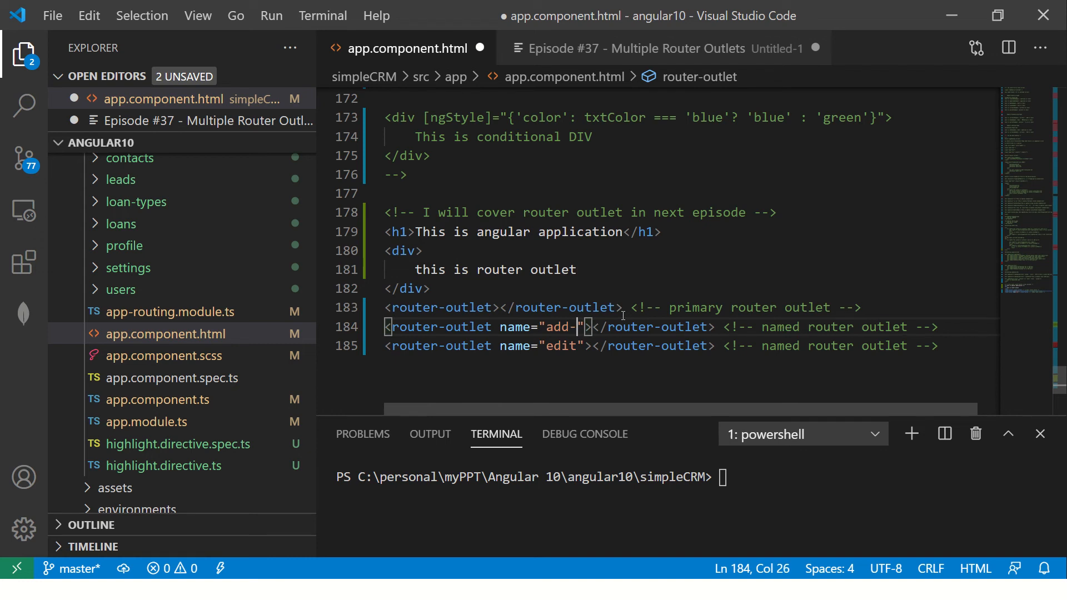
text(loan)
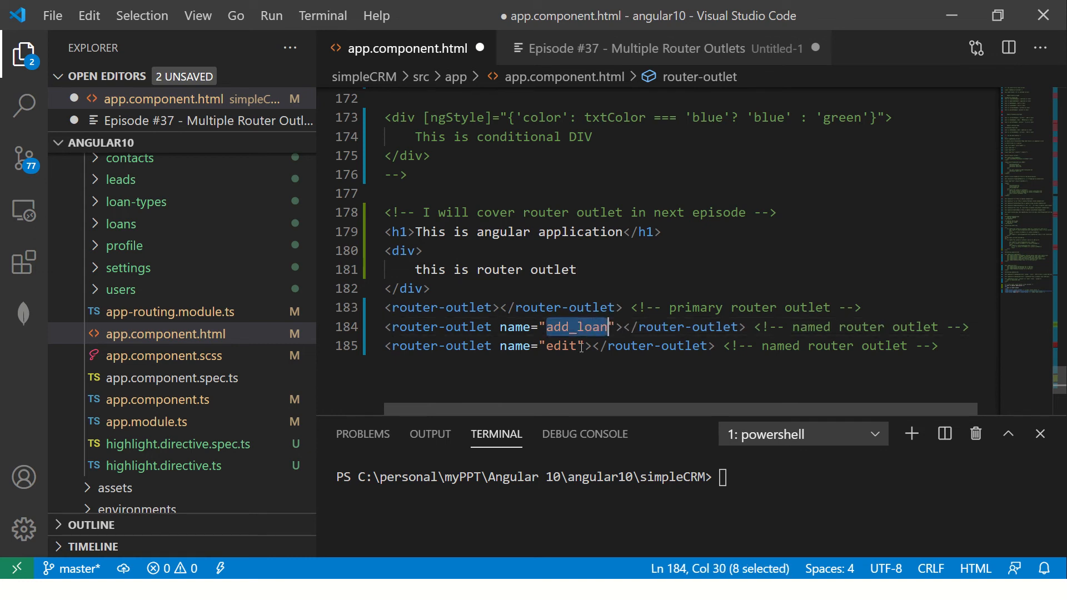
text(loan)
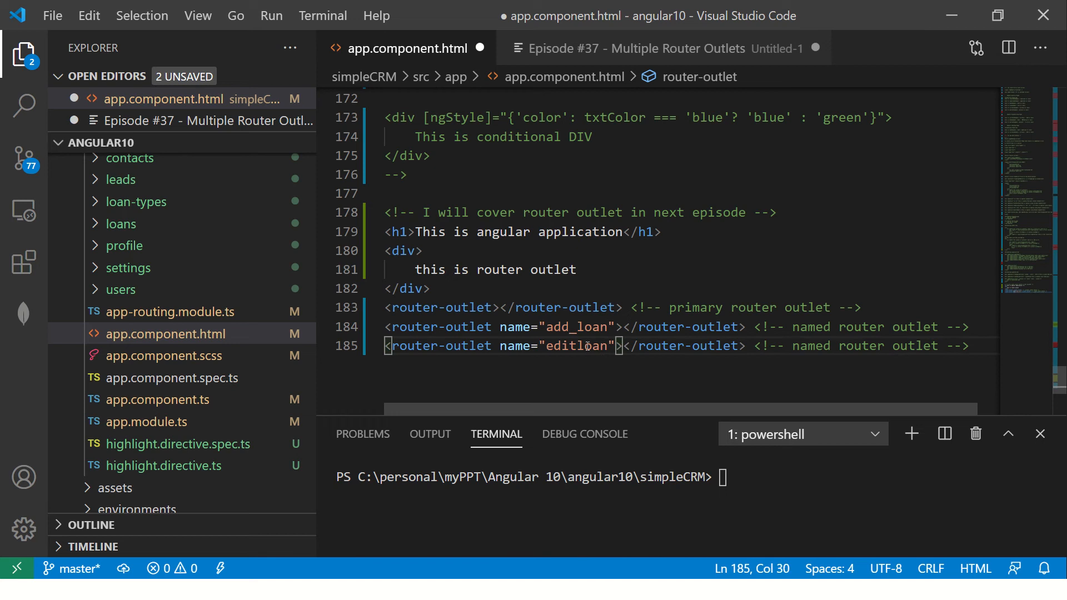
text(_)
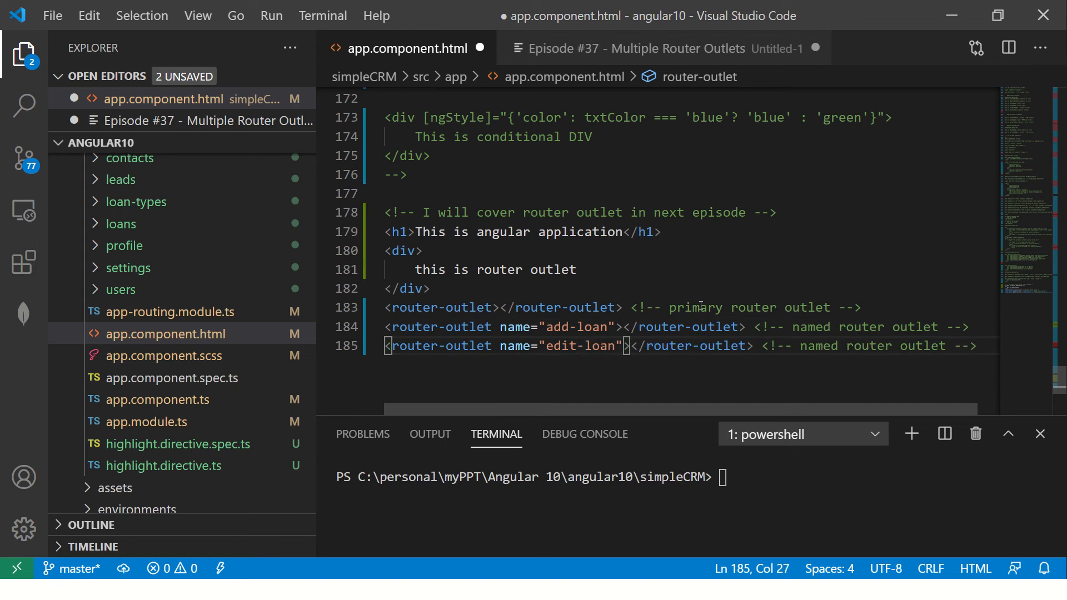
Step: Settle on the camelCase names addLoan and editLoan for the two named outlets
double_click(593, 327)
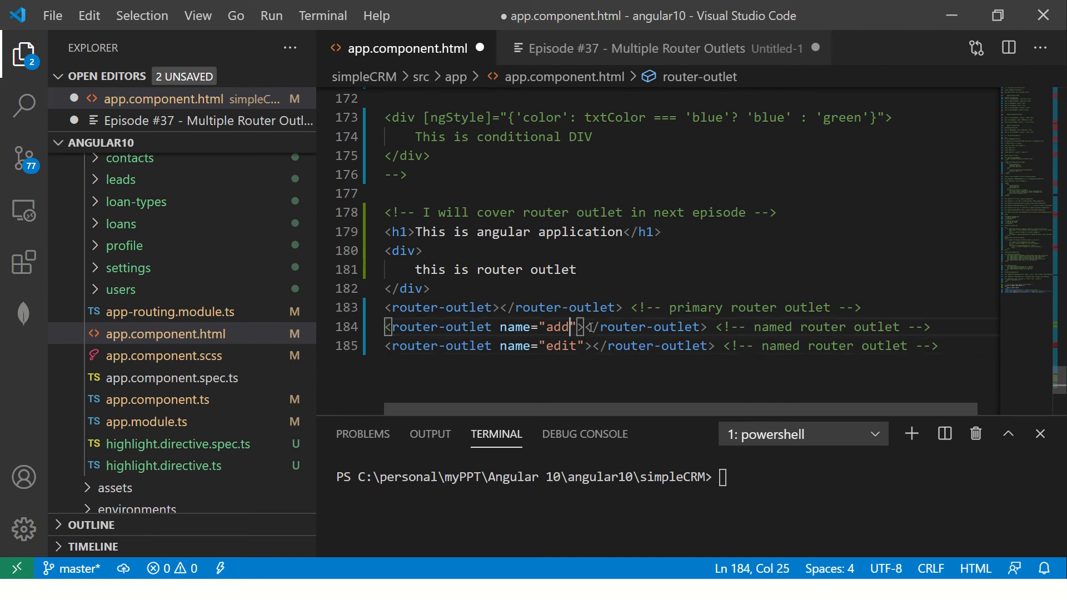
text(Loan)
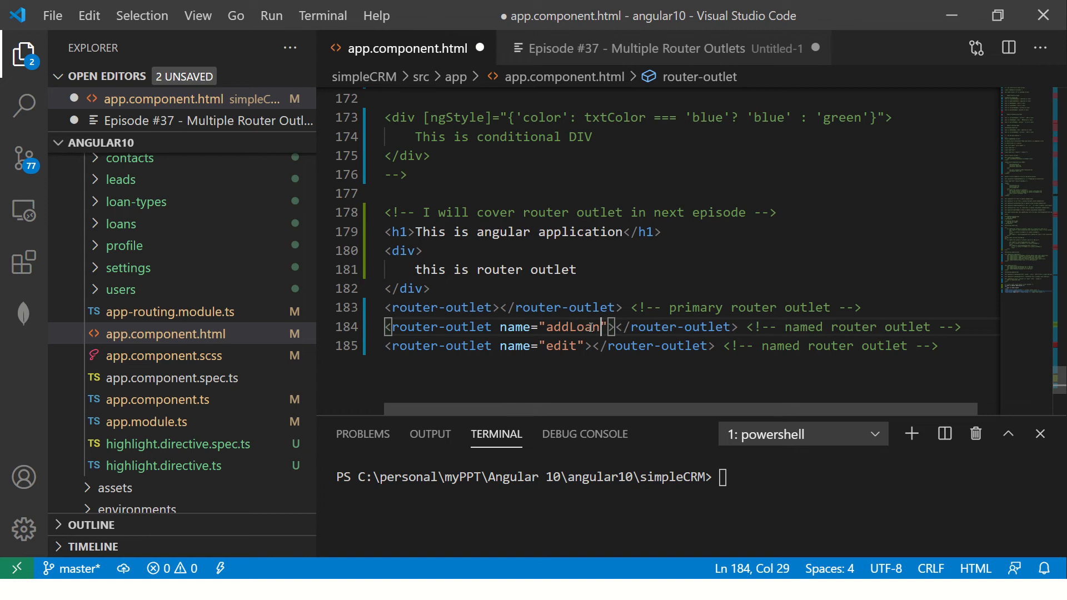
text(Loan)
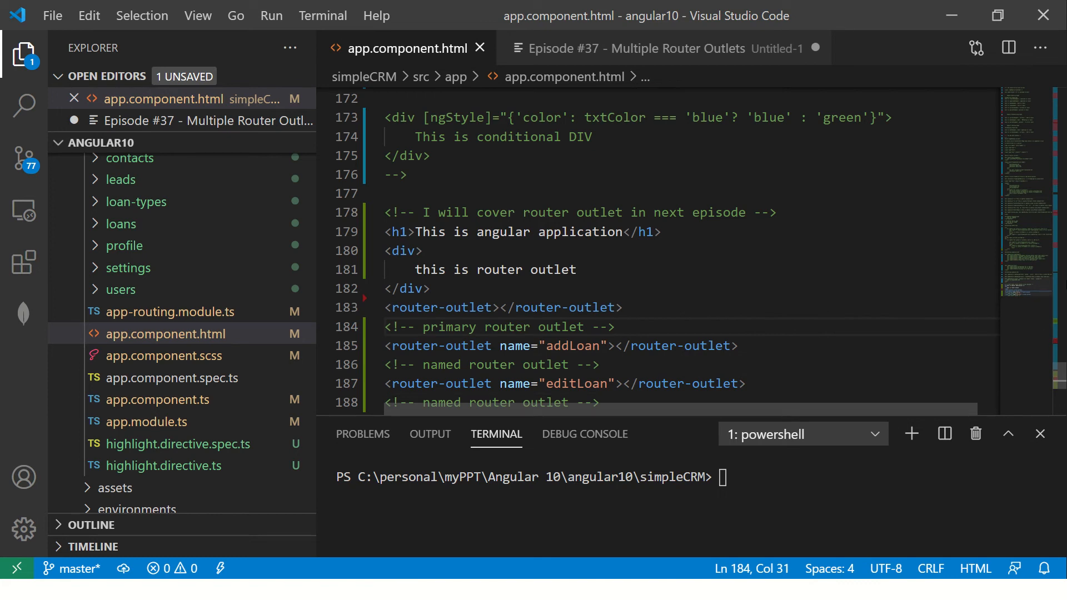
Step: Open app-routing.module.ts showing the loans, add and loan-types routes
scroll(down, 3)
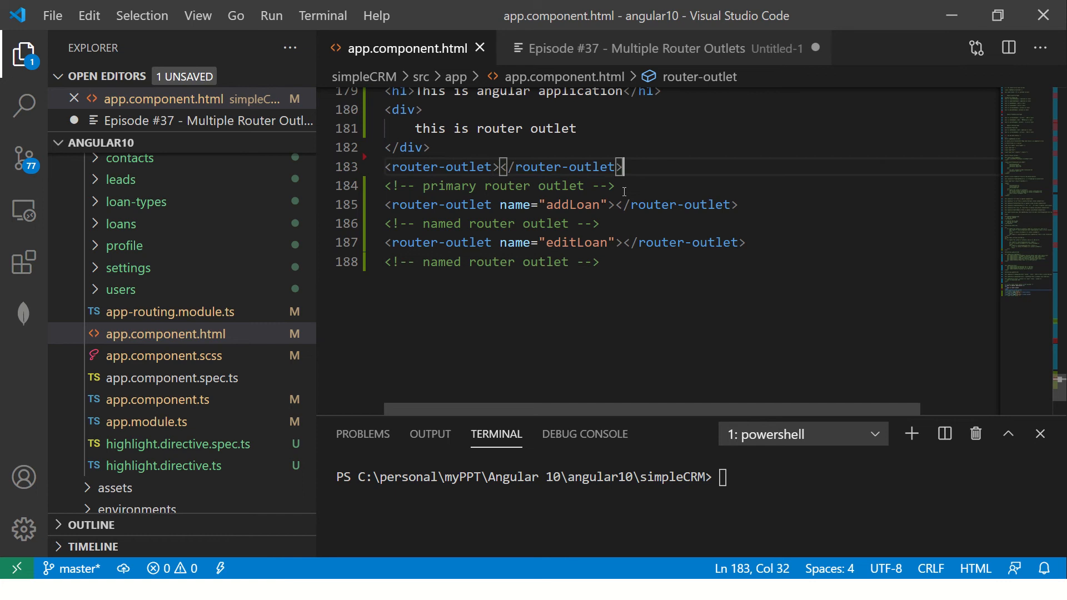
triple_click(497, 186)
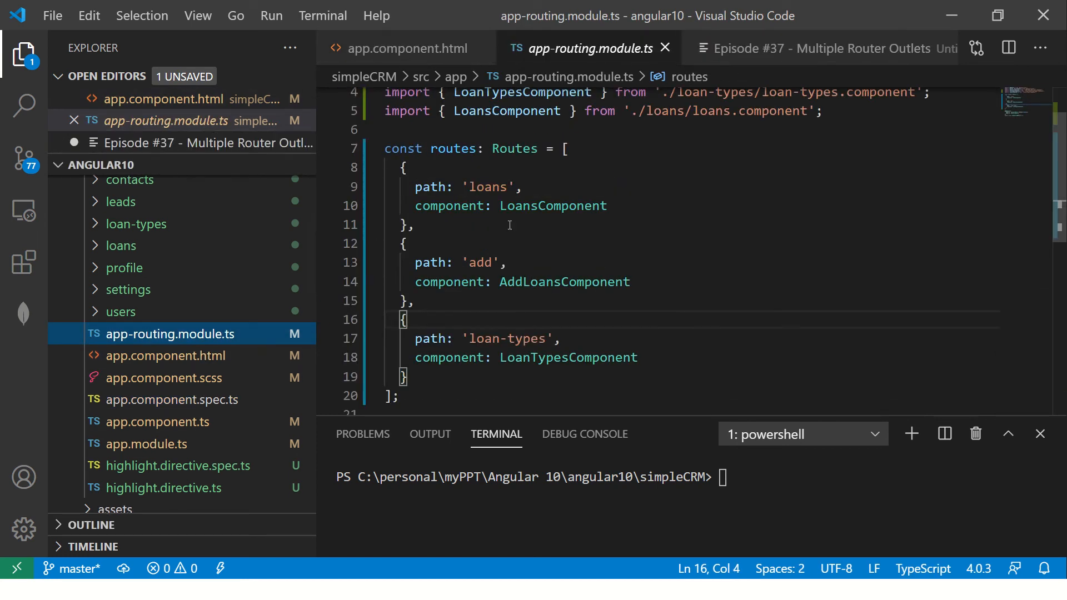
Step: Try an outlet: '' property on the add route, remove it, save the routing module and switch to the notes
click(491, 263)
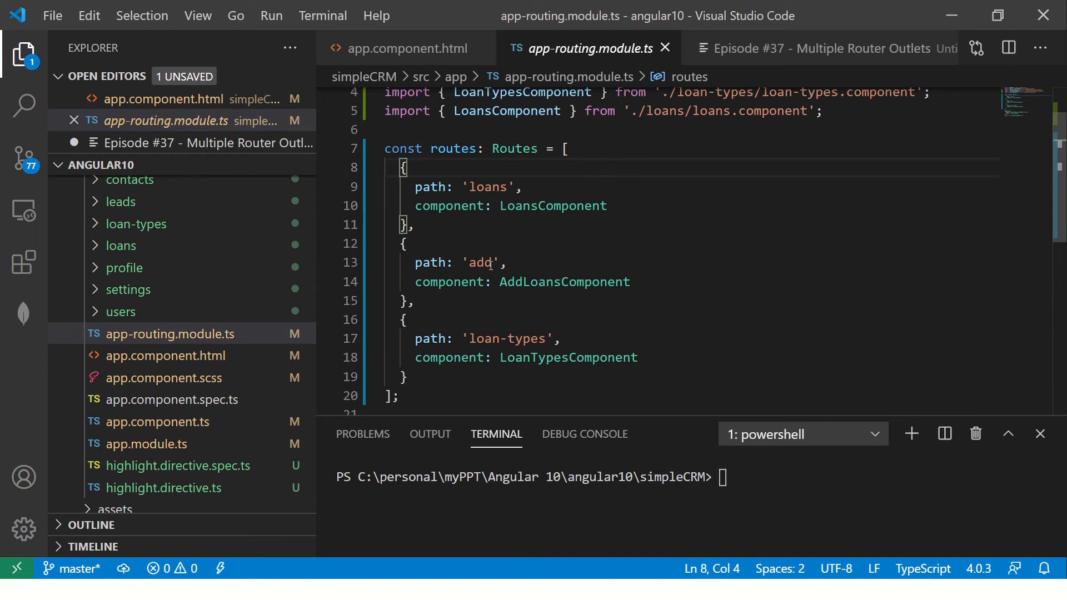
click(495, 187)
text(,)
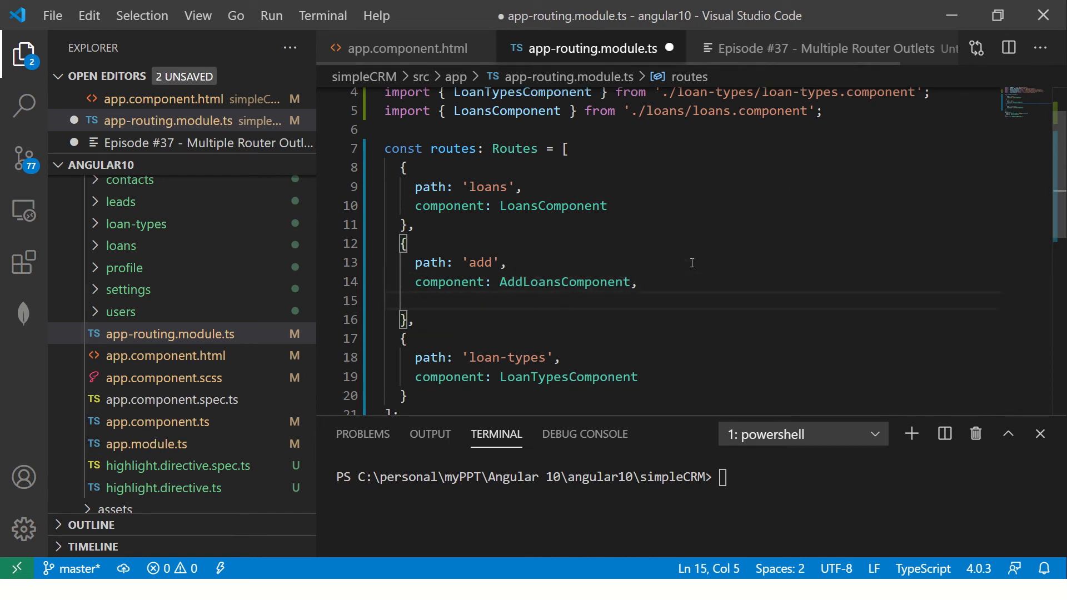
text(outlet)
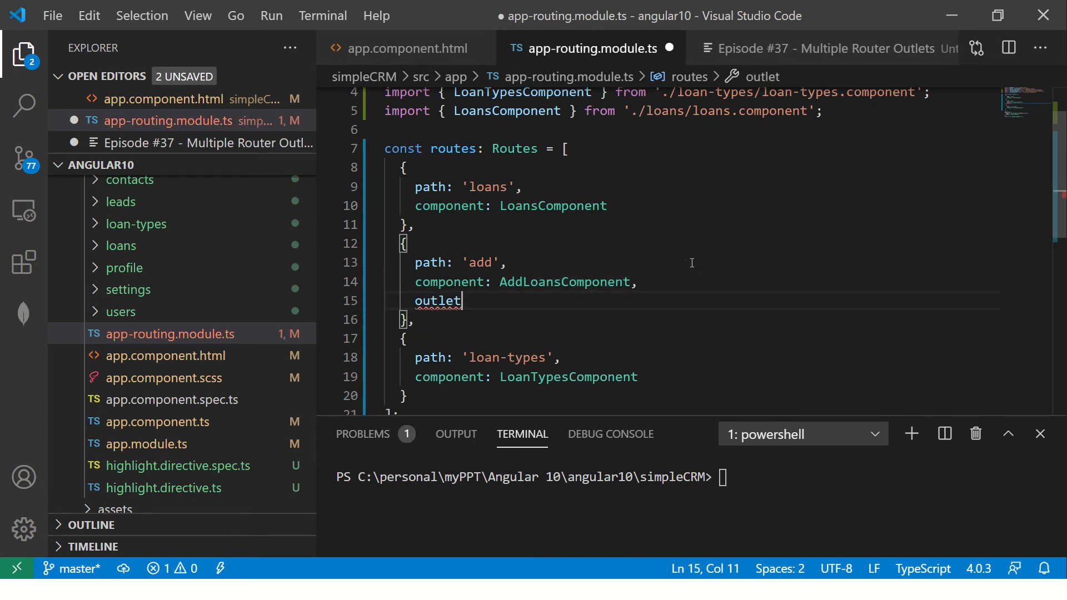
text(: '')
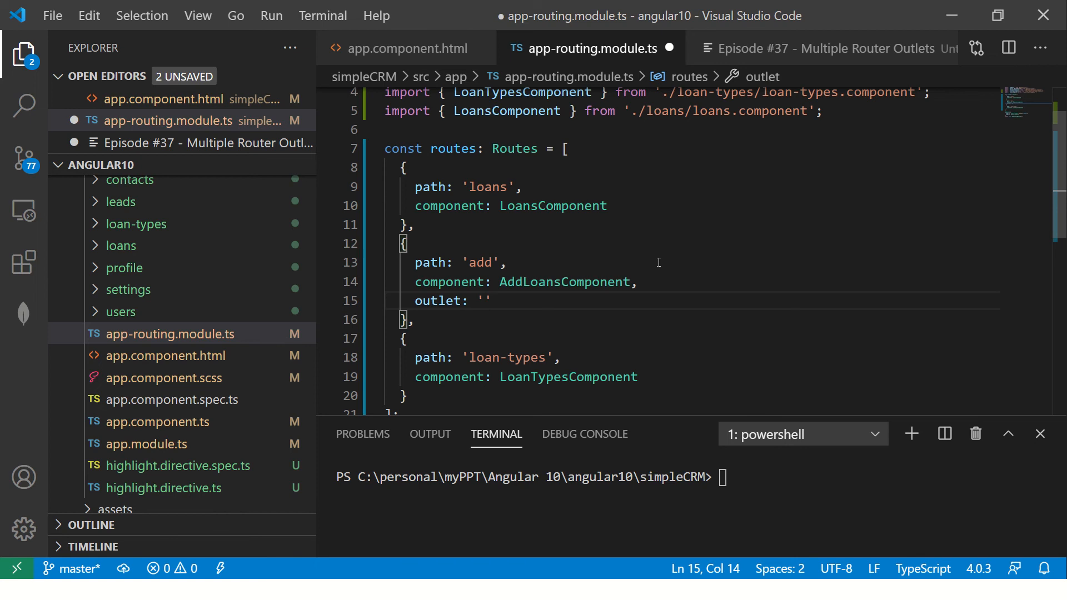
click(405, 48)
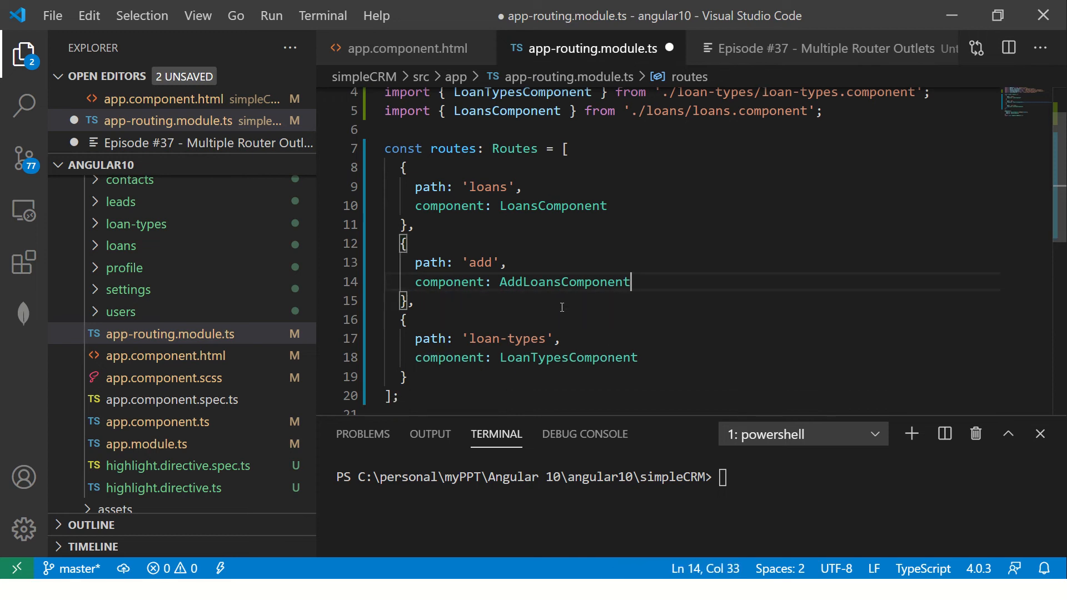
key(ctrl+s)
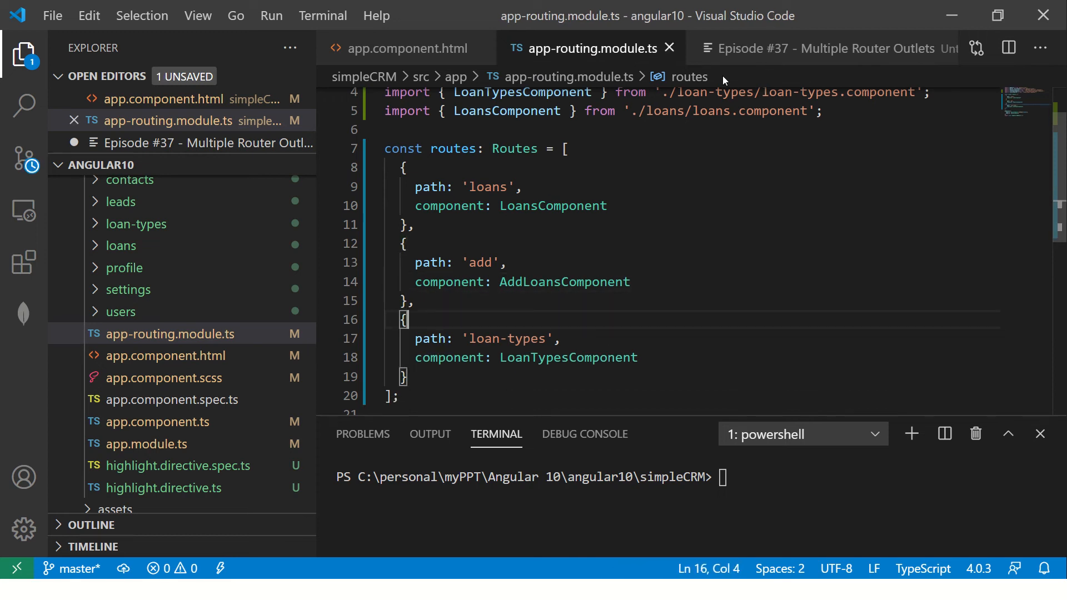
click(826, 47)
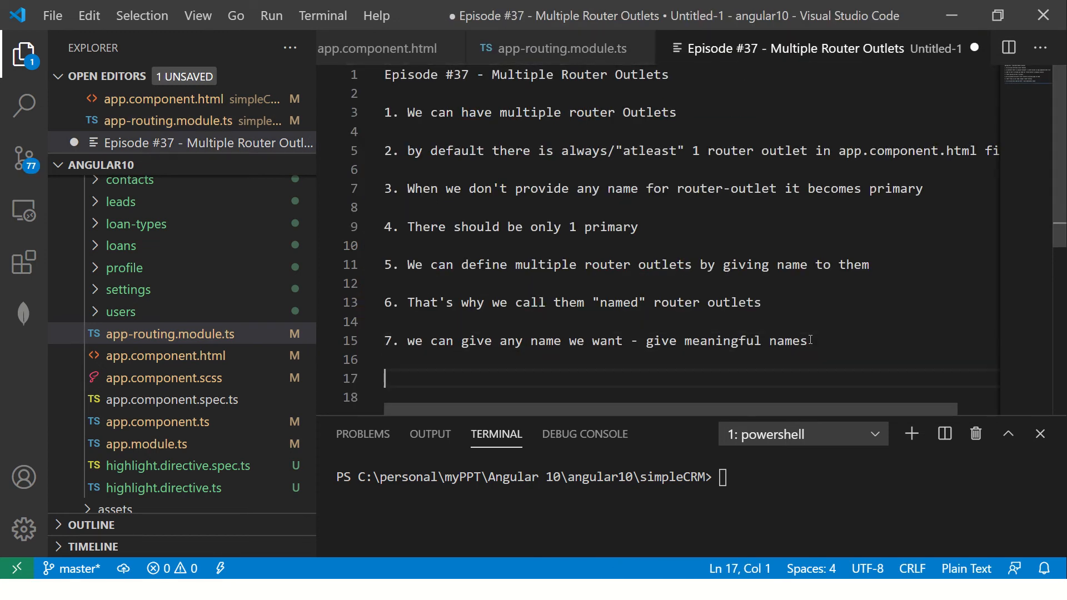
Step: Write point 8: a route without an outlet means it's primary; begin point 9 and return to the routing module
text(8.)
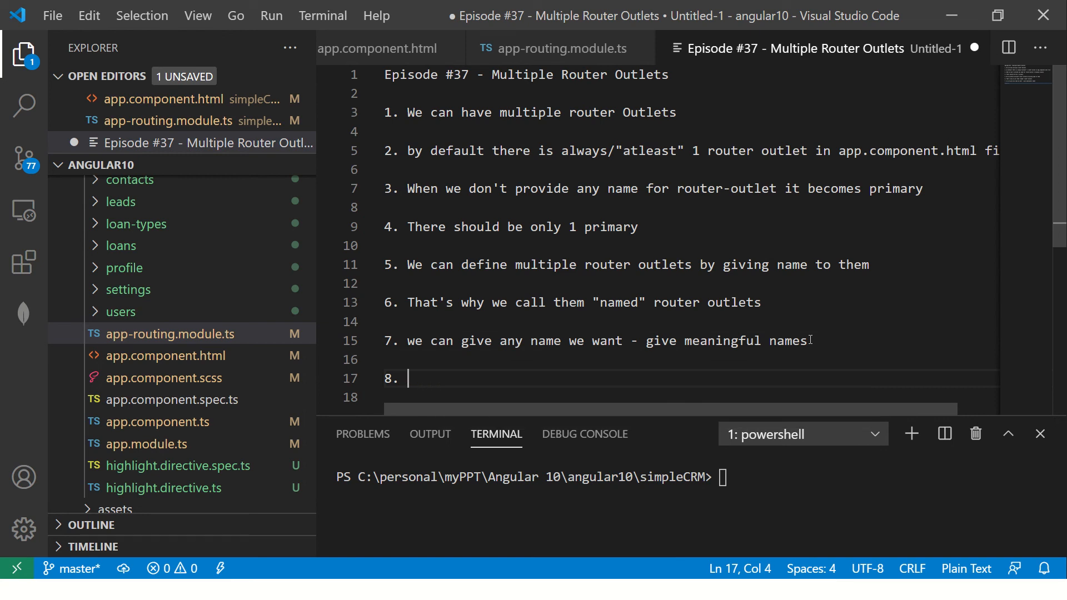
text(In routing modu)
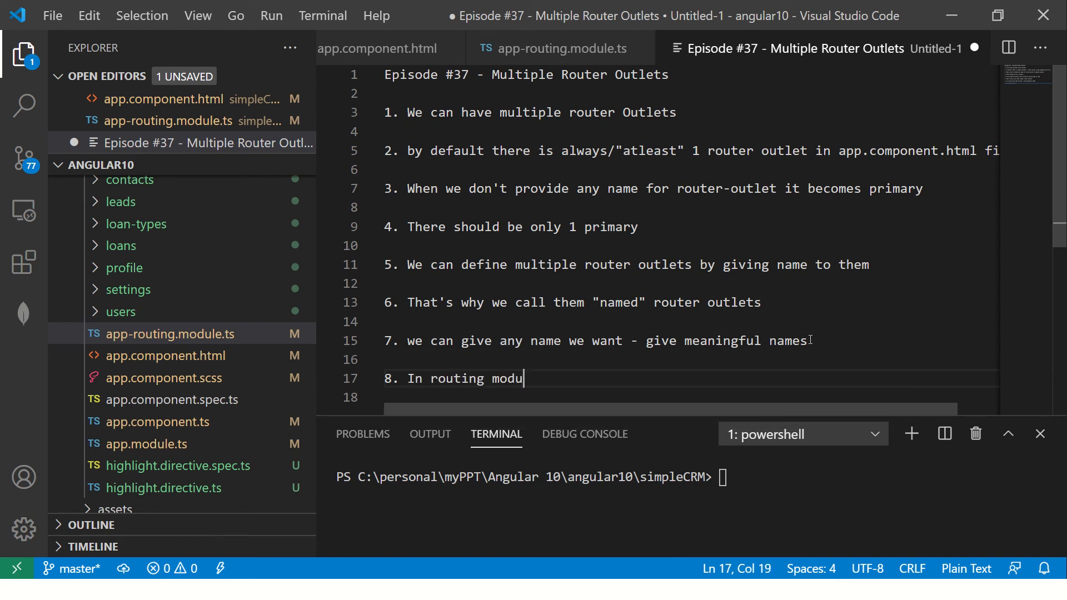
text(le - if you don't define outlet)
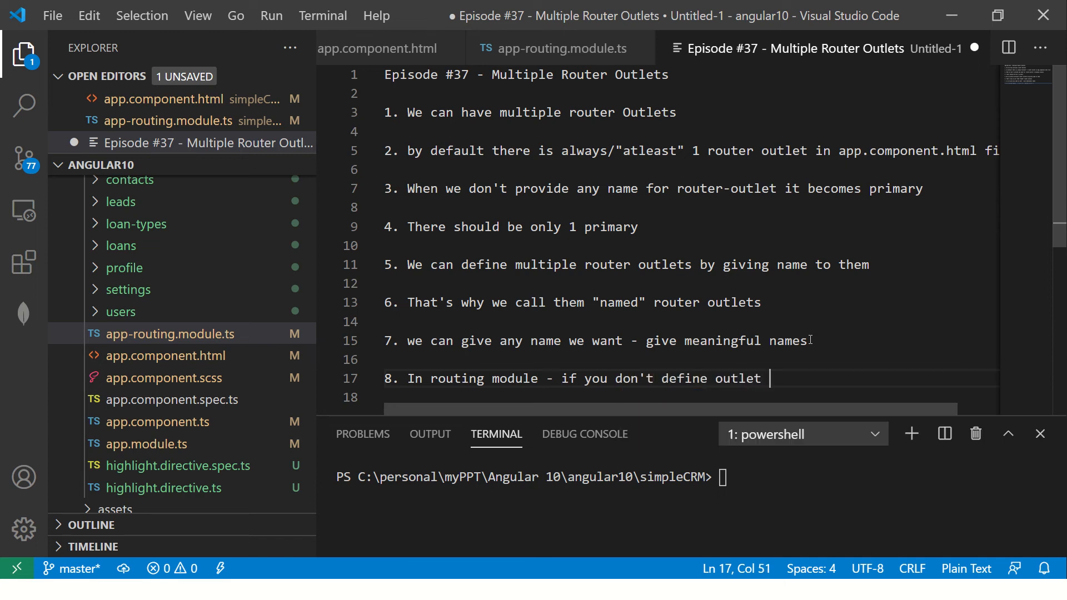
text(- it means its primary)
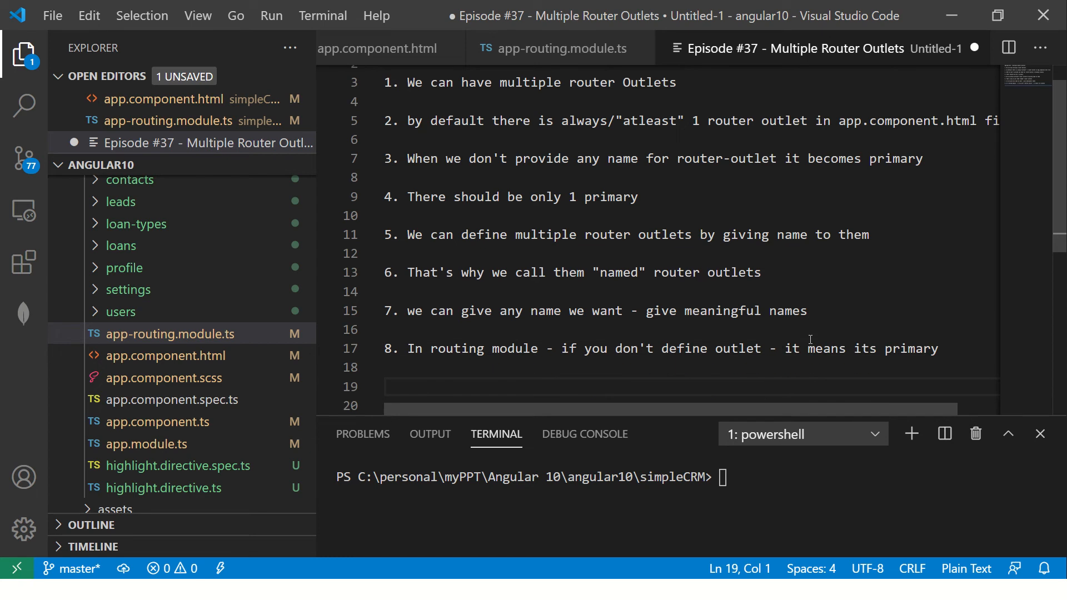
text(9)
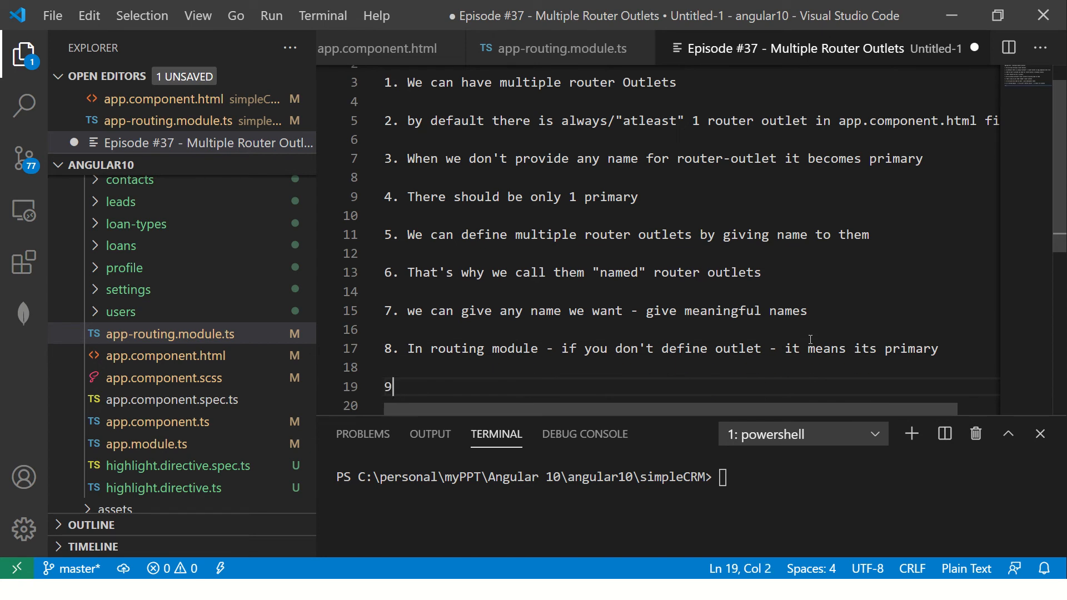
click(558, 48)
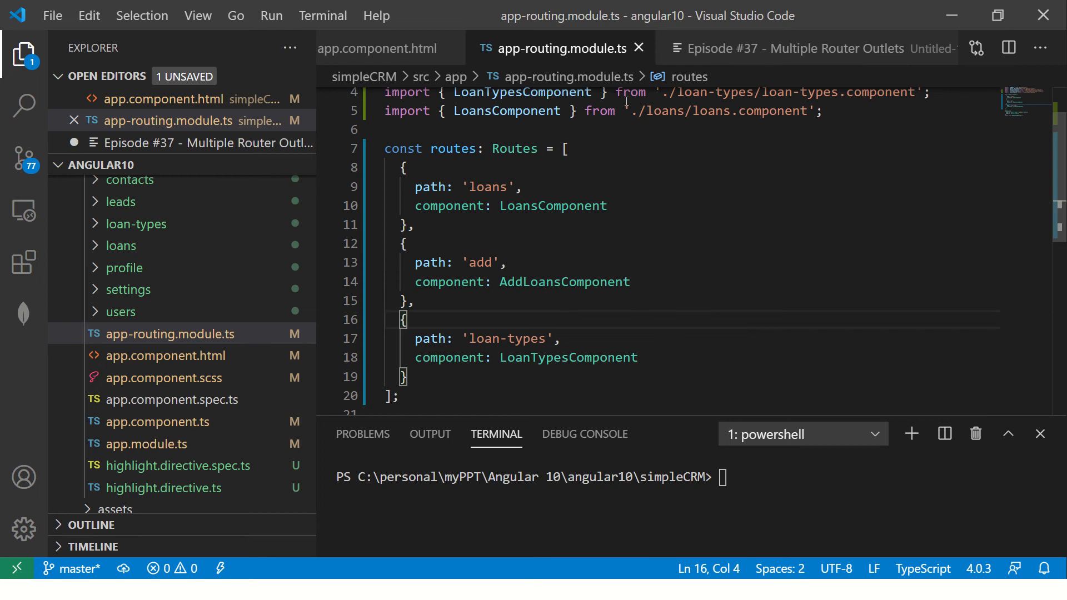
Step: Give the add route outlet: 'addLoan' in the routing module, matching the template's outlet name
click(385, 48)
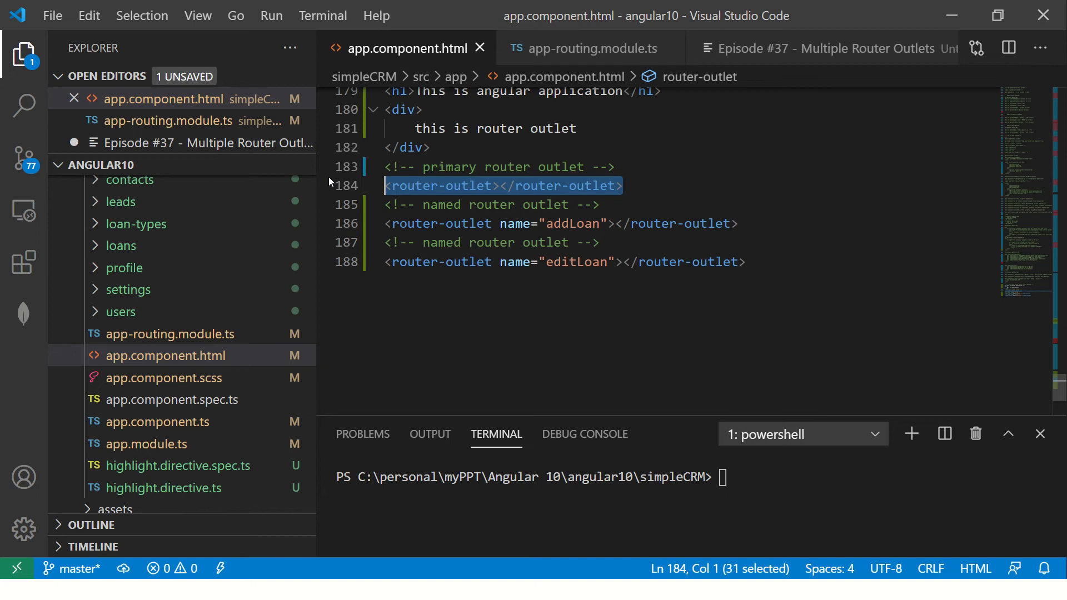
click(589, 47)
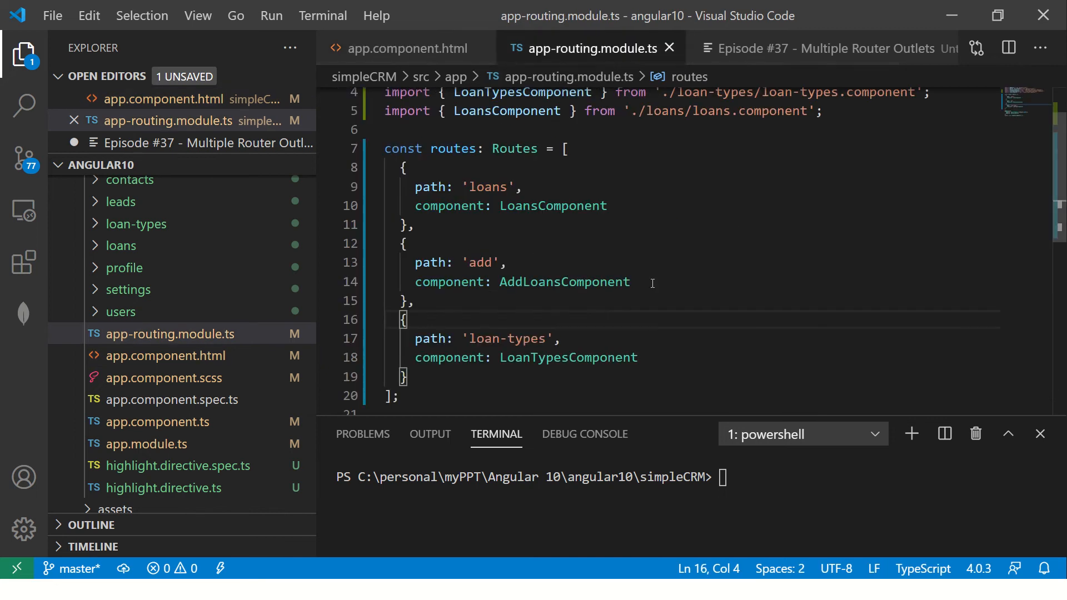
text(outlet: ')
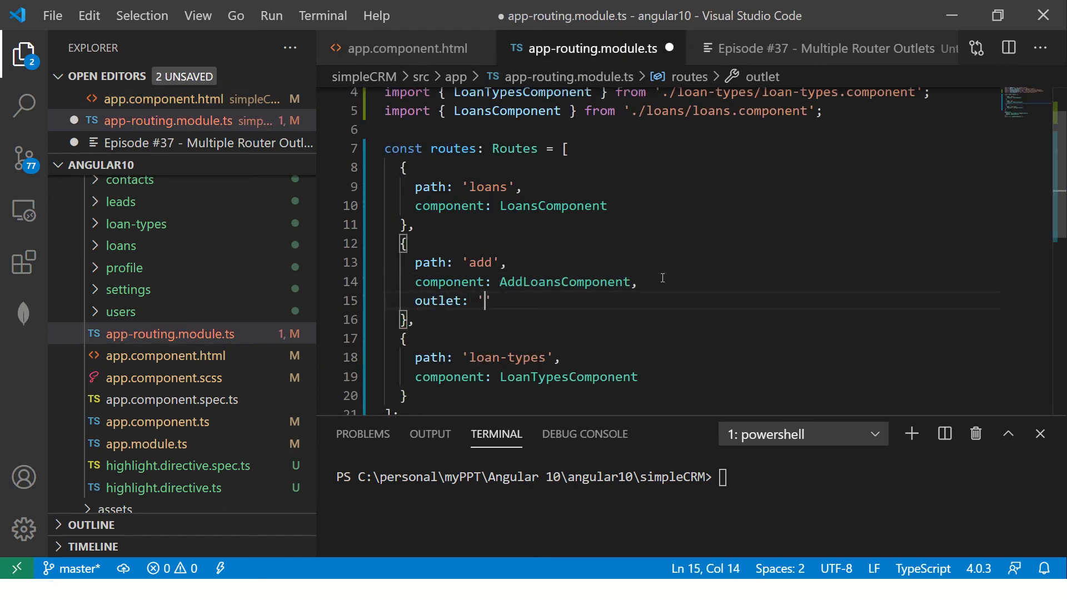
text(addLoan)
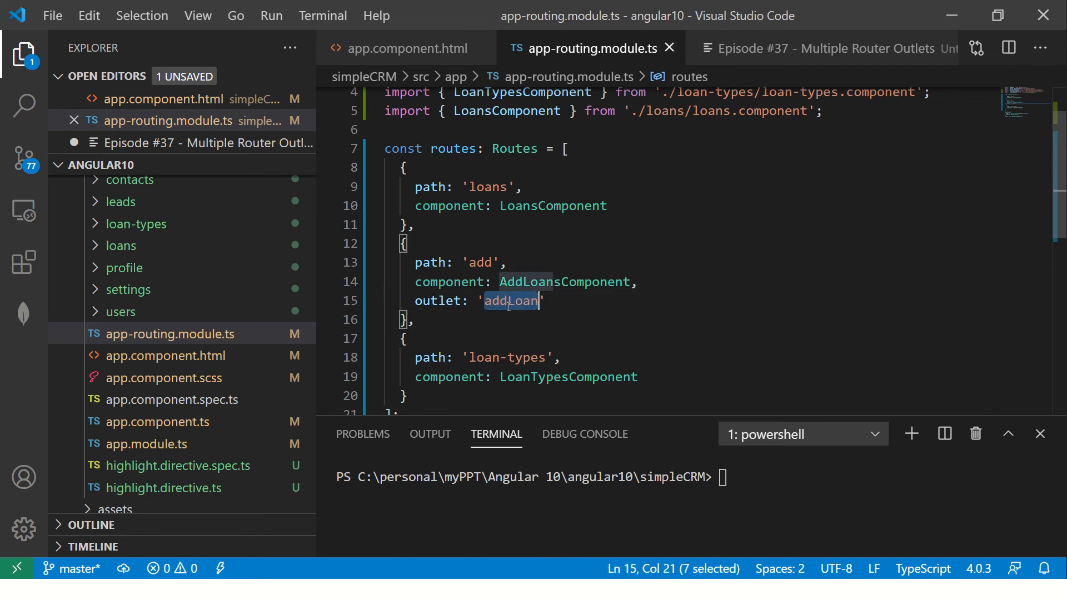
Step: Check the addLoan outlet name in the template against the route, then run ng serve
click(408, 47)
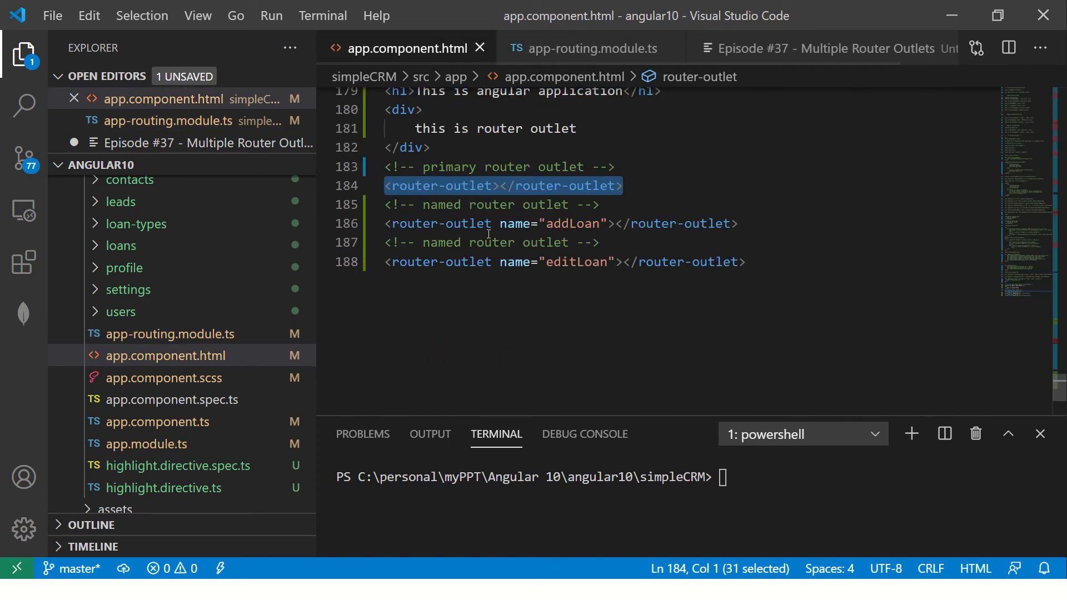
double_click(572, 223)
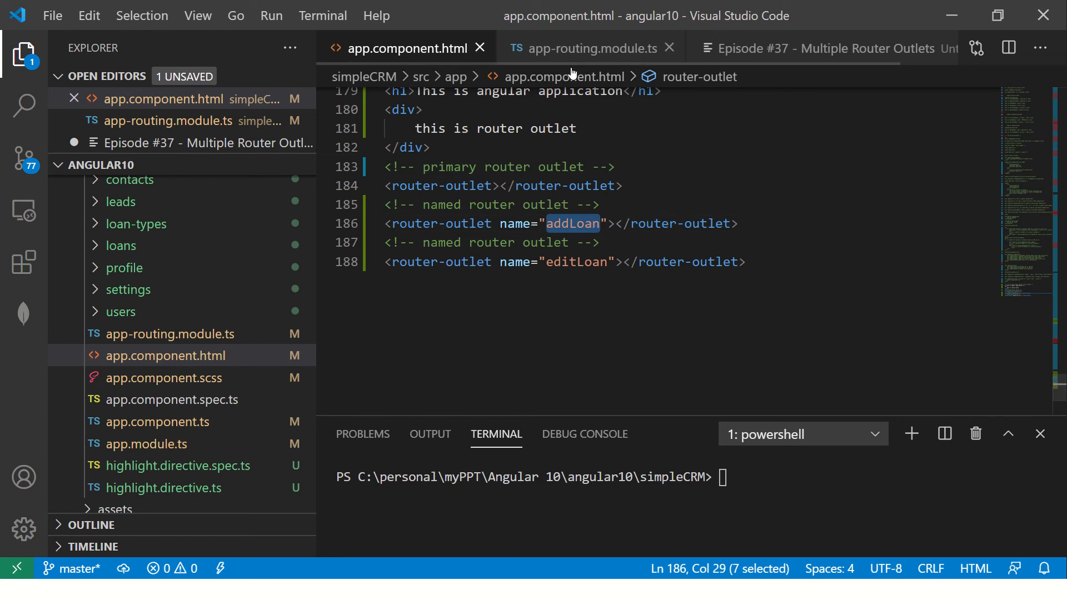
click(593, 48)
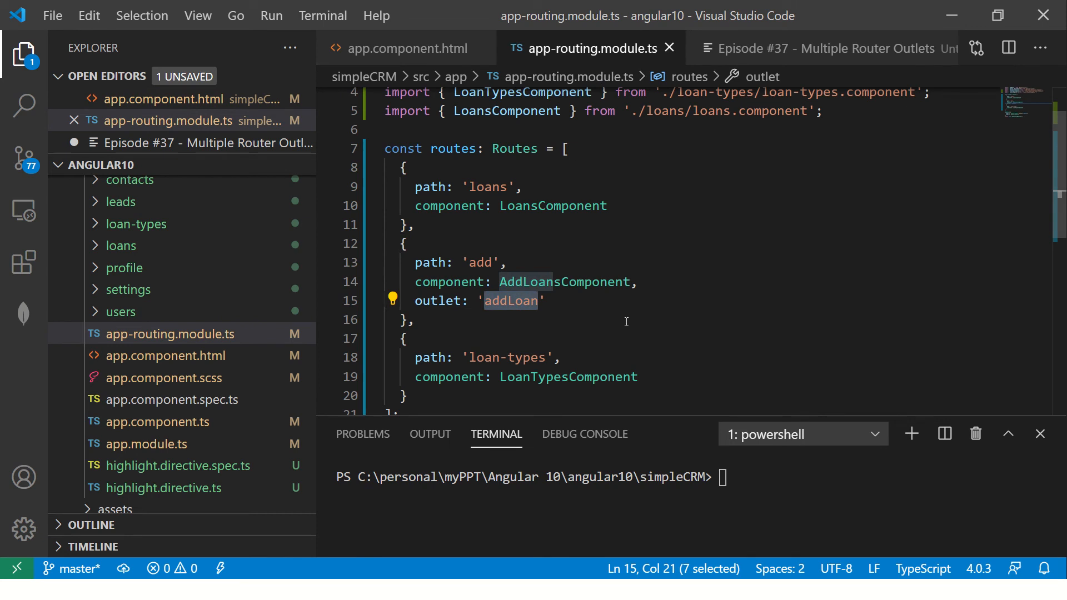
text(ng ser)
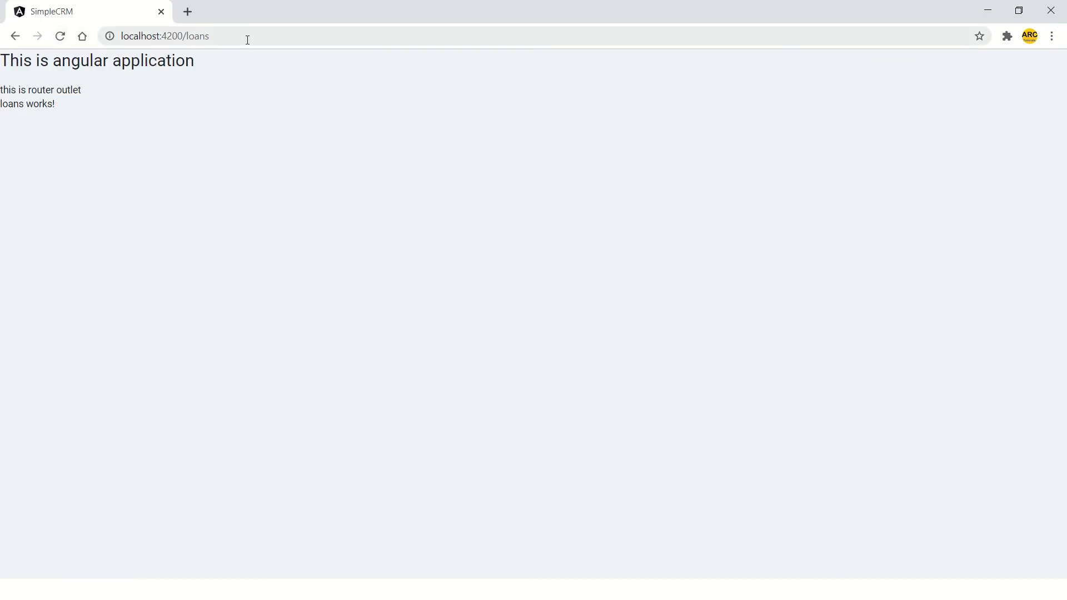
Step: Reload the SimpleCRM loans page so it shows only the heading and 'loans works!'
click(60, 36)
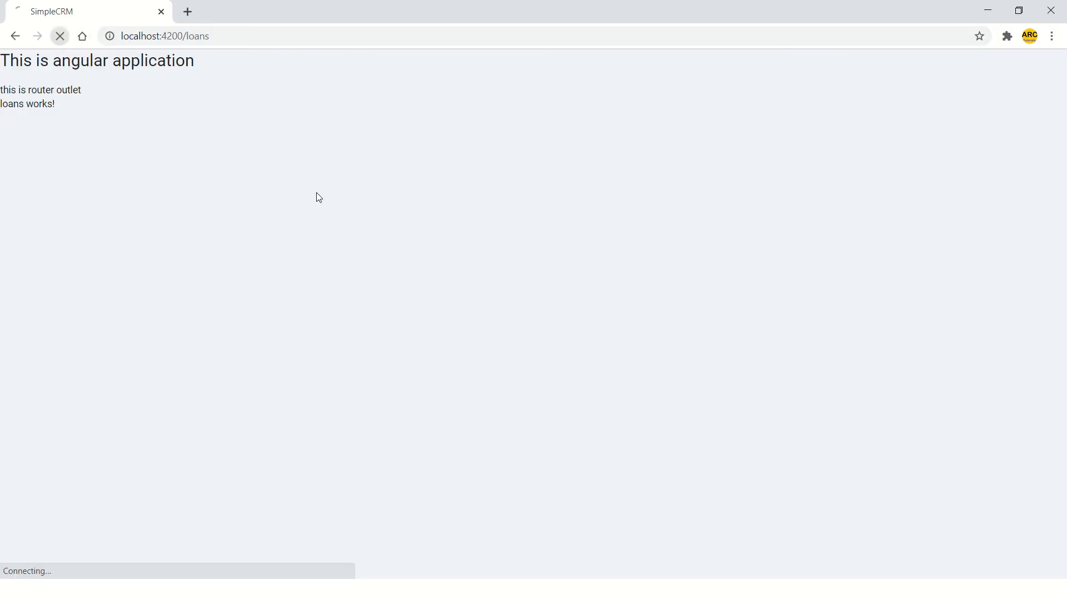
key(alt+tab)
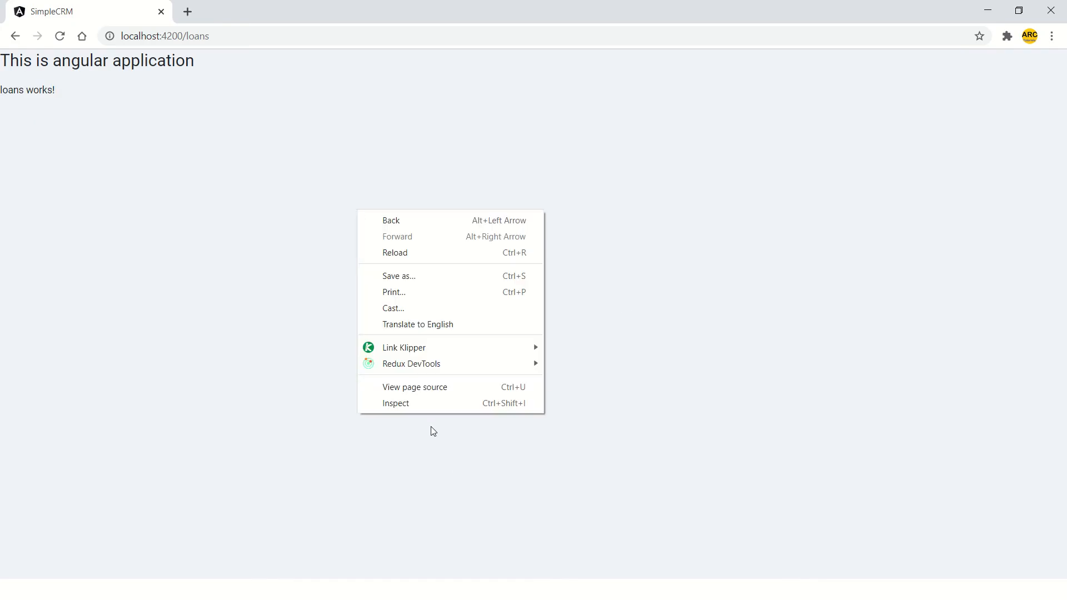
click(396, 402)
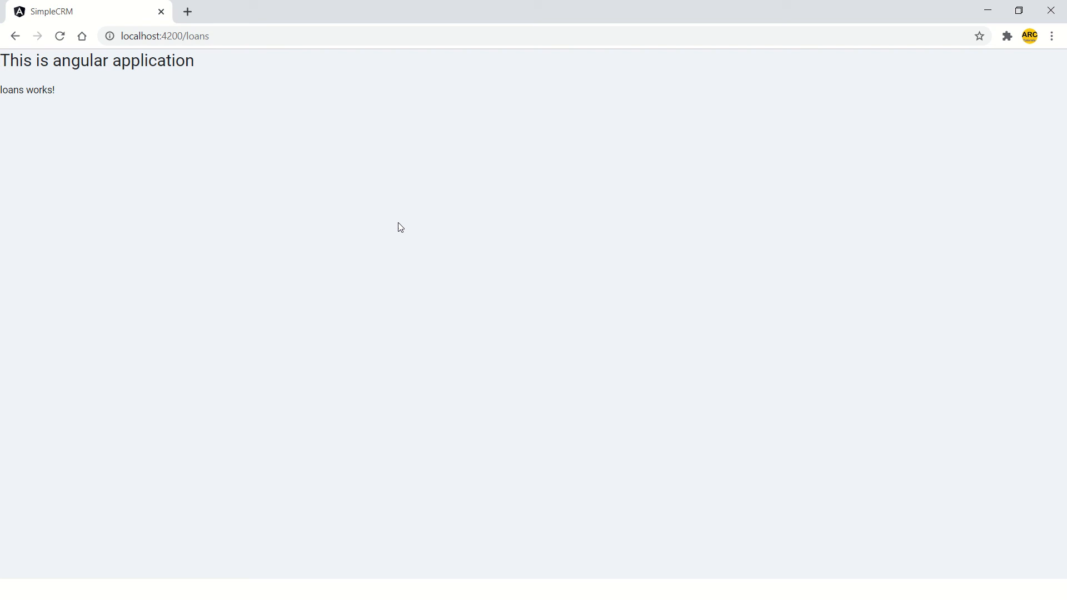
mouse_move(109, 124)
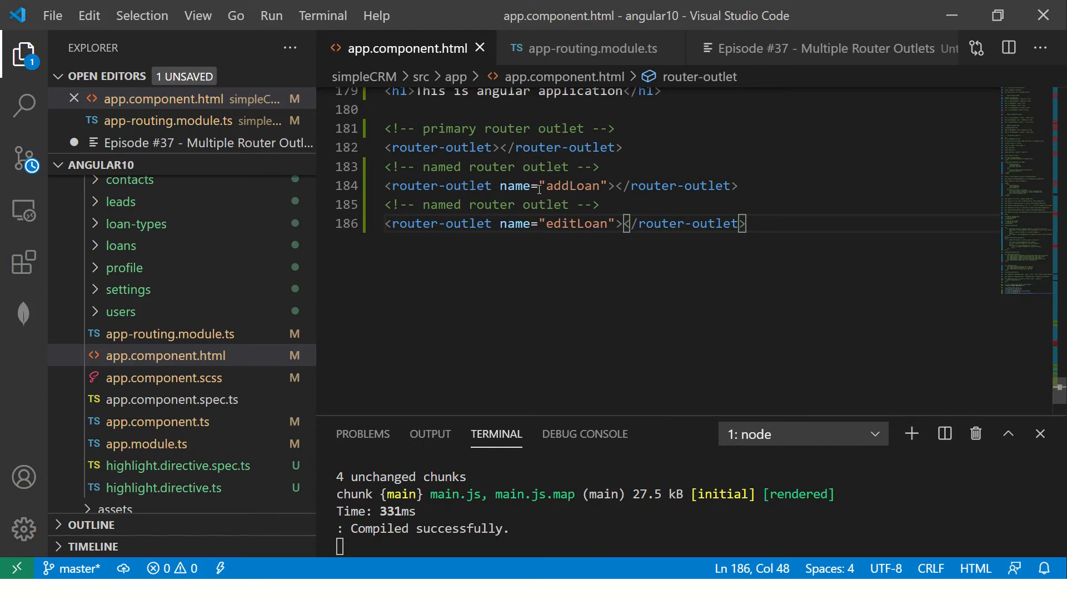
Step: Compare the addLoan outlet in app.component.html with its route in app-routing.module.ts
click(592, 48)
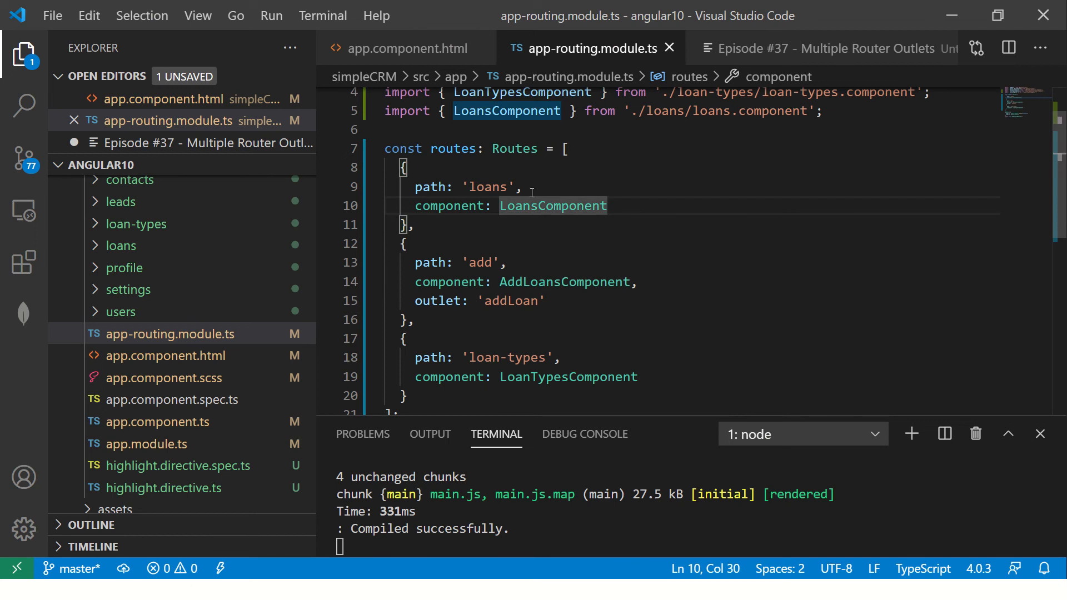
click(406, 48)
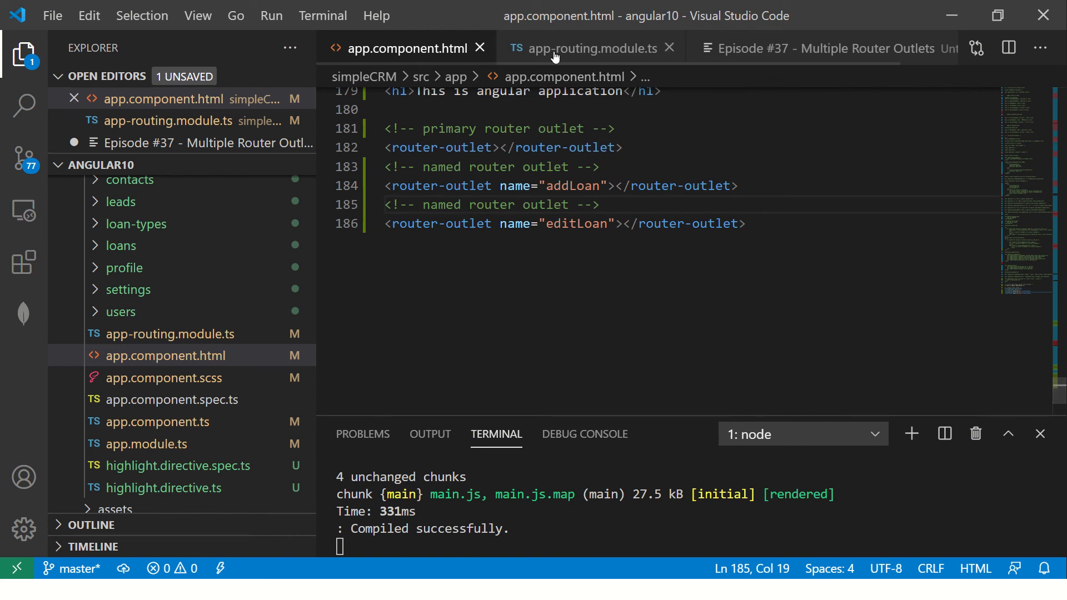
click(590, 48)
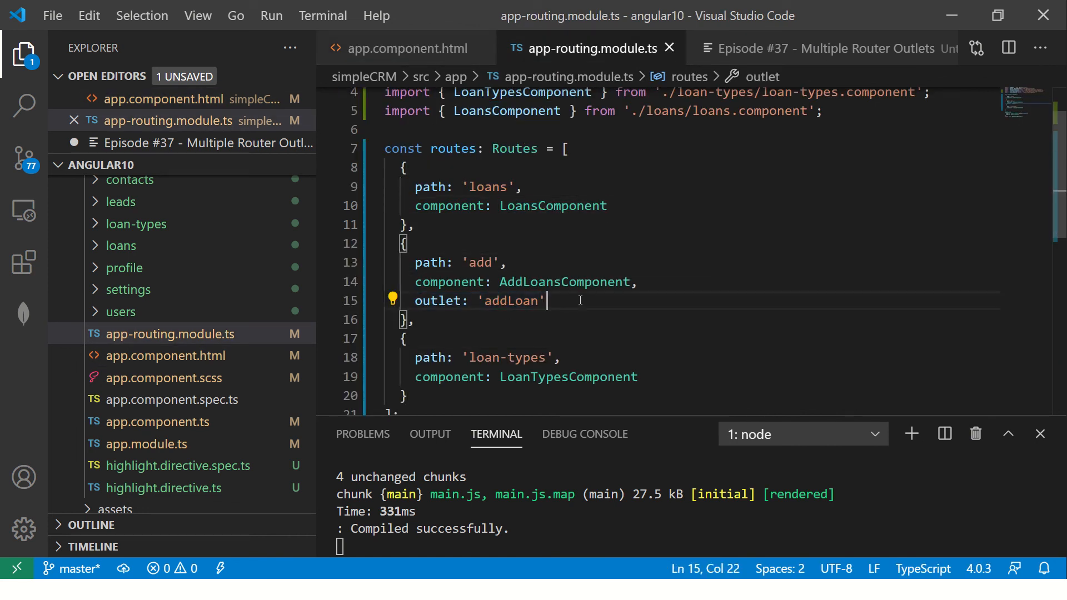
click(407, 47)
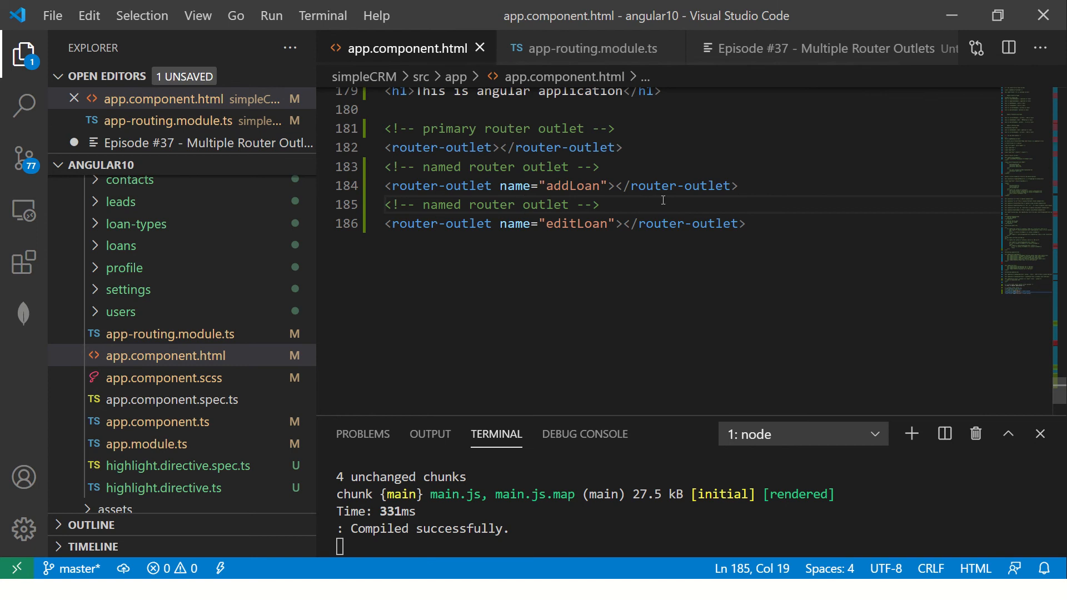
triple_click(561, 186)
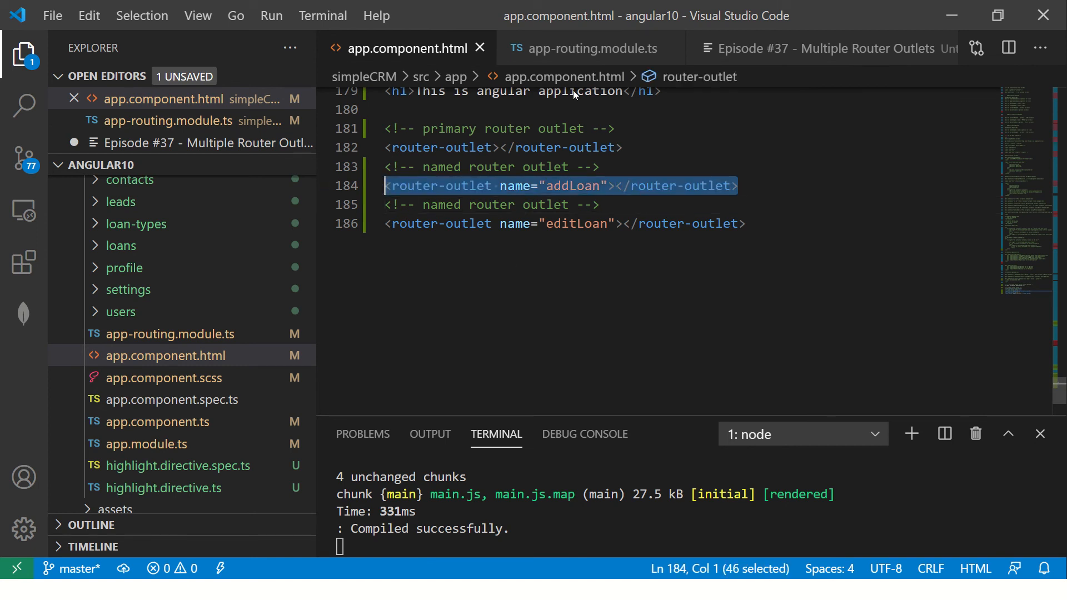
Step: Check the loans segment of the address in Chrome and return to the notes
click(586, 48)
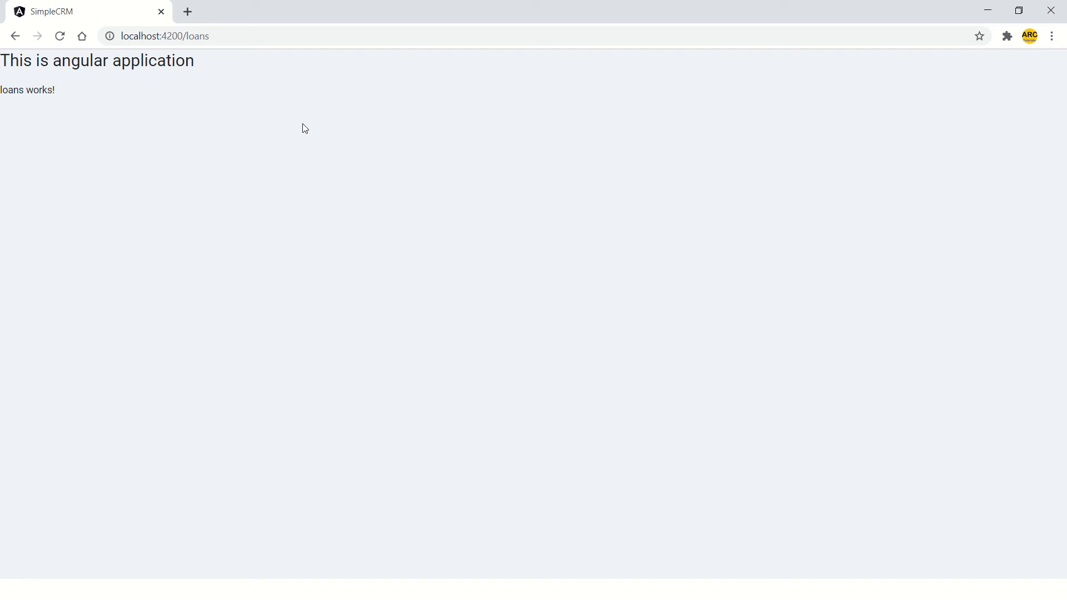
double_click(198, 36)
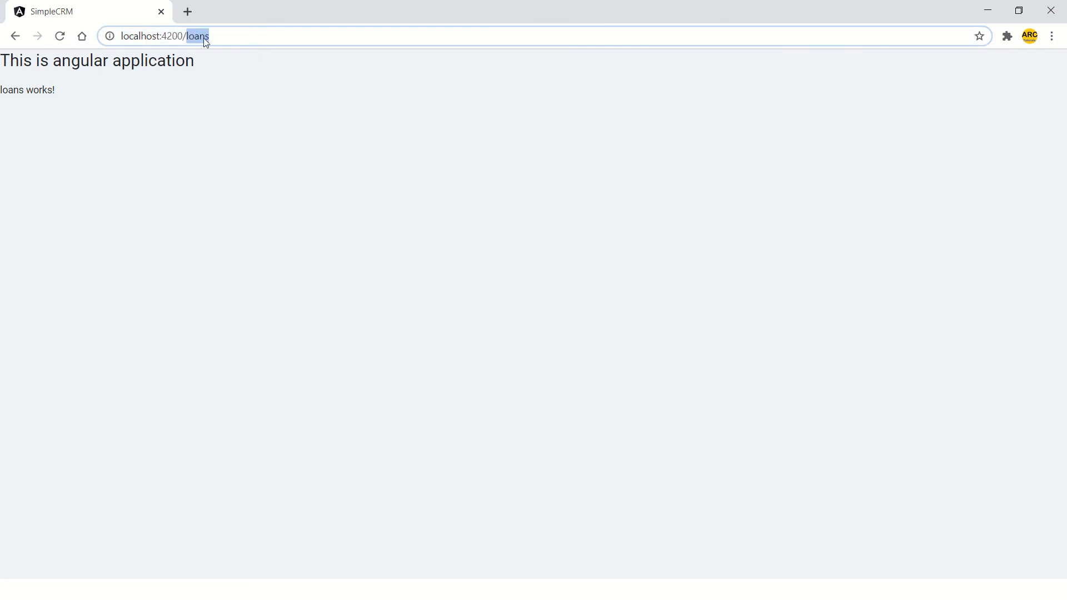
key(Backspace)
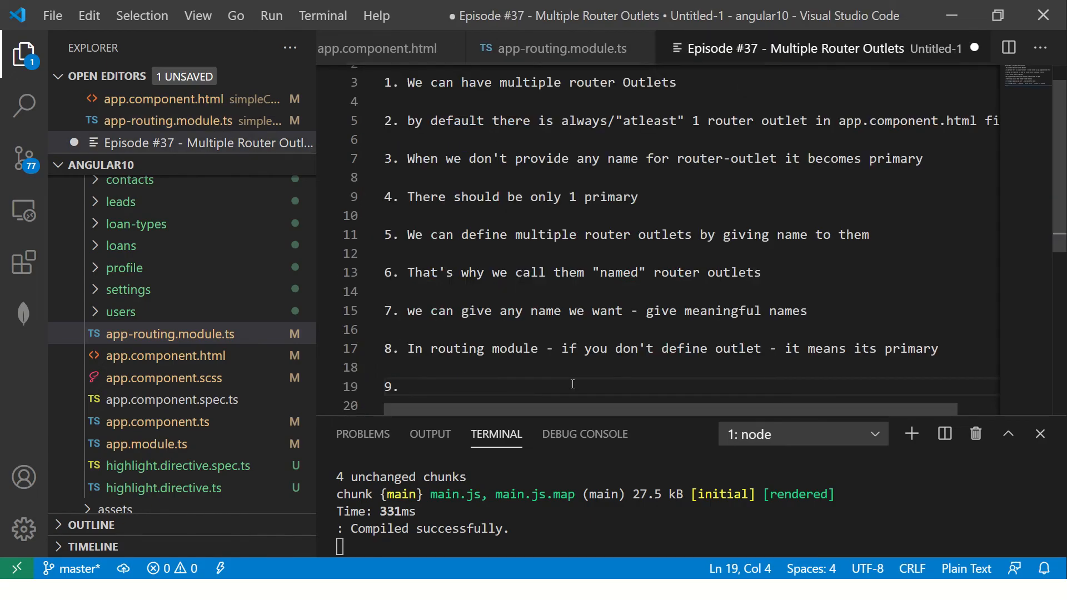
Step: Write point 9: 'It will NOT show if you directly access it in the URL', then a dashed separator
text(It will NOT show)
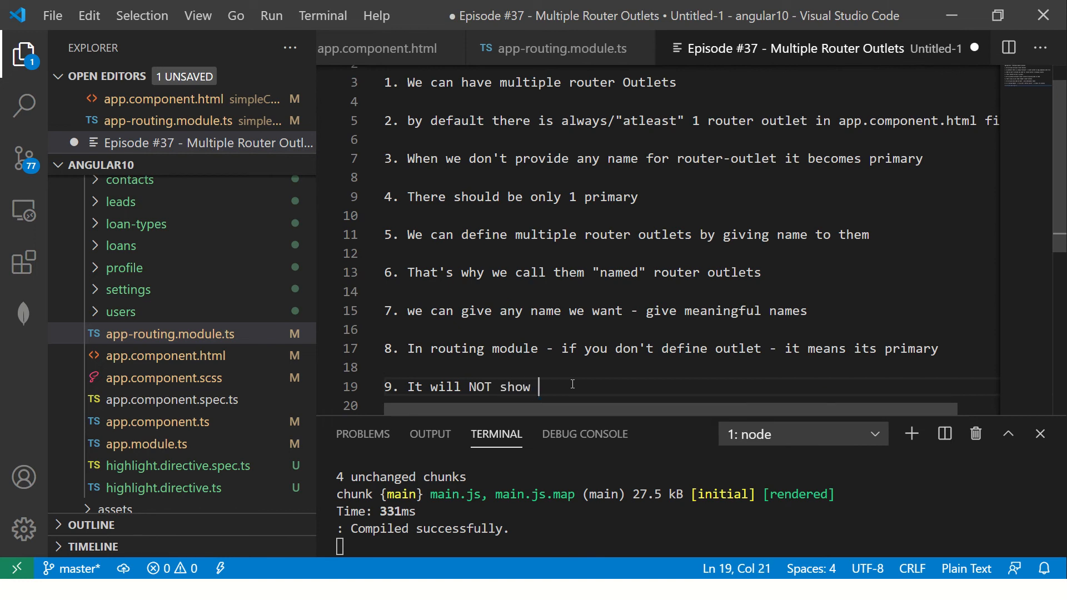
text(if you directly)
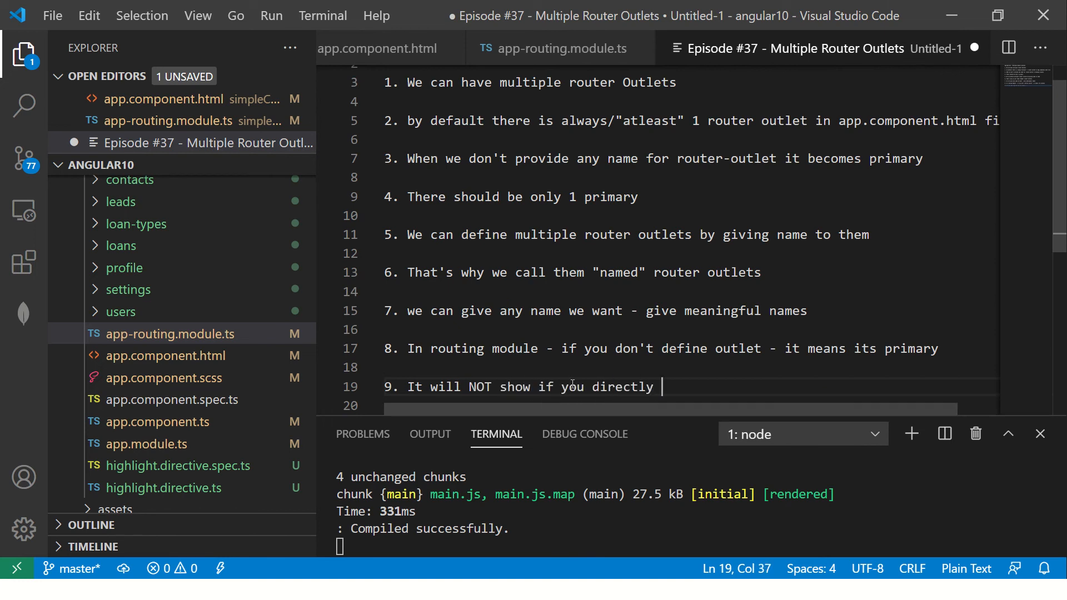
text(access it)
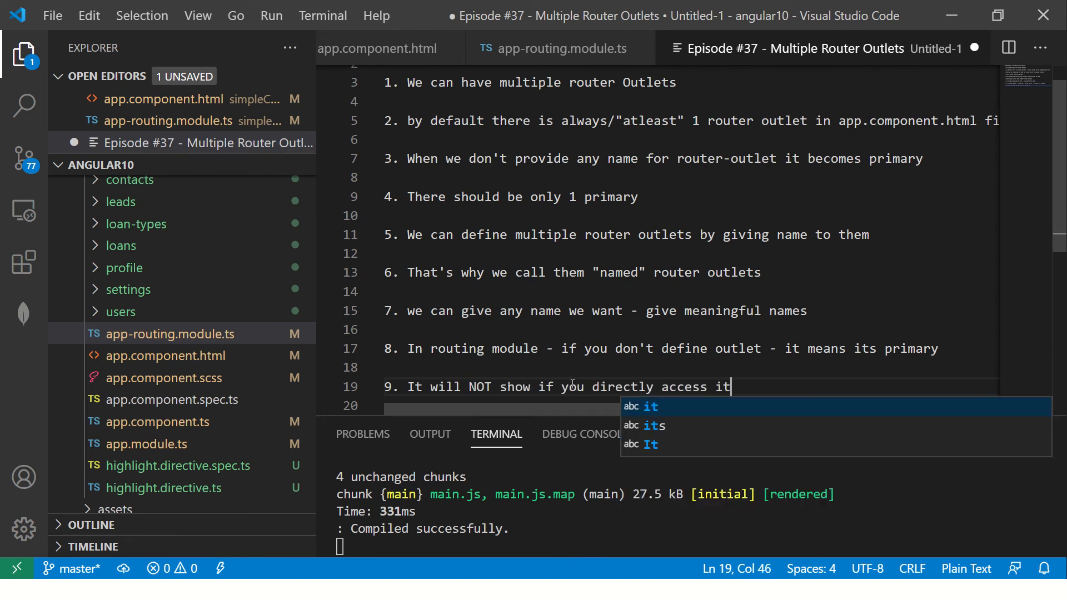
text(in the URL)
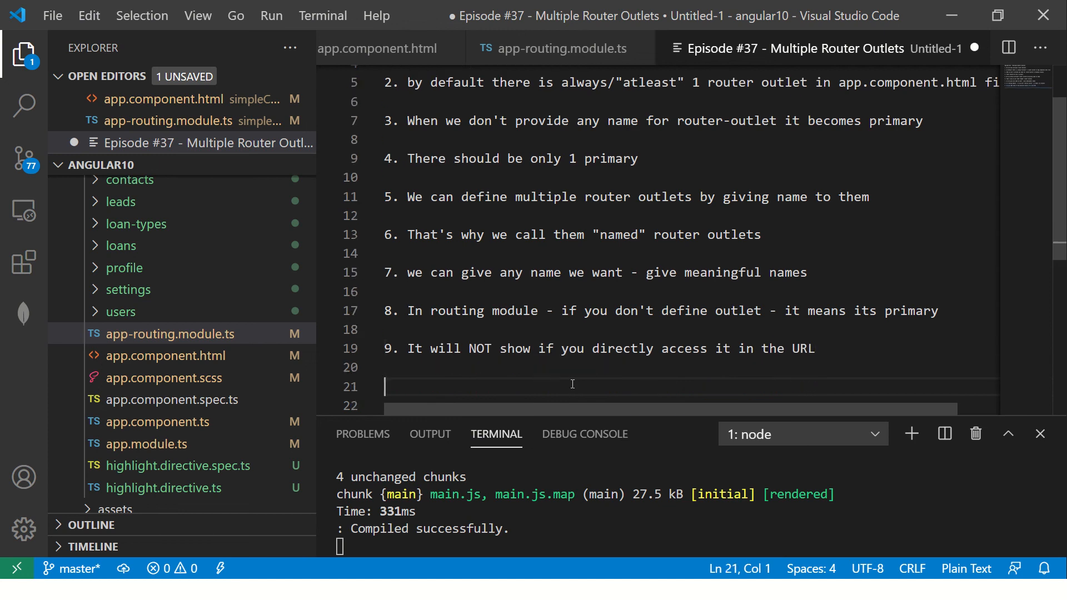
scroll(down, 3)
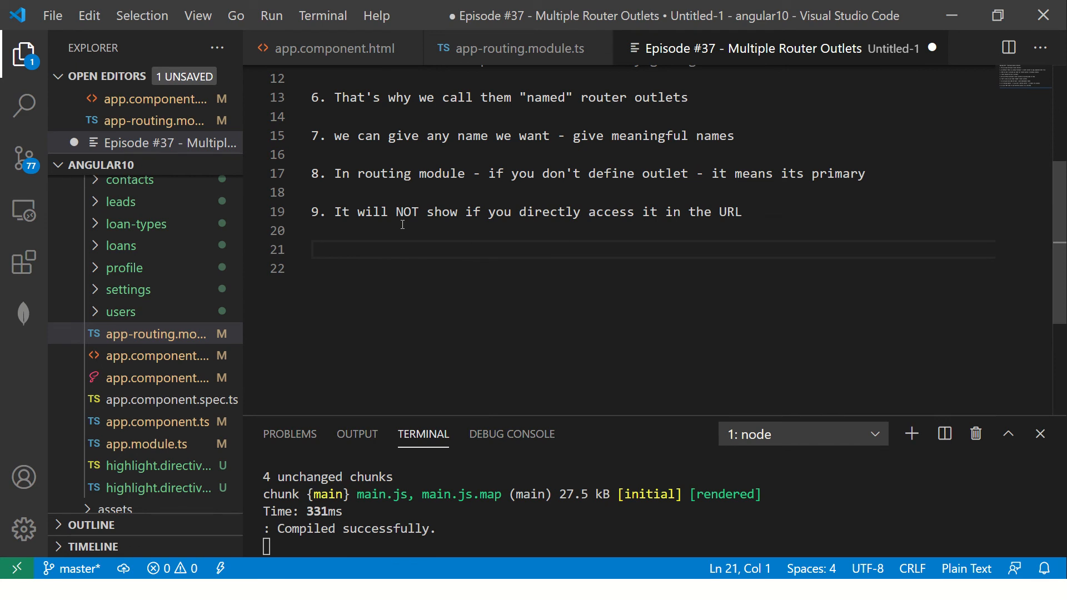
text(-)
text(10.)
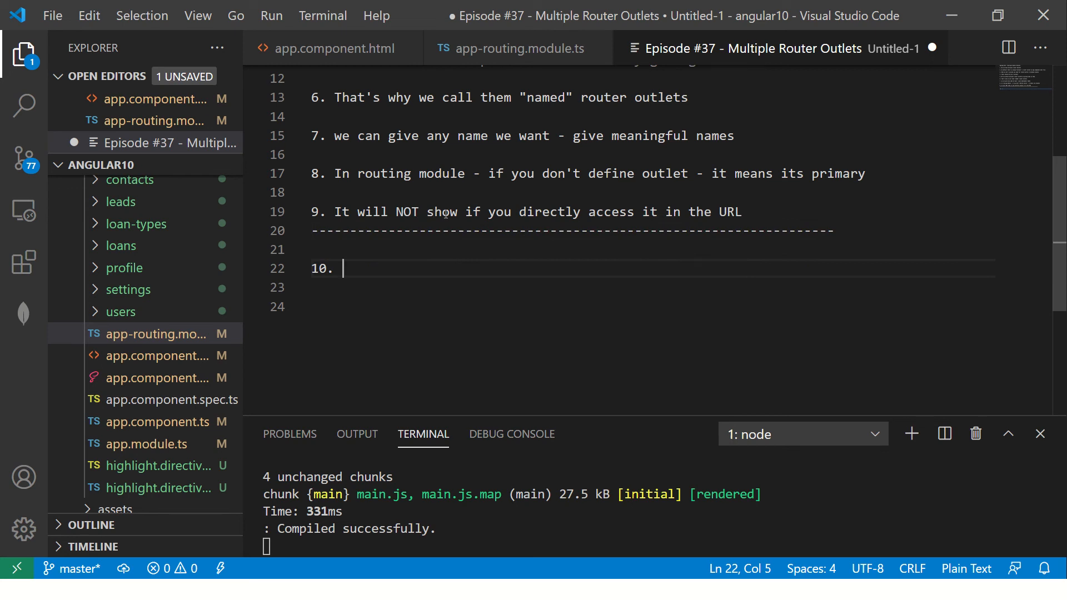
mouse_move(769, 217)
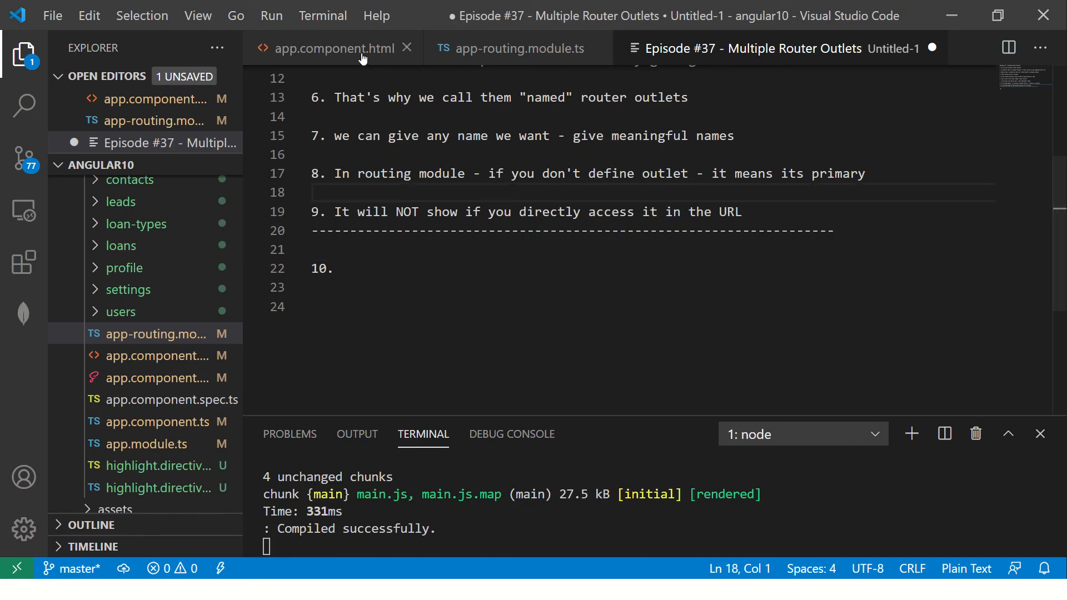
Step: Review the app.component.html template and app-routing.module.ts routes
click(331, 48)
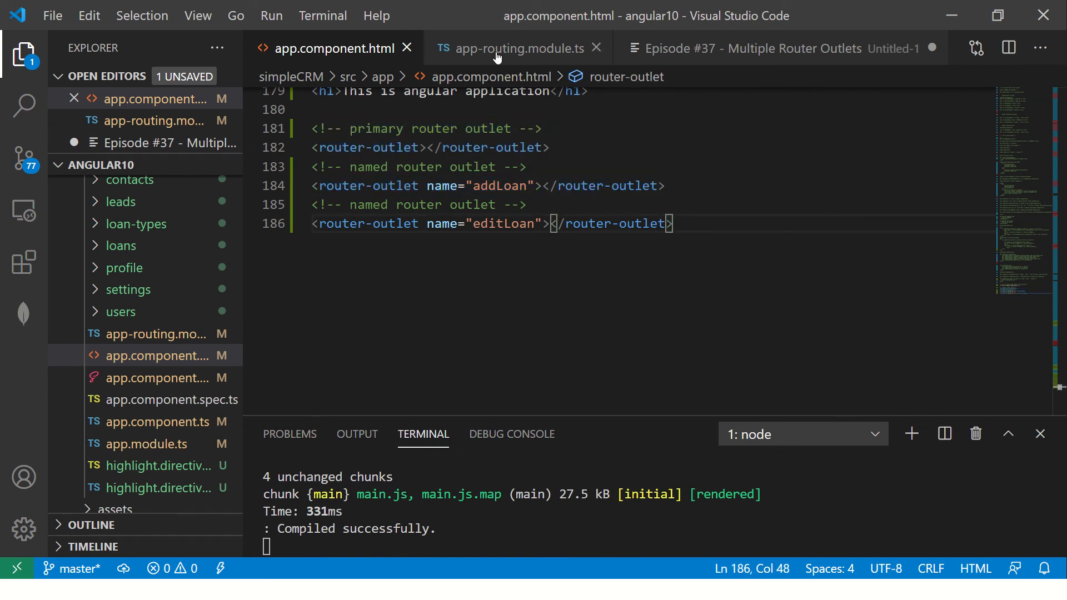
click(517, 48)
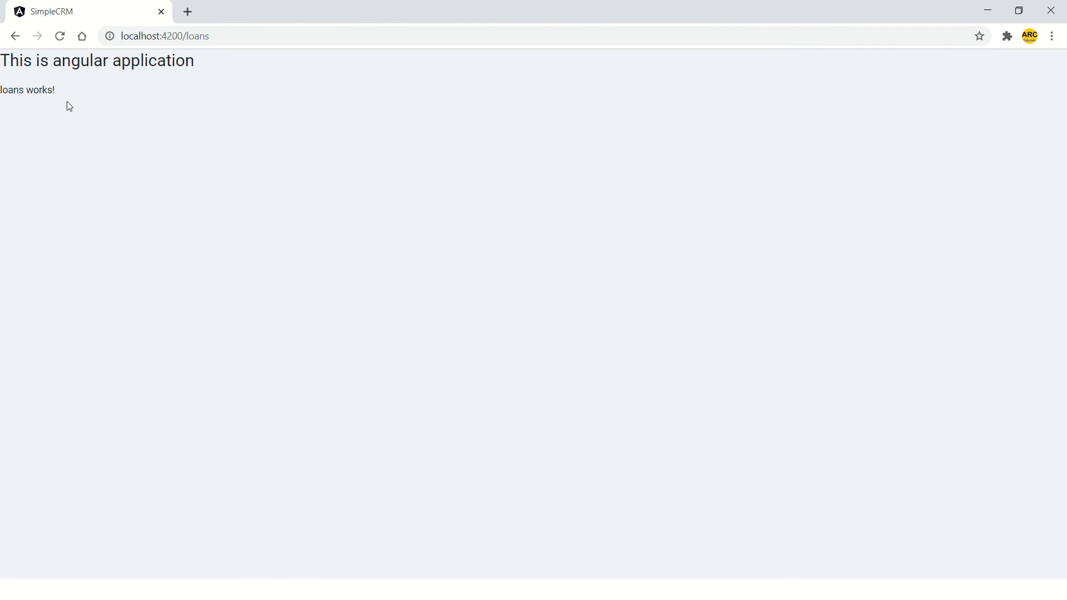
mouse_move(219, 193)
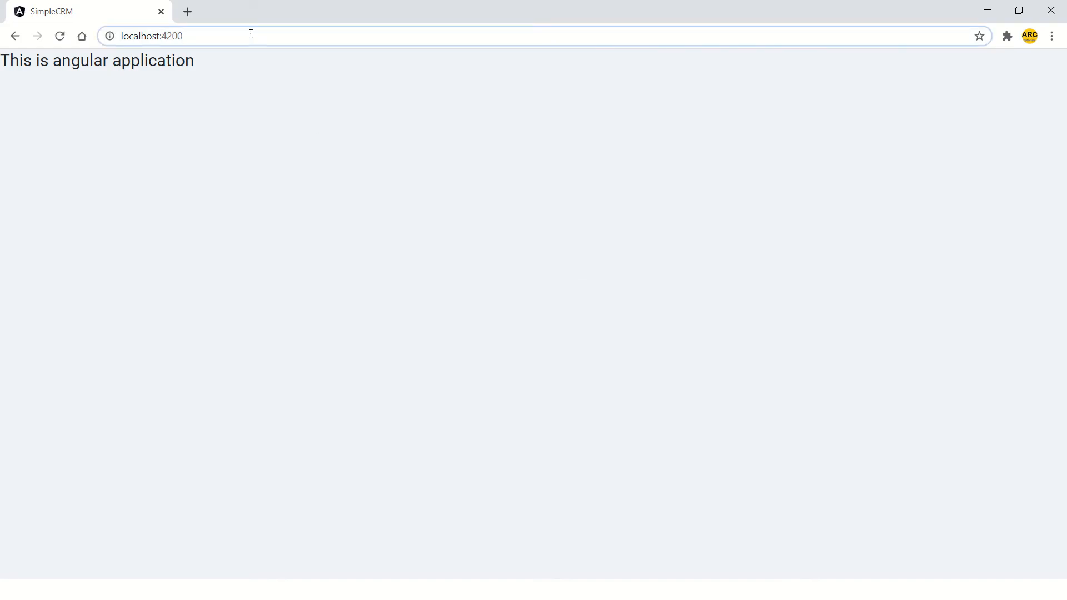
Step: Load localhost:4200/loans(addLoan:add) to render 'add-loans works!' beside 'loans works!', then return to the notes
text(localhost:4200/loans/add-loan)
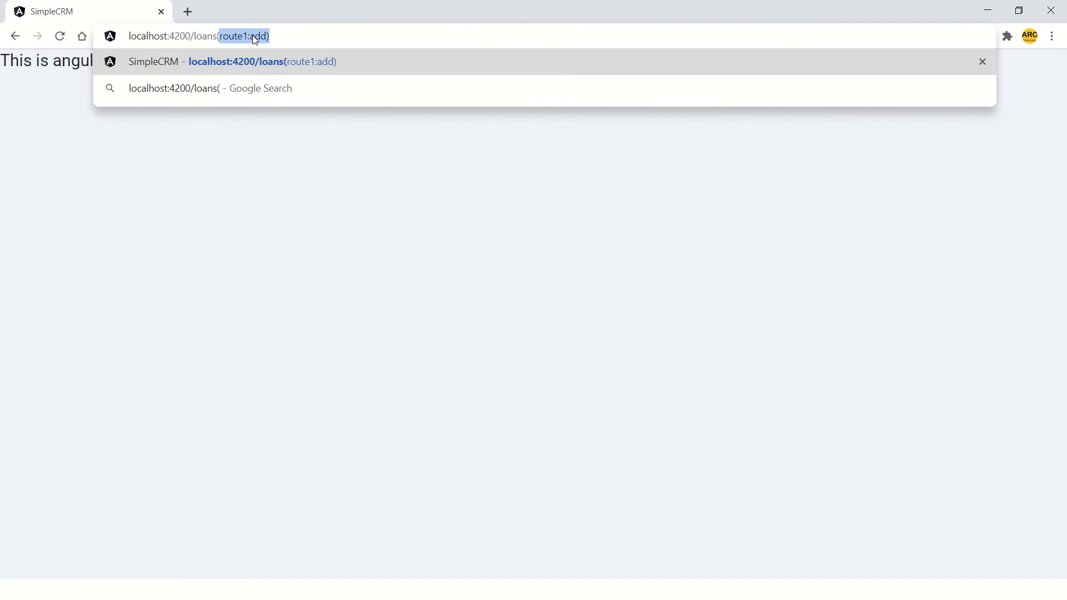
text(Loan)
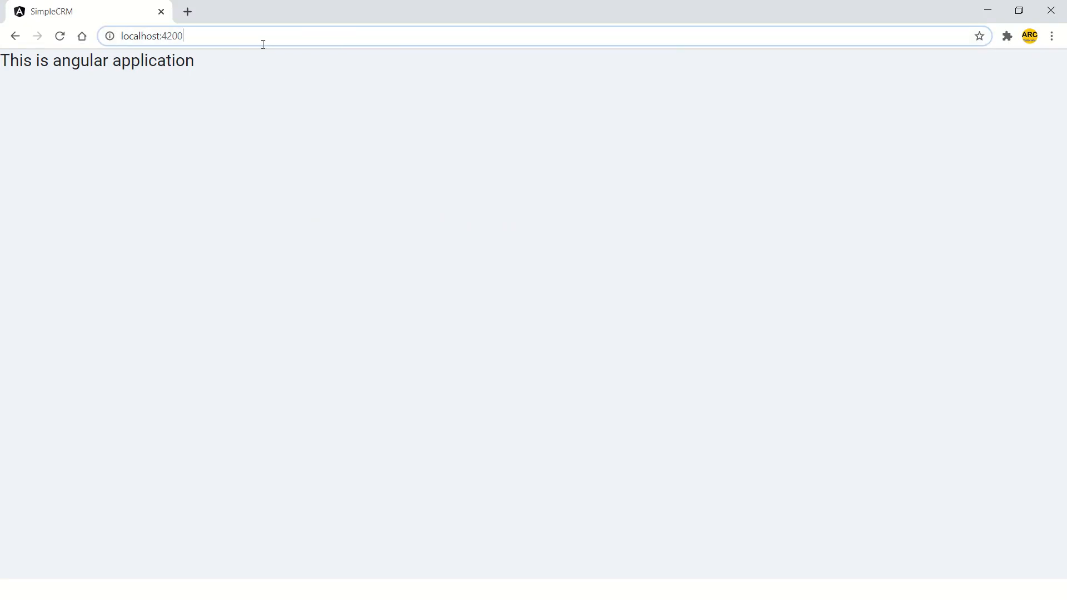
text(/loans(addLoan:add)
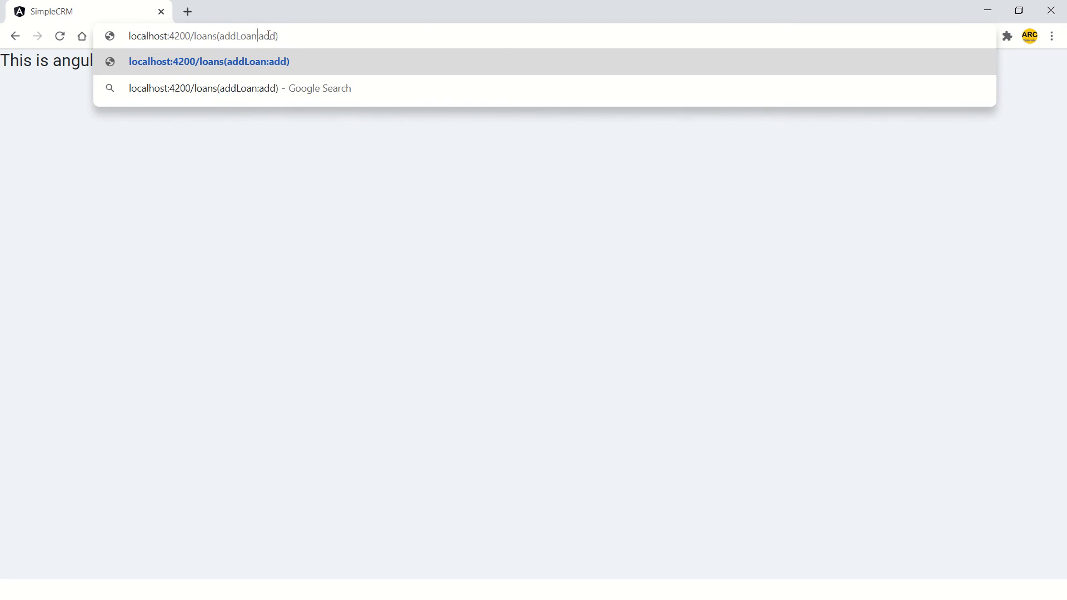
double_click(248, 36)
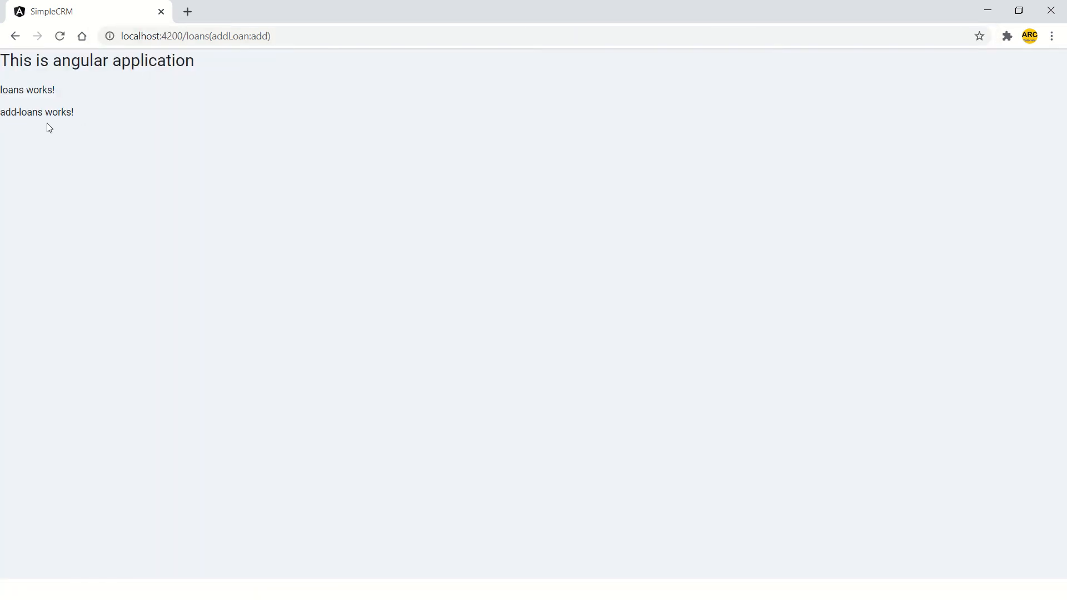
double_click(27, 90)
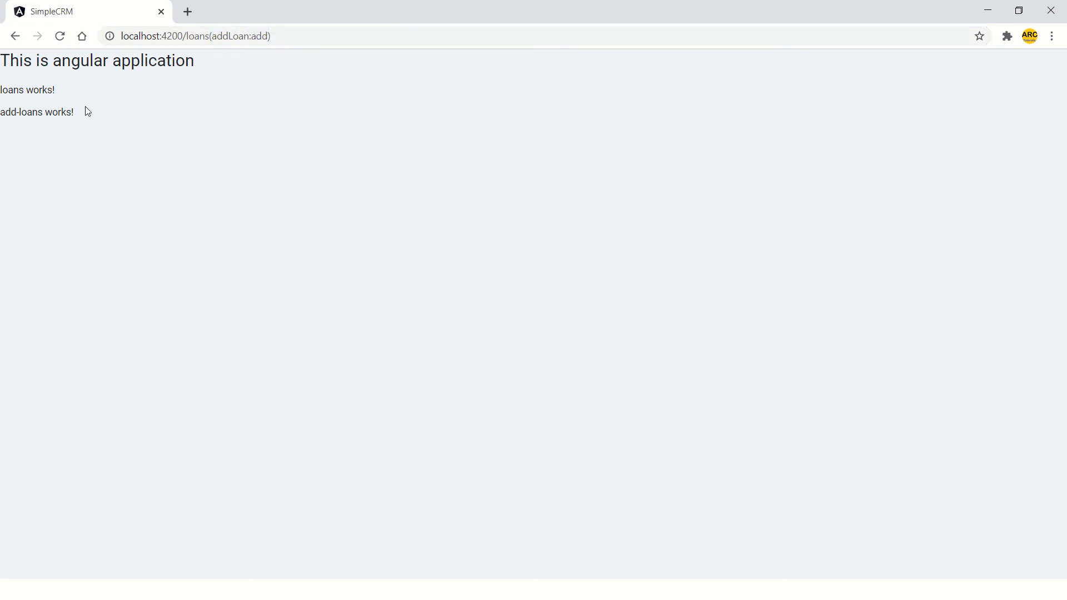
mouse_move(176, 154)
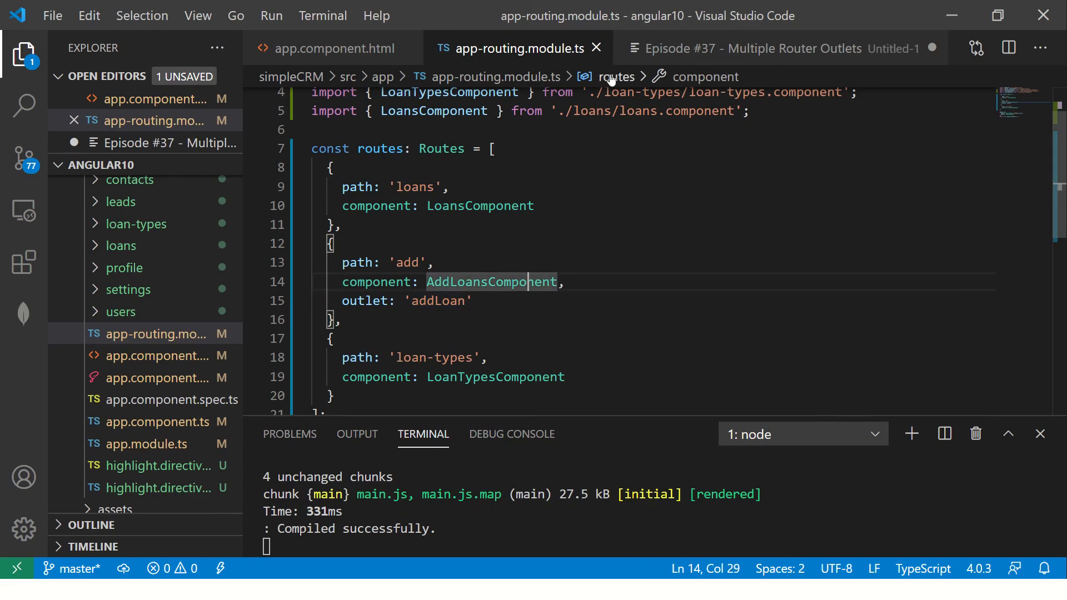
click(763, 48)
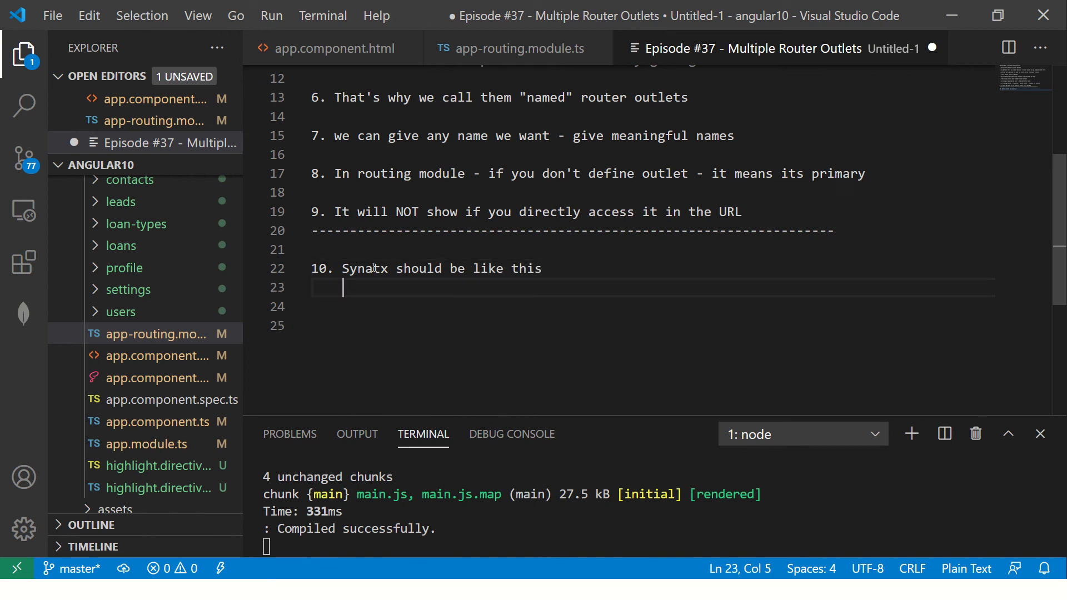
text(http://local)
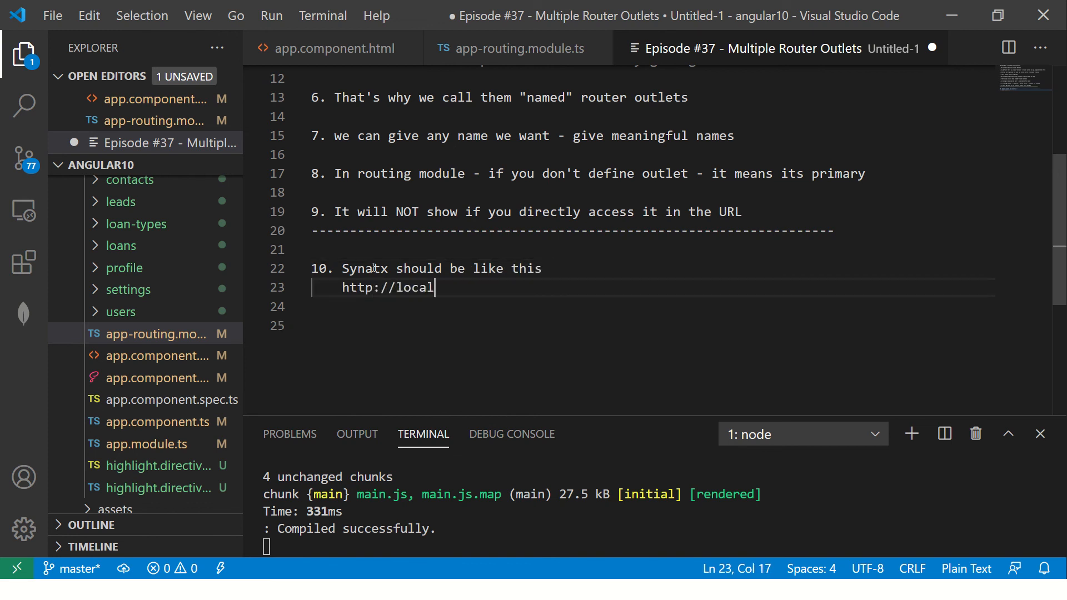
text(host:4)
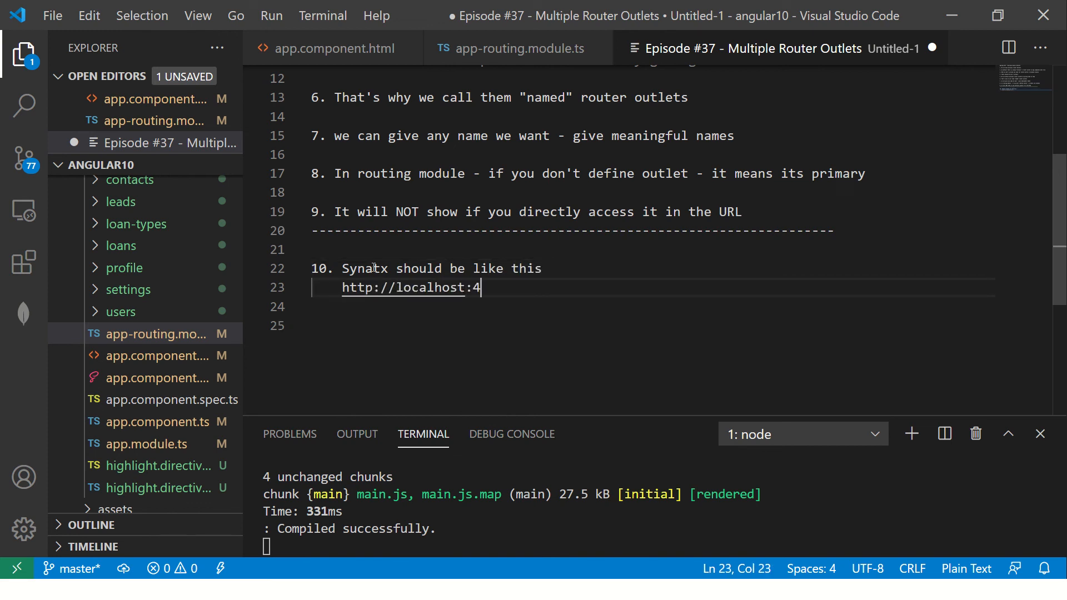
text(200/<p)
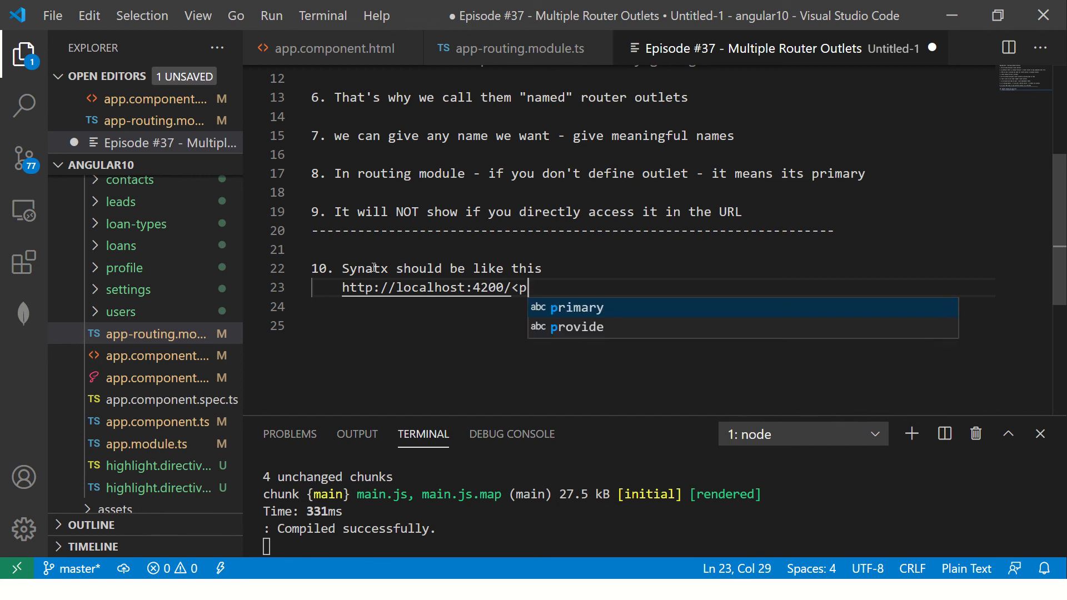
text(rimary-route>()
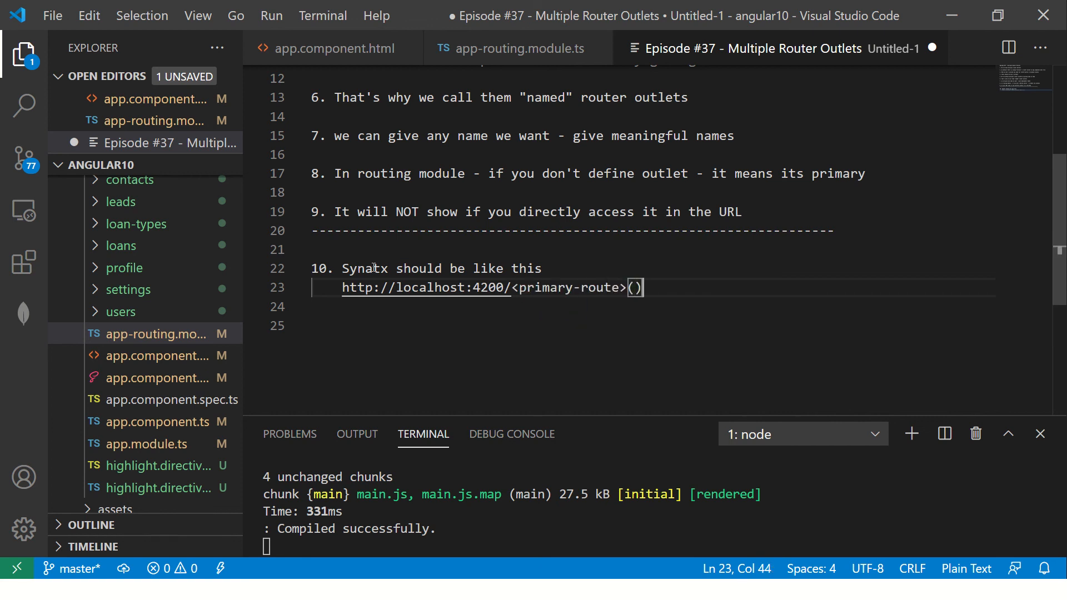
text(<>)
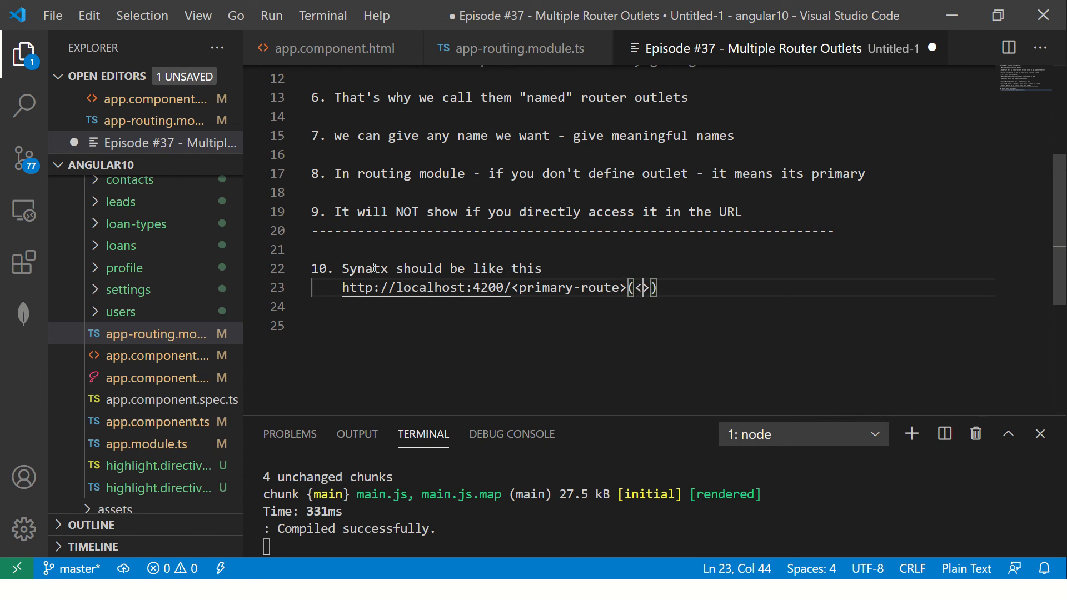
text(routerOutletName)
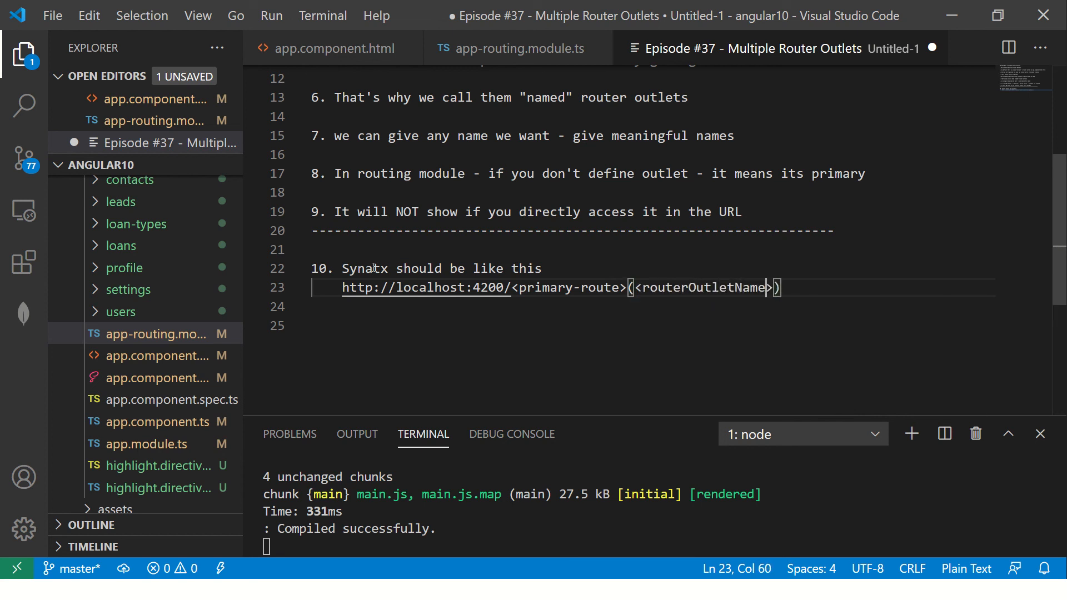
text(:)
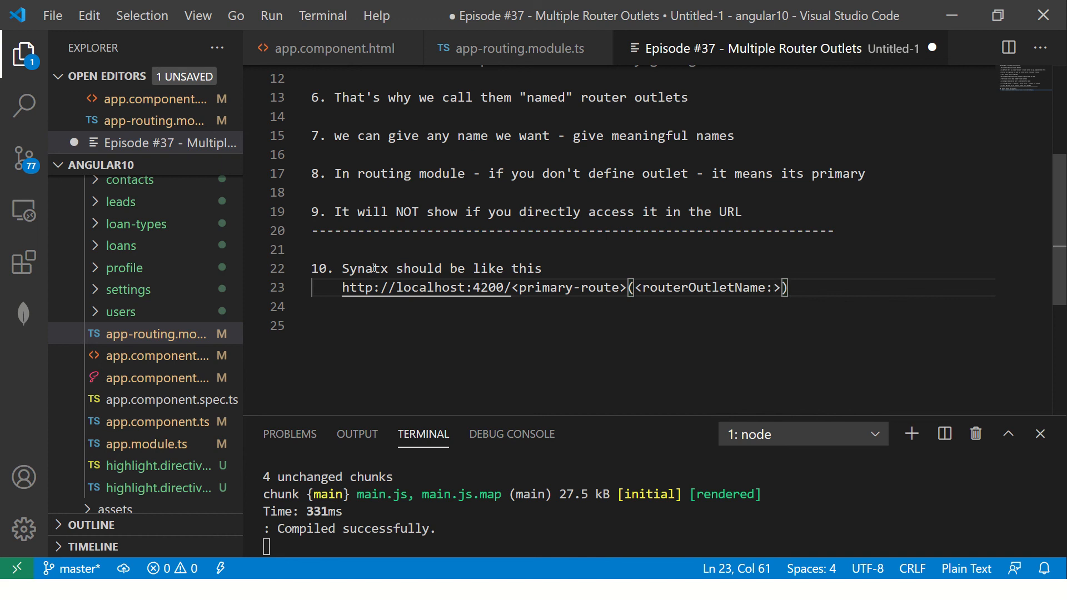
key(Backspace)
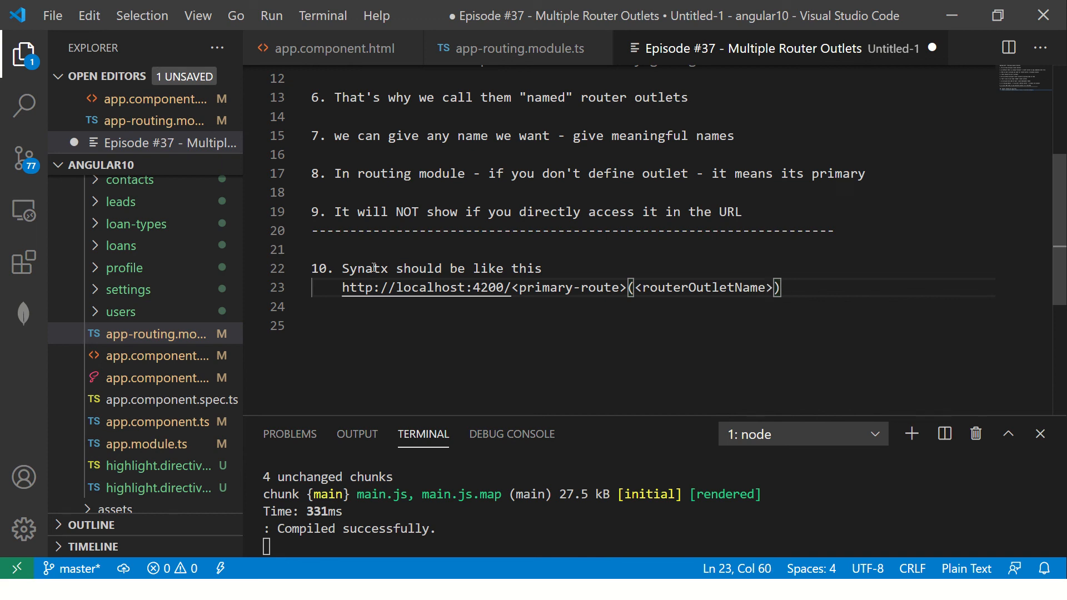
text(: <>)
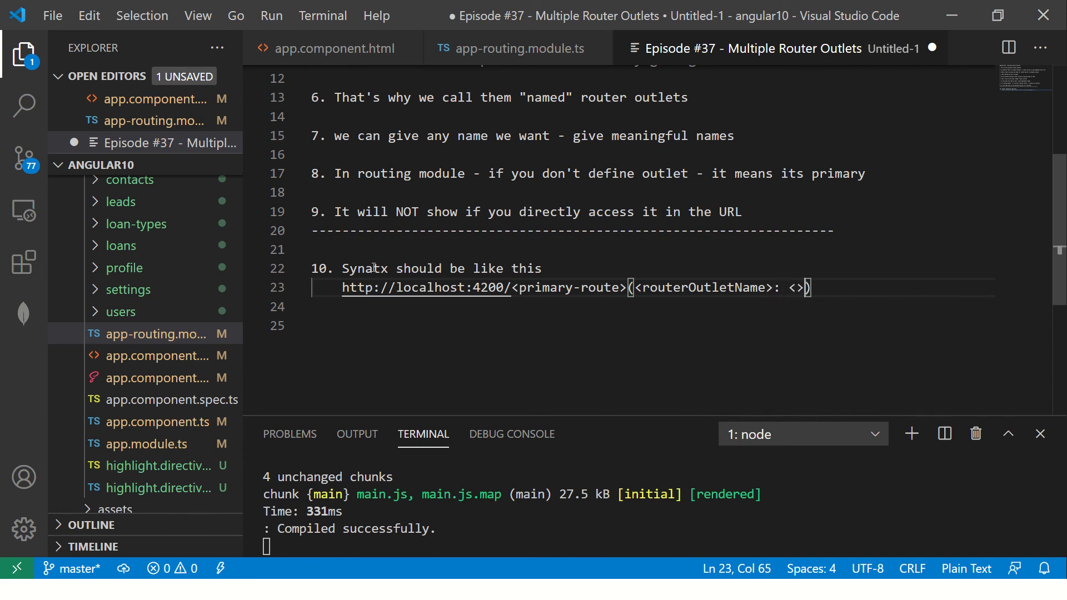
text(secondary)
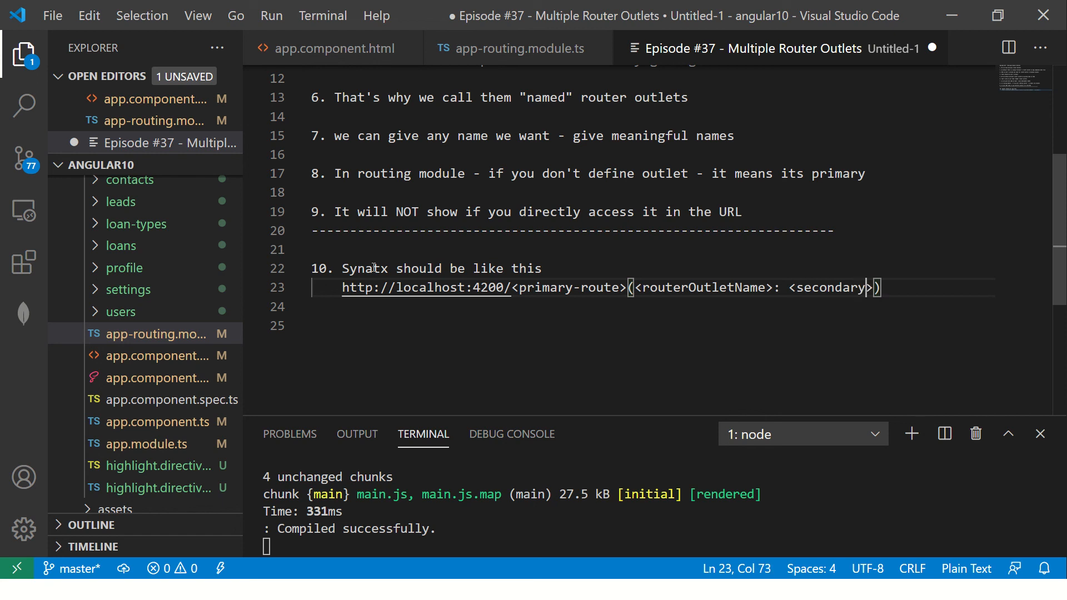
text(Path)
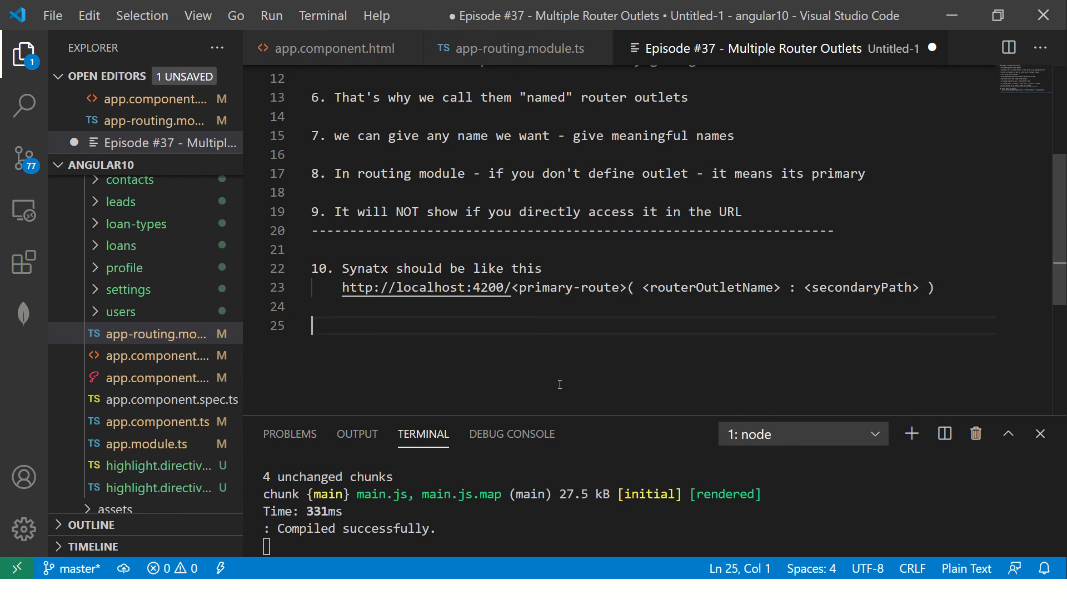
mouse_move(589, 305)
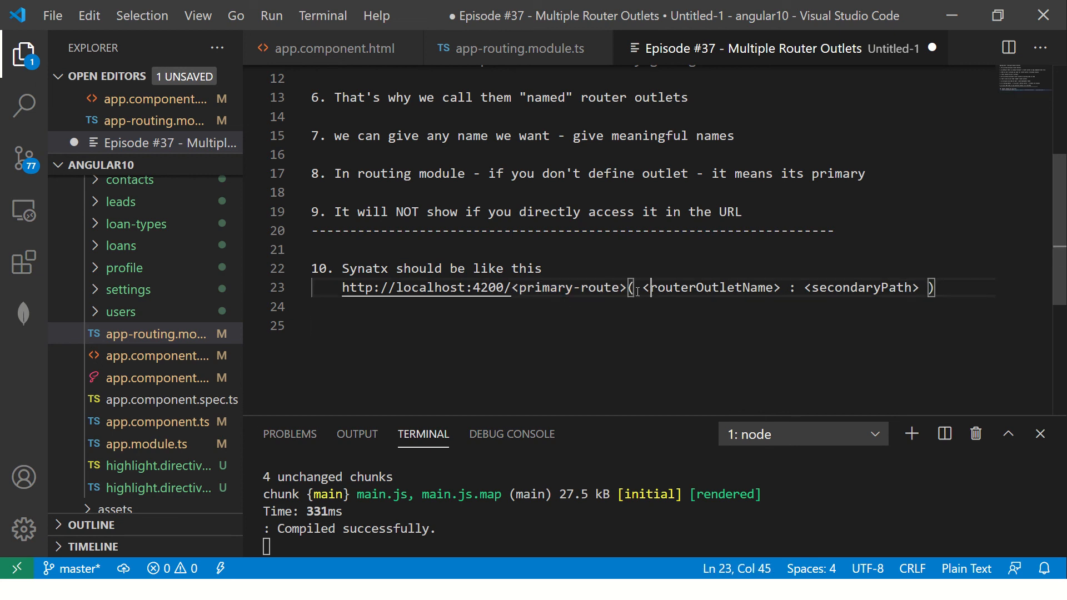
double_click(713, 286)
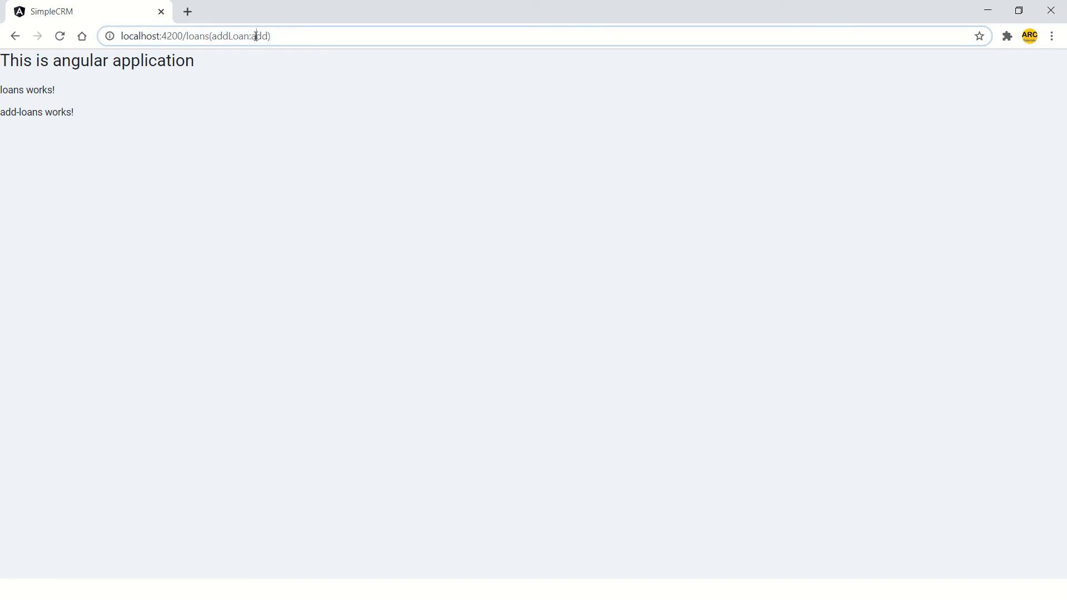
Step: Inspect the page body in DevTools to confirm app-add-loans renders after the addLoan router-outlet
double_click(240, 36)
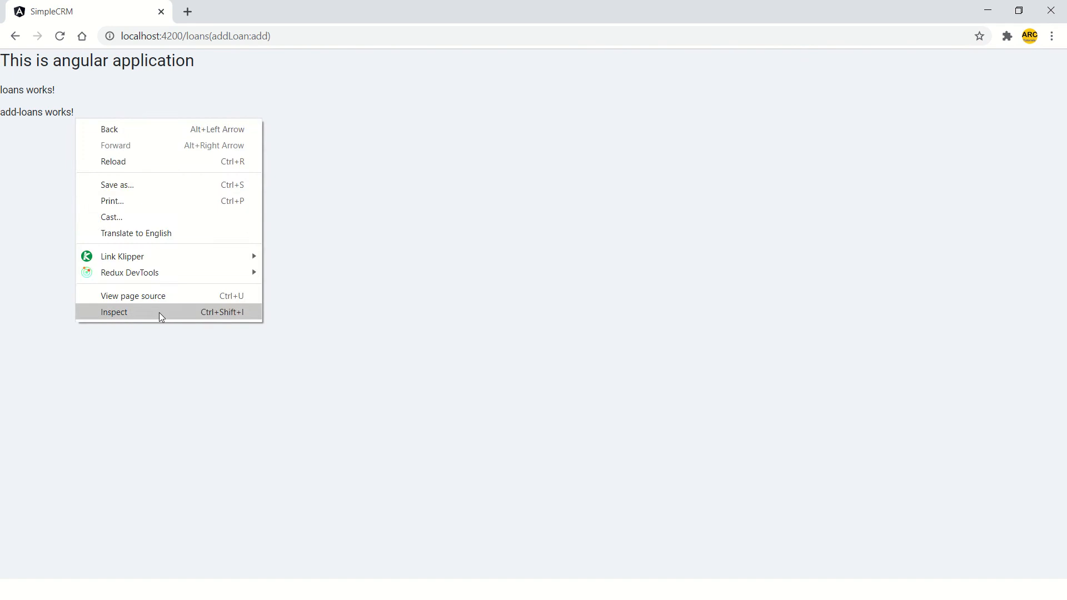
click(113, 312)
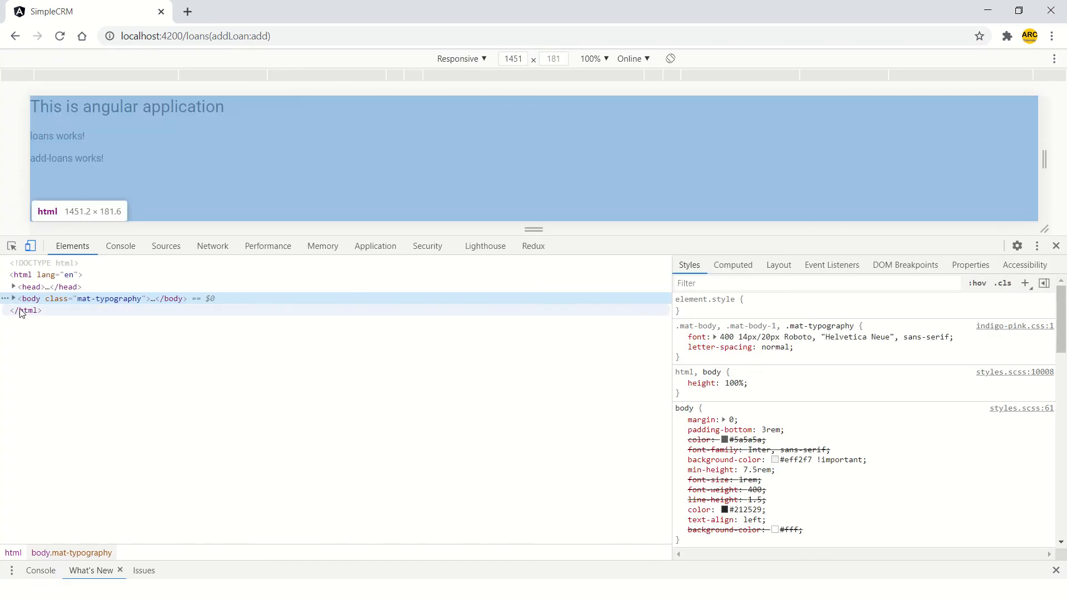
click(13, 299)
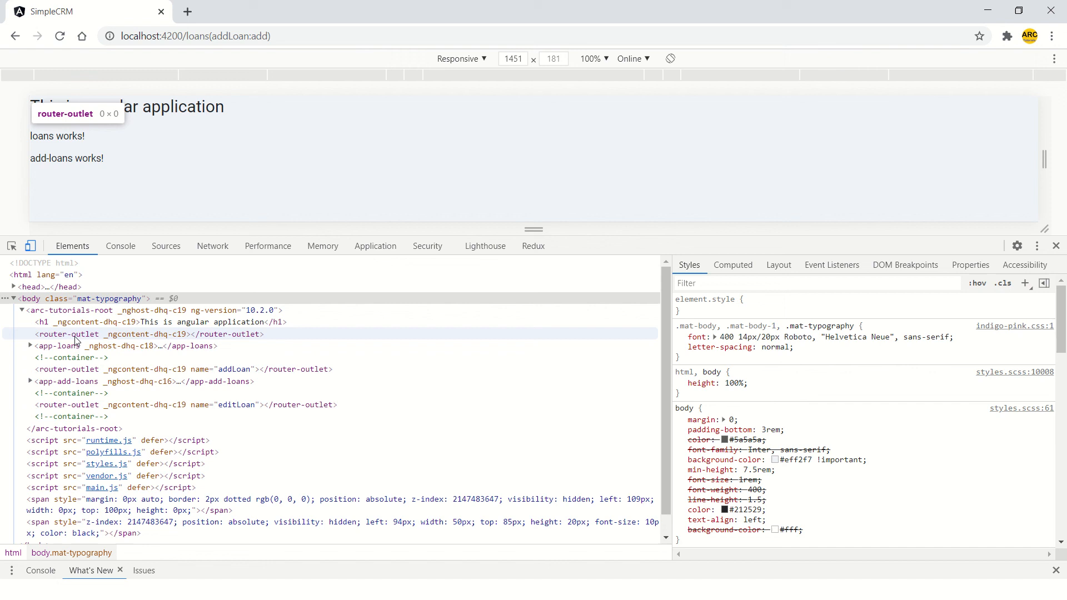
mouse_move(55, 346)
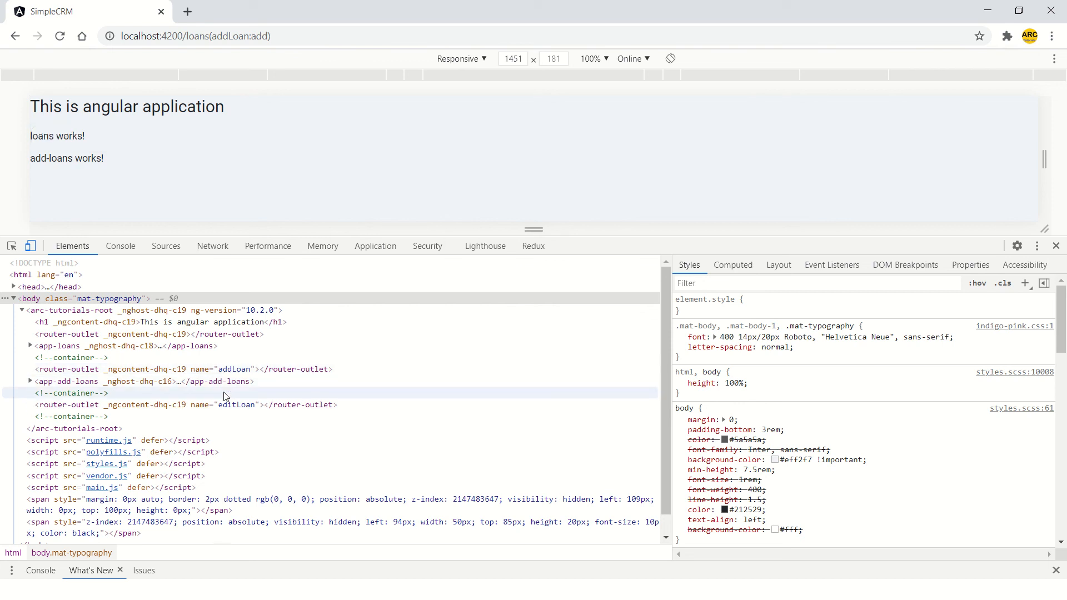
mouse_move(68, 382)
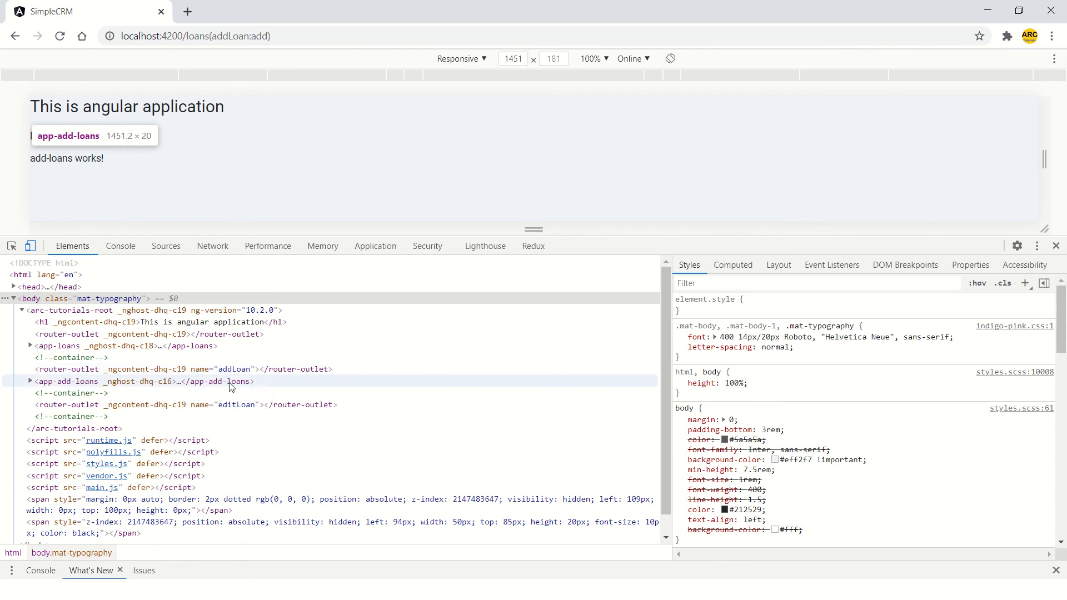
key(alt+tab)
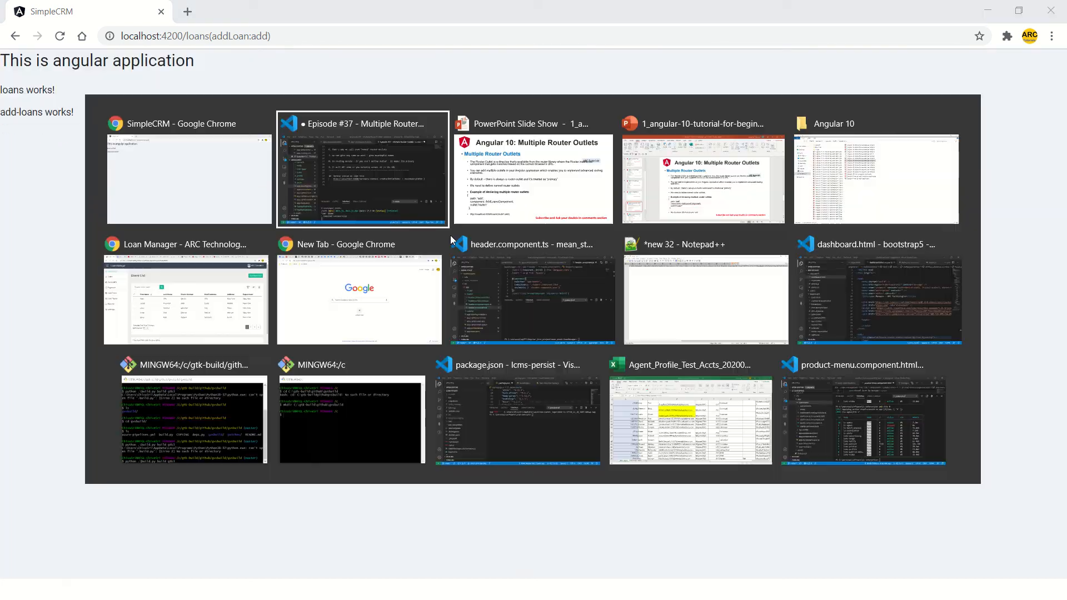
Step: Write point 11 'Why are using this' with bullet '- Avoid this use case in applications?'
click(363, 169)
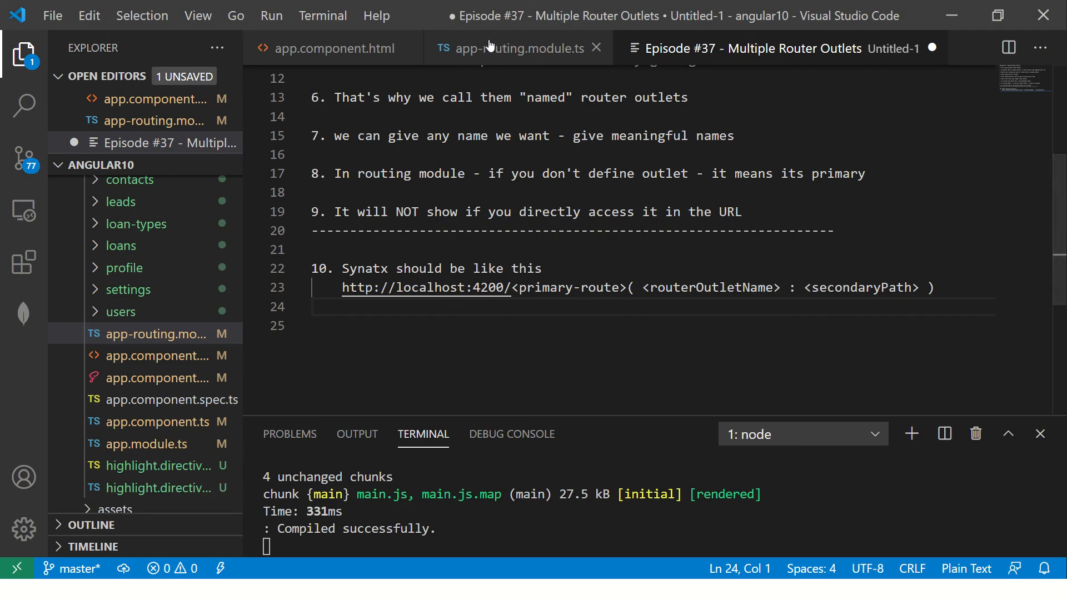
click(335, 48)
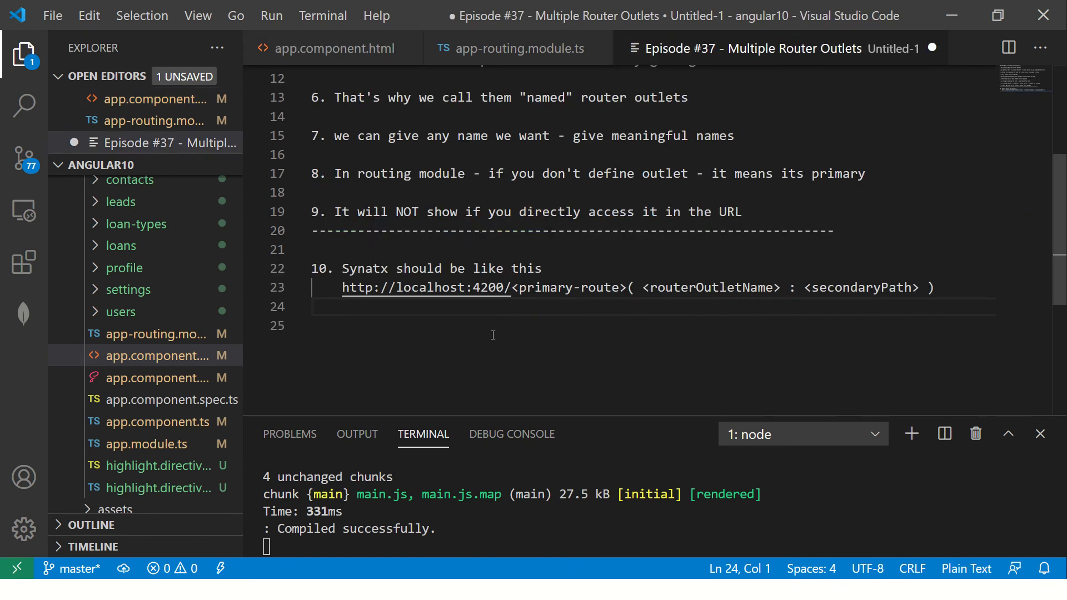
text(11. Why)
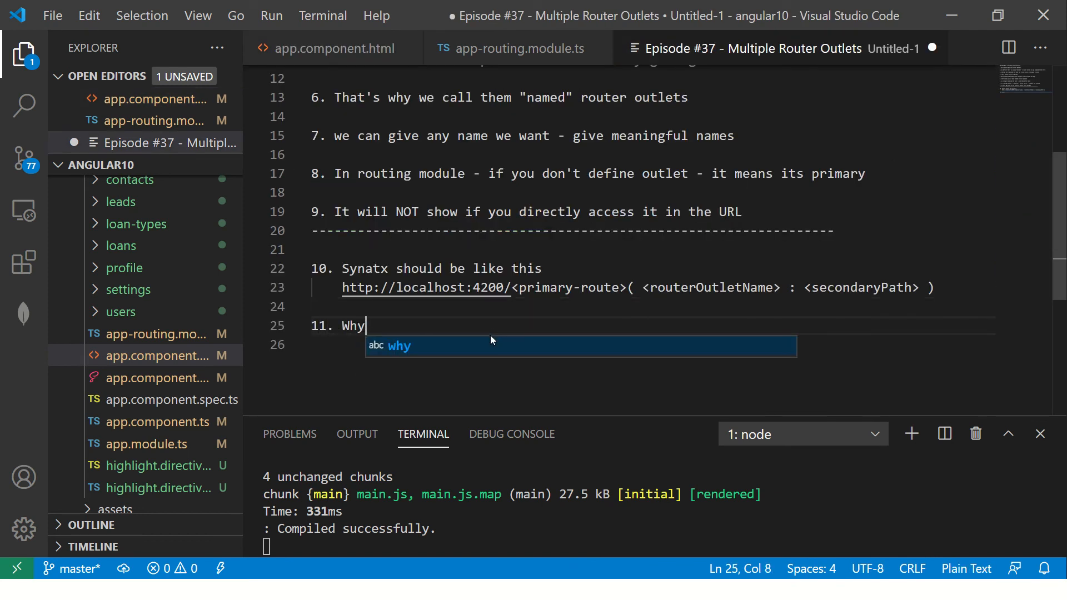
text(are using this?)
click(652, 345)
text(- Don)
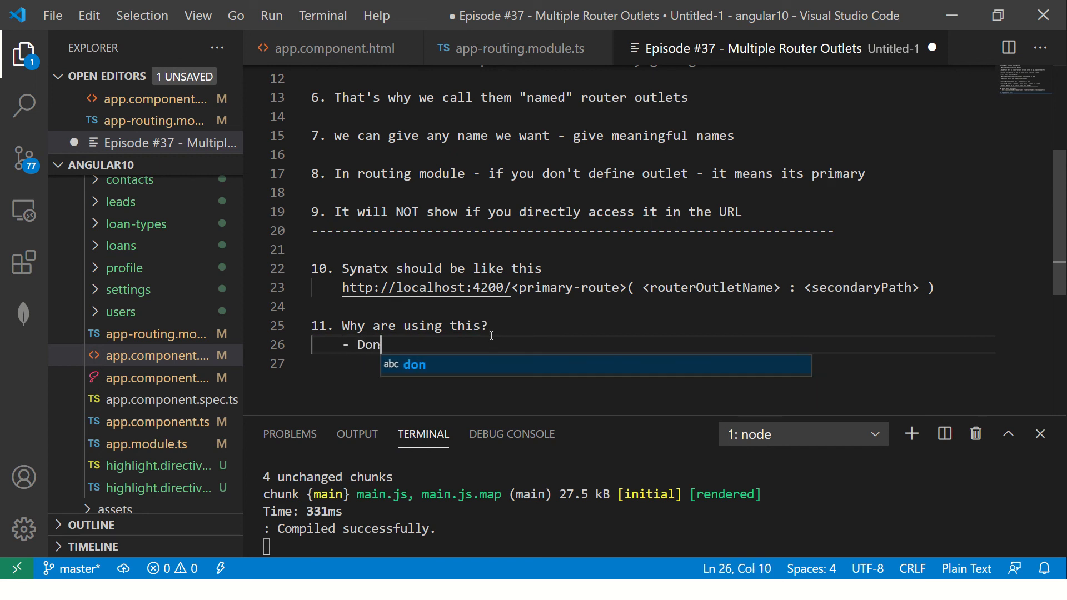
text(;)
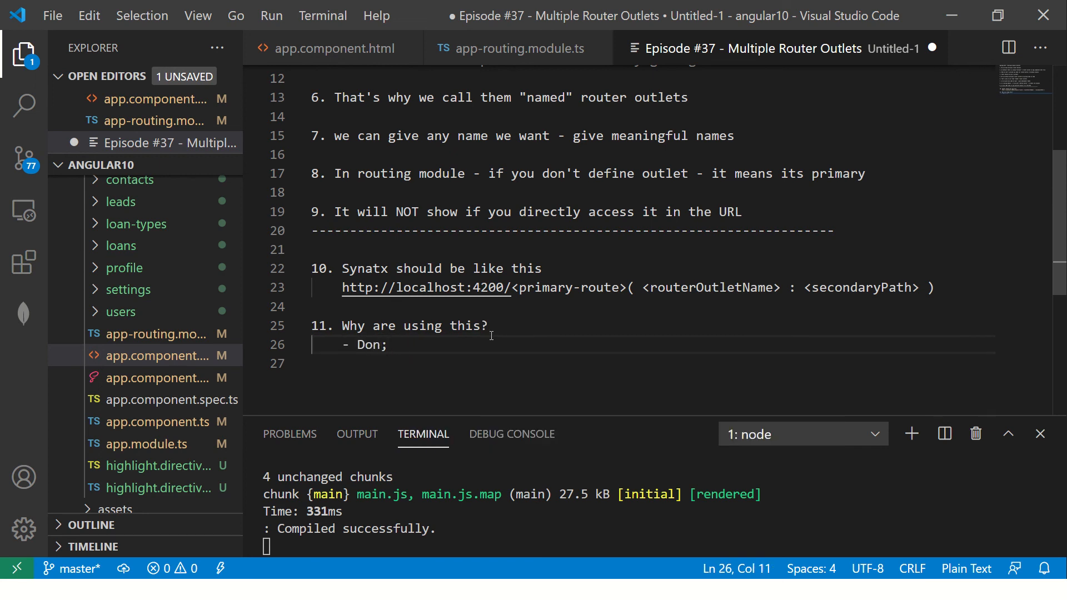
key(Backspace)
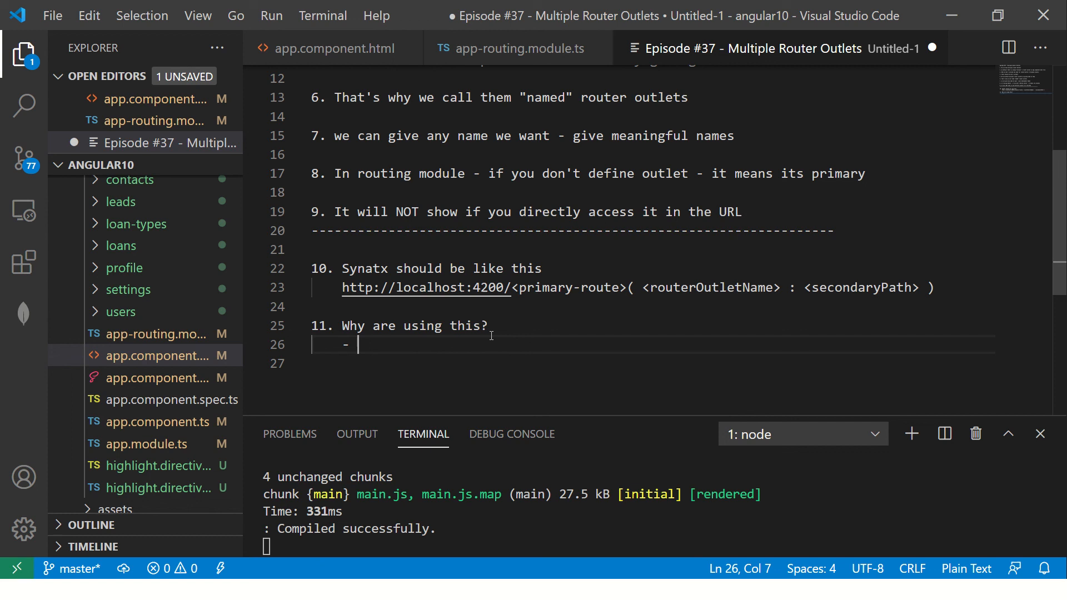
text(Av)
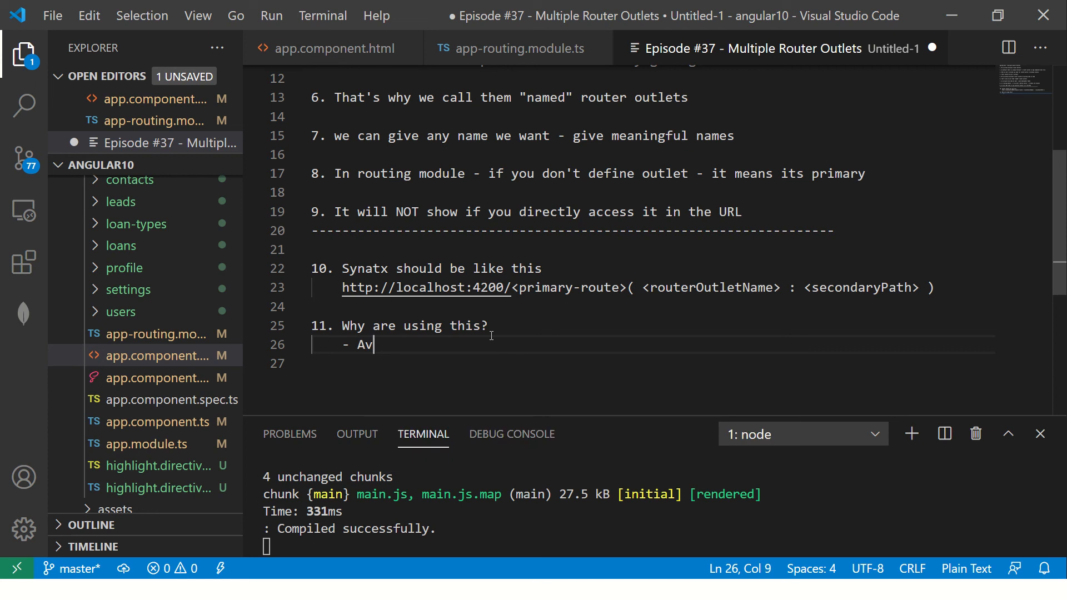
text(oid this use case in applications?)
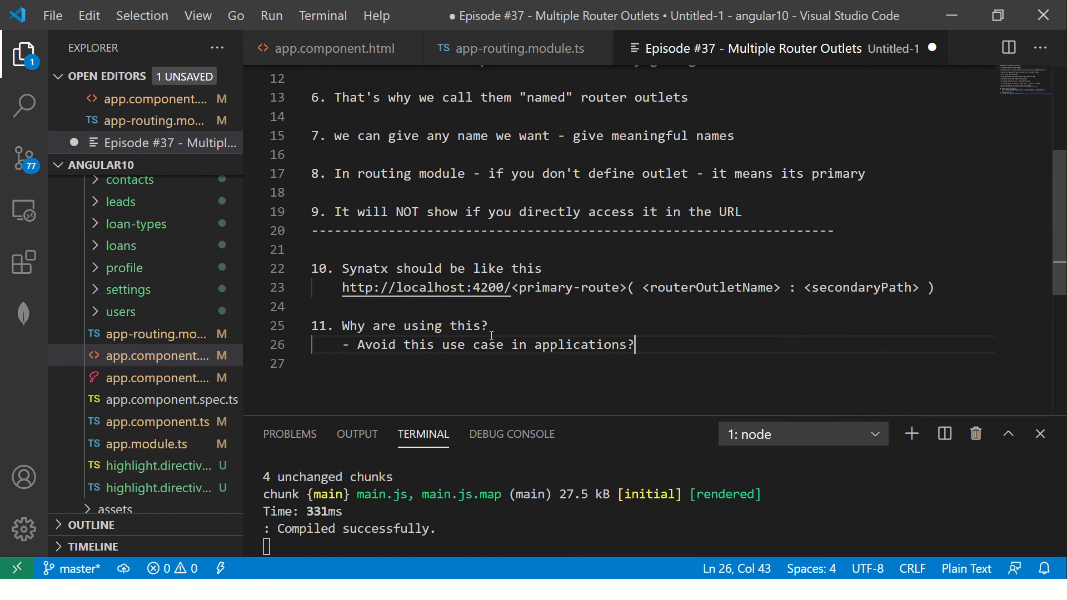
Step: Add bullet '- You can inject components' followed by an arrow line
key(Enter)
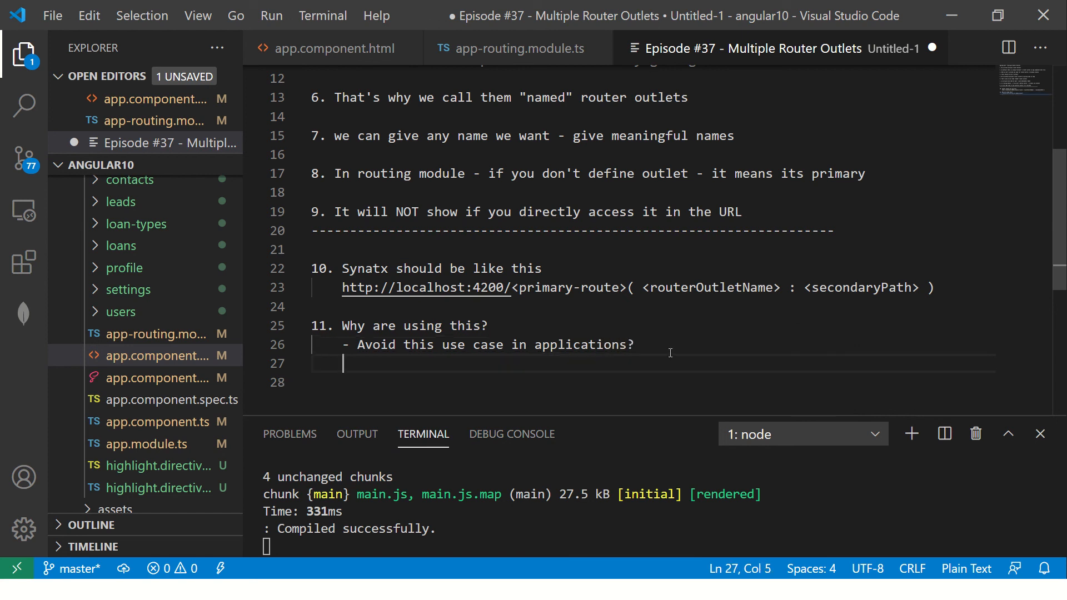
text(- You can inject components)
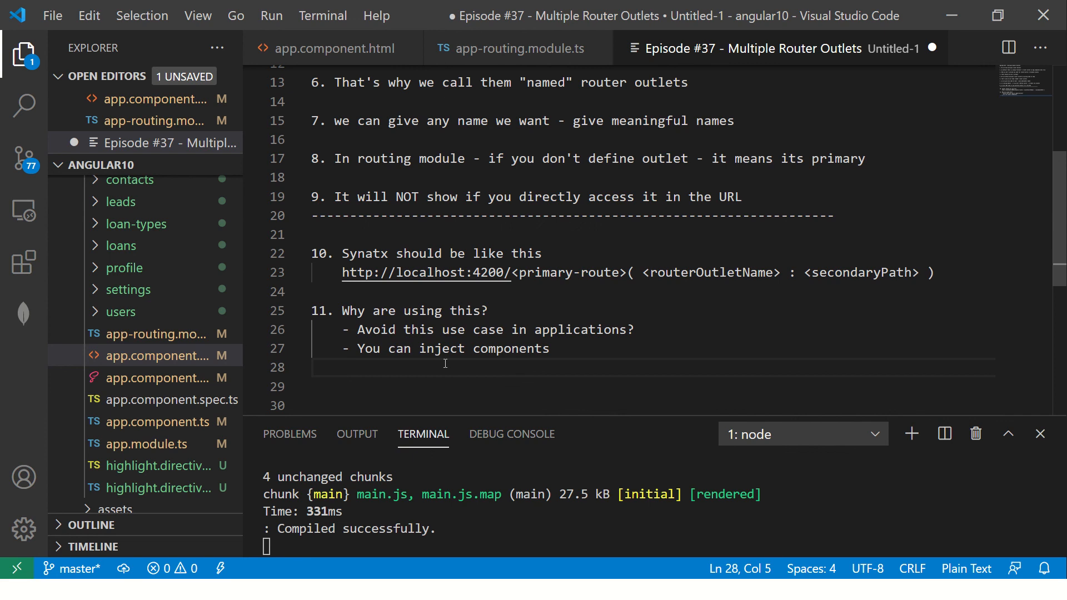
text(->)
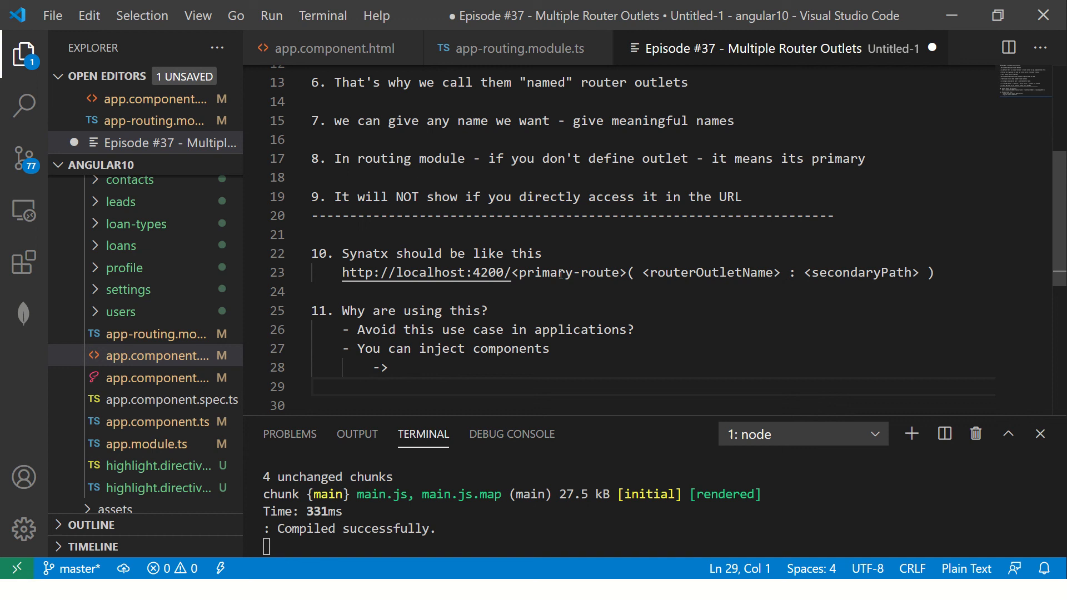
Step: Write point 12 'URL is not user friendly' with bullet '- bookmarable URL'
text(12. URL)
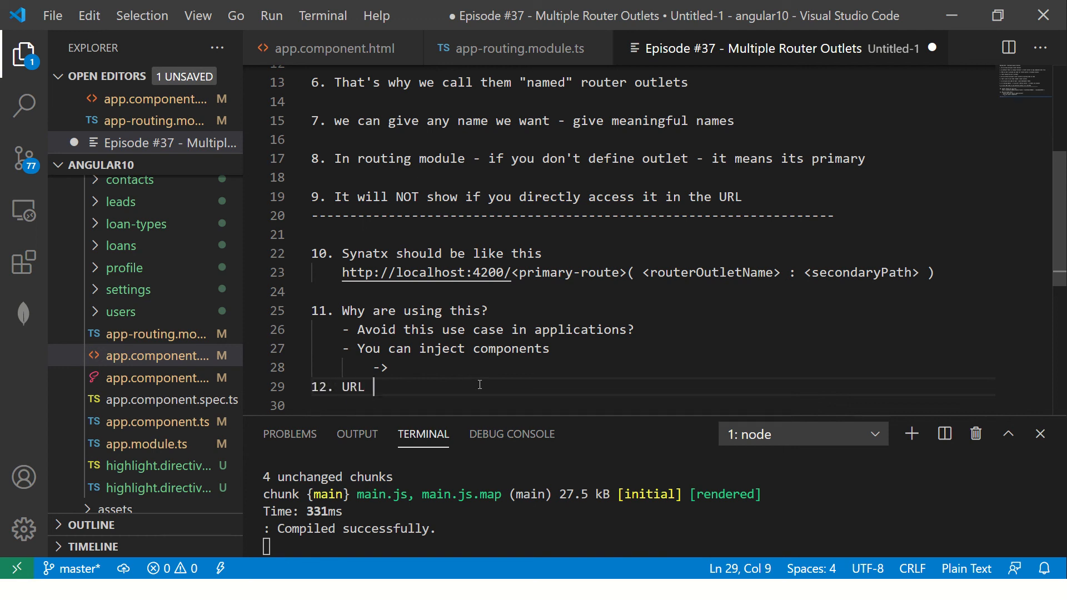
text(is not friendly)
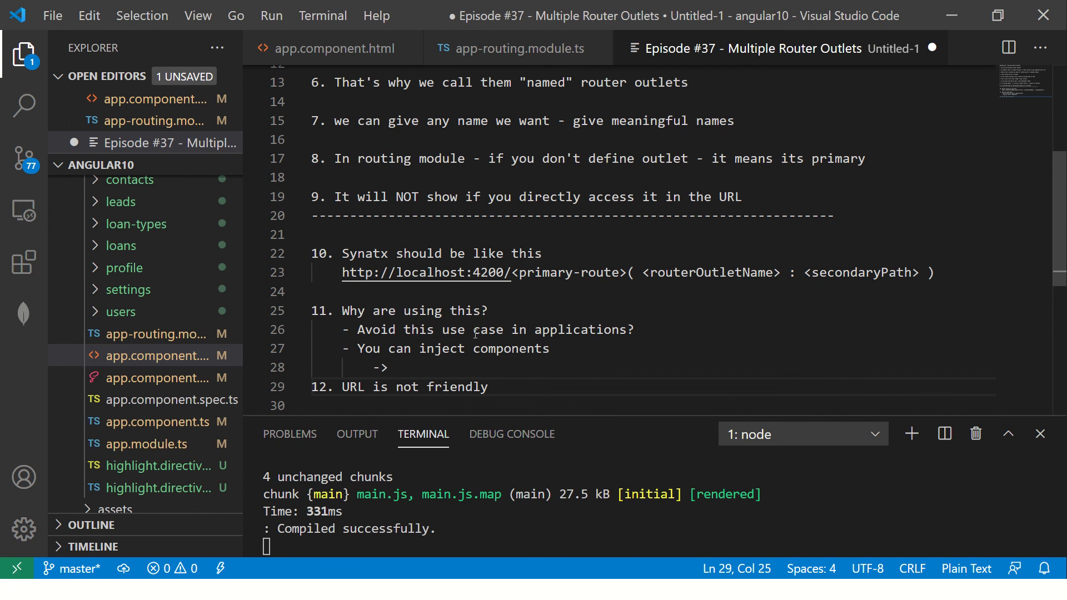
text(user)
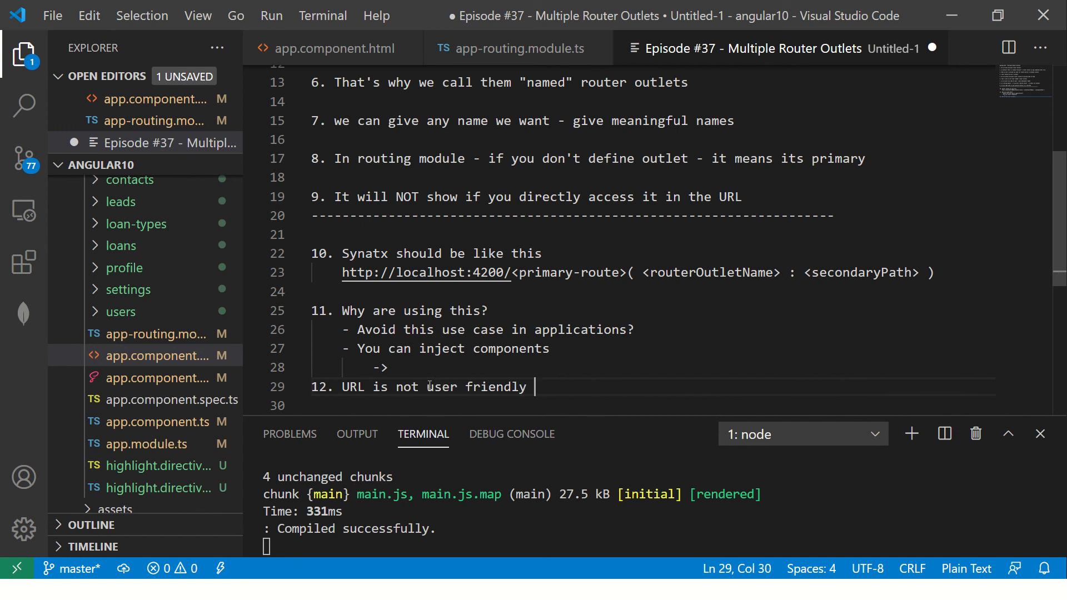
text(- b)
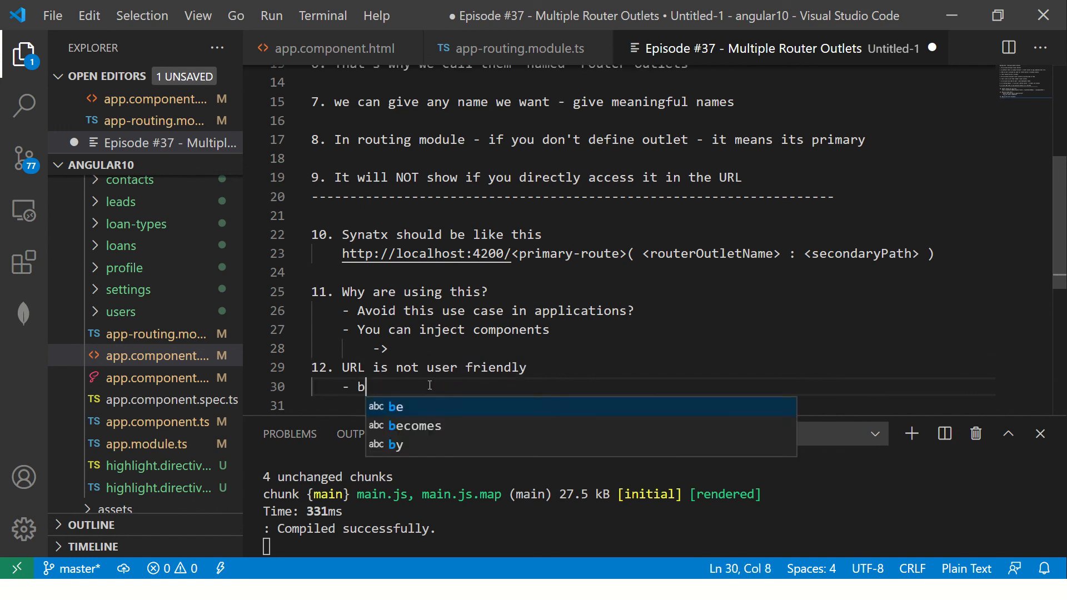
text(ool)
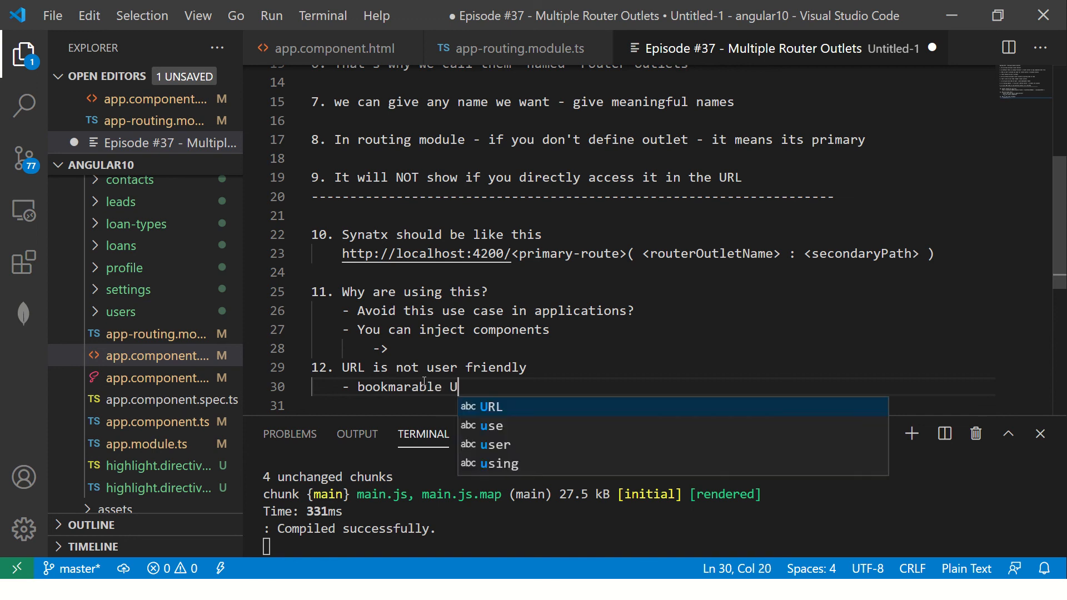
key(Enter)
text(13.)
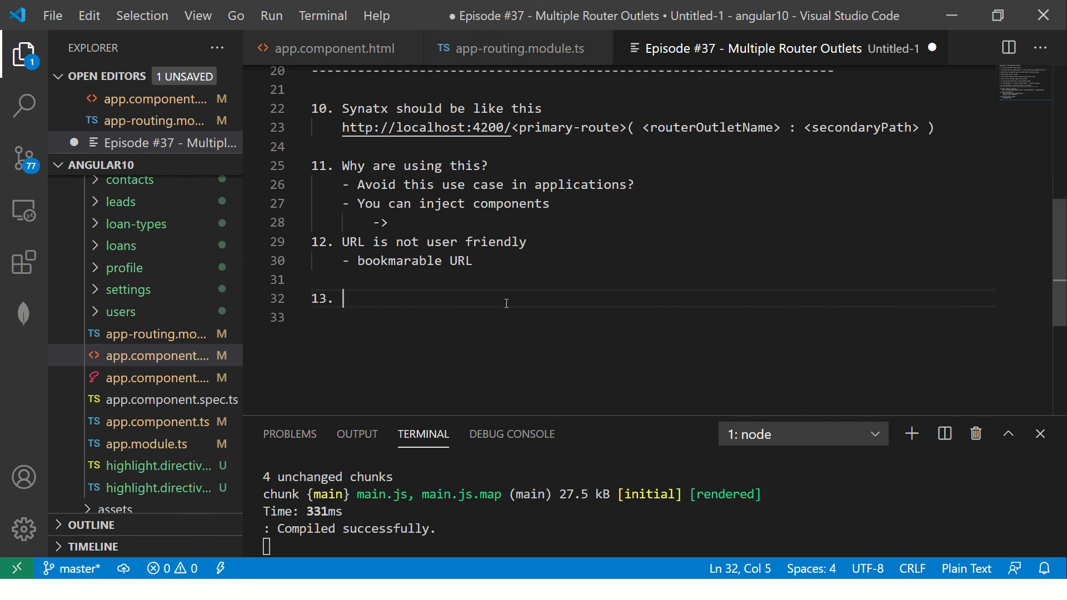
Step: Write point 13 'I have not personally seen this used a lot' and '-> It's not used very much'
text(I have not personally)
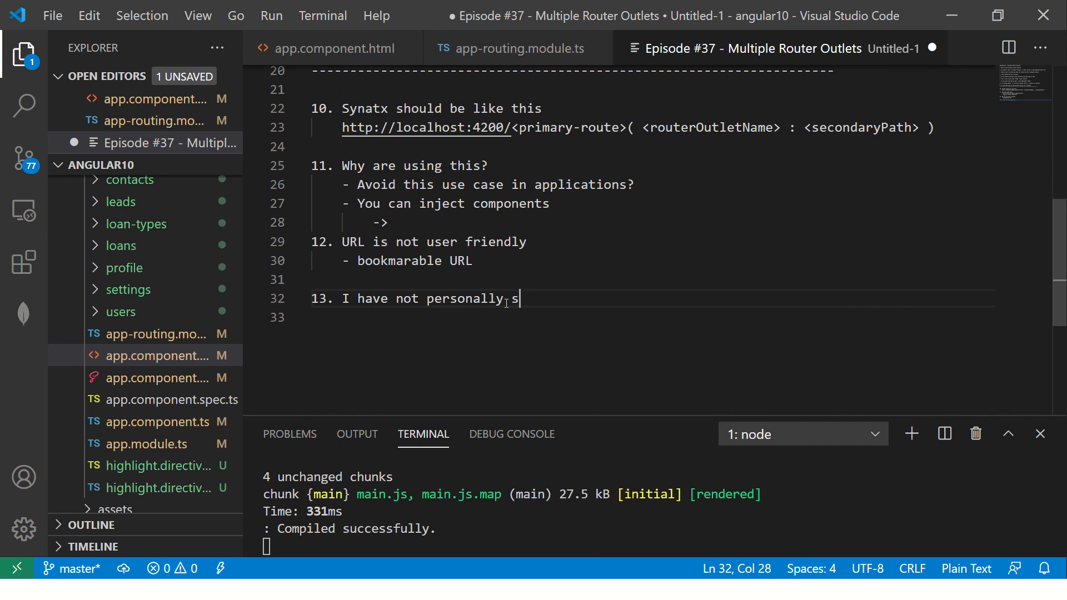
text(seen this used a)
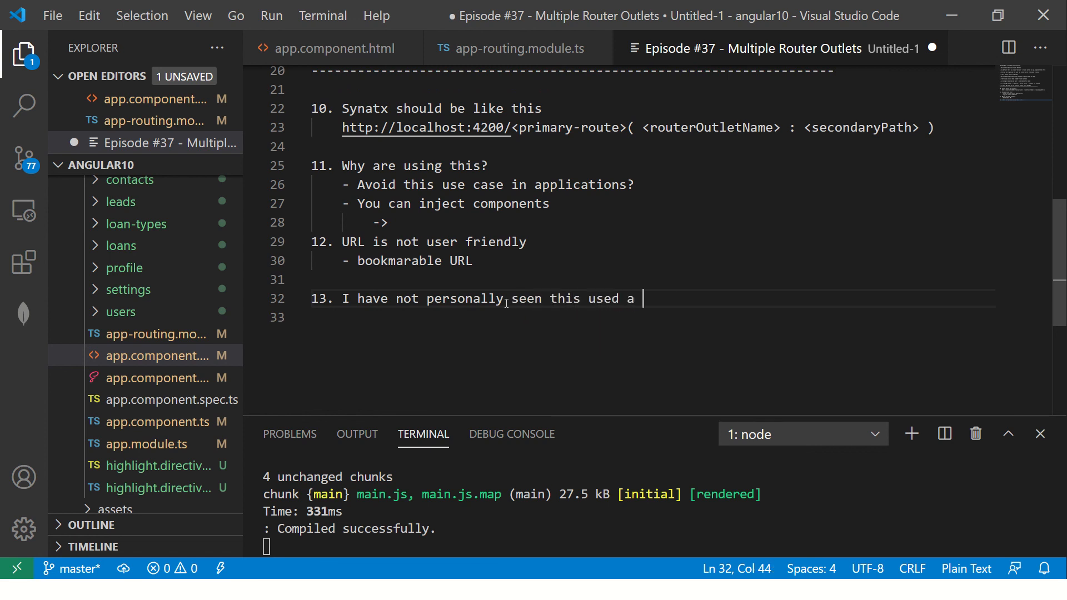
text(lot)
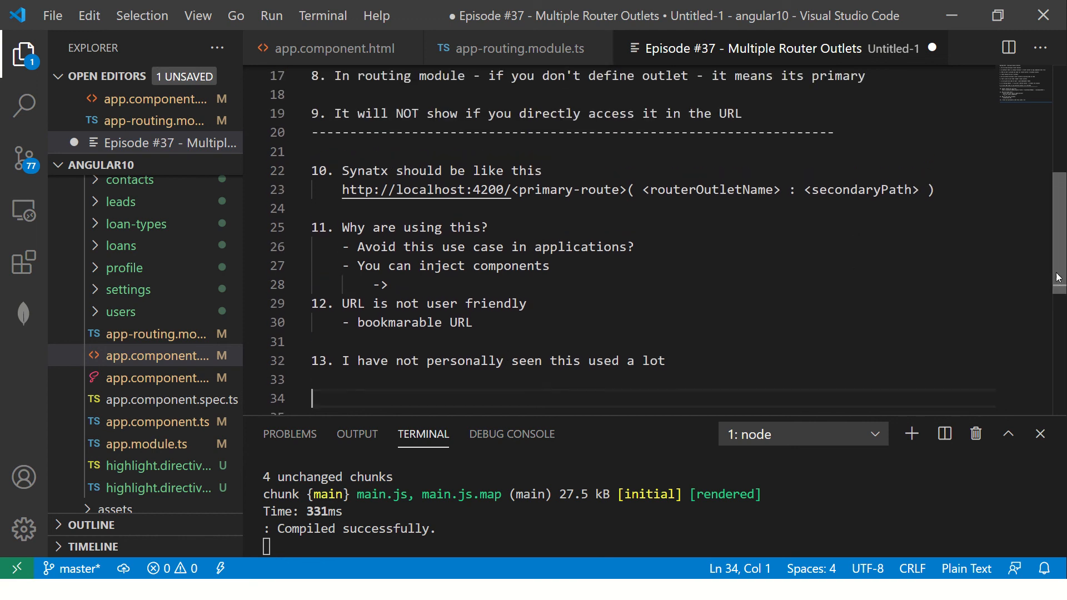
scroll(down, 3)
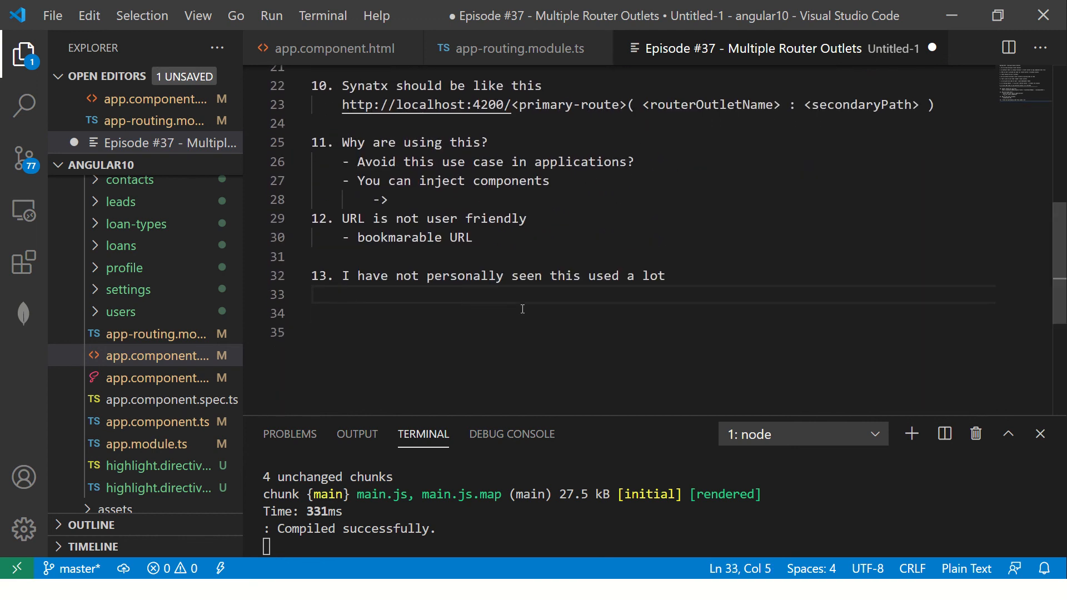
text(->)
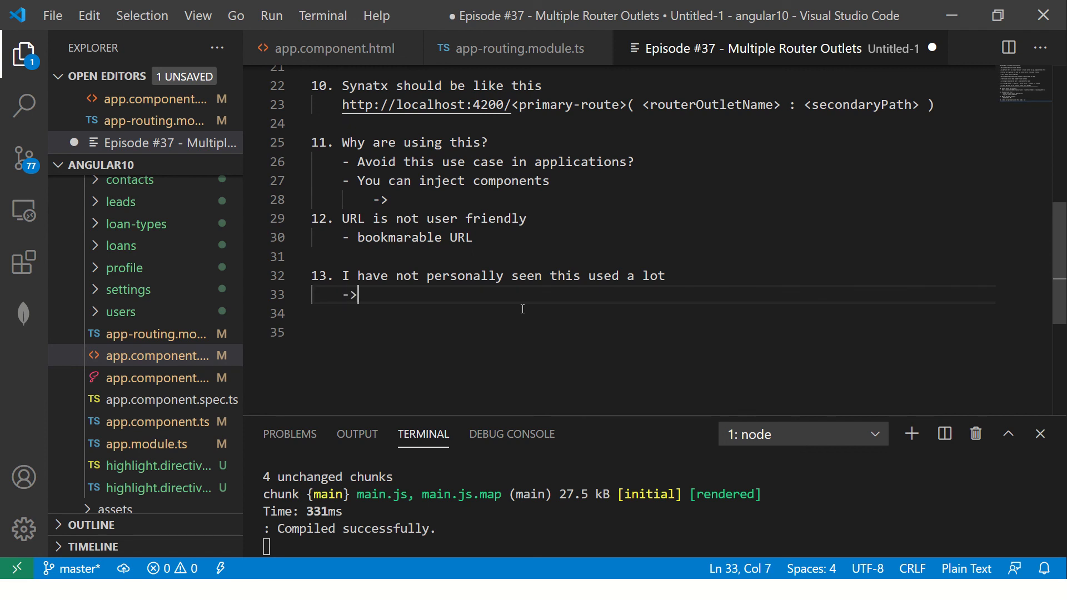
text(It's not u)
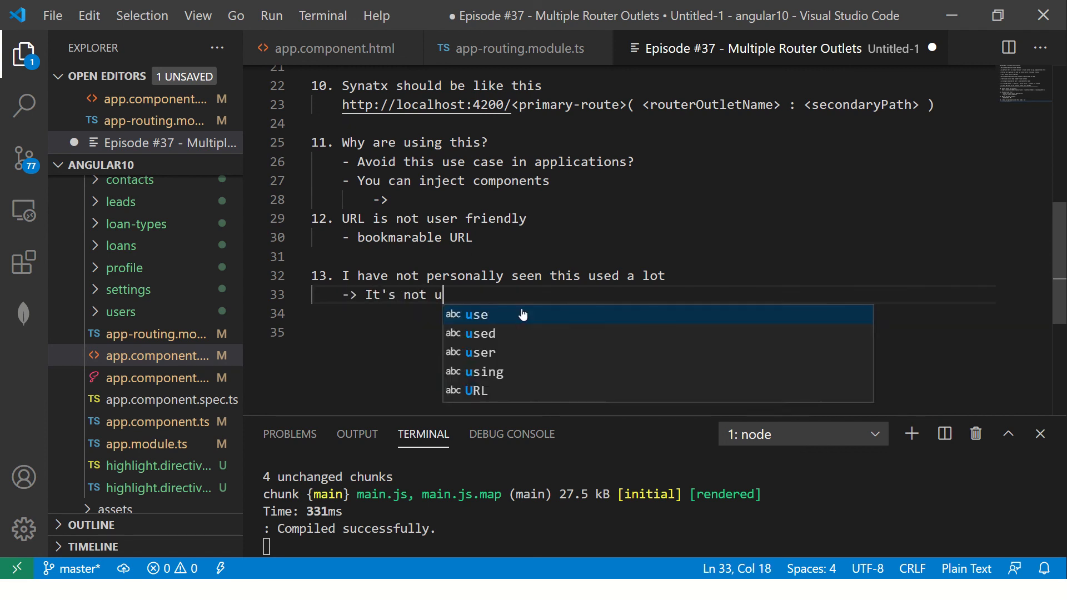
text(sed very)
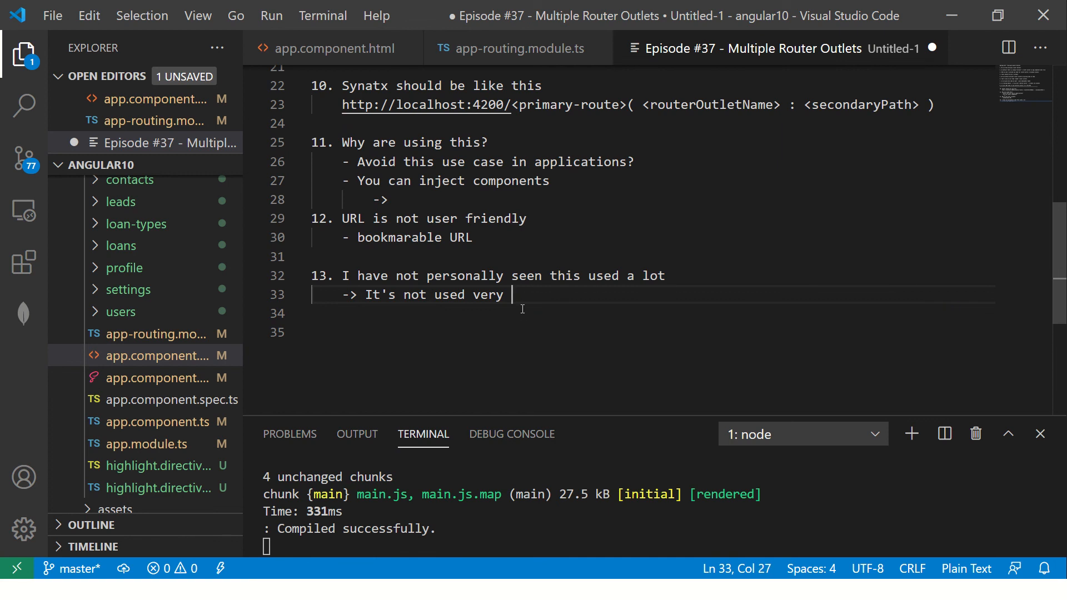
text(much)
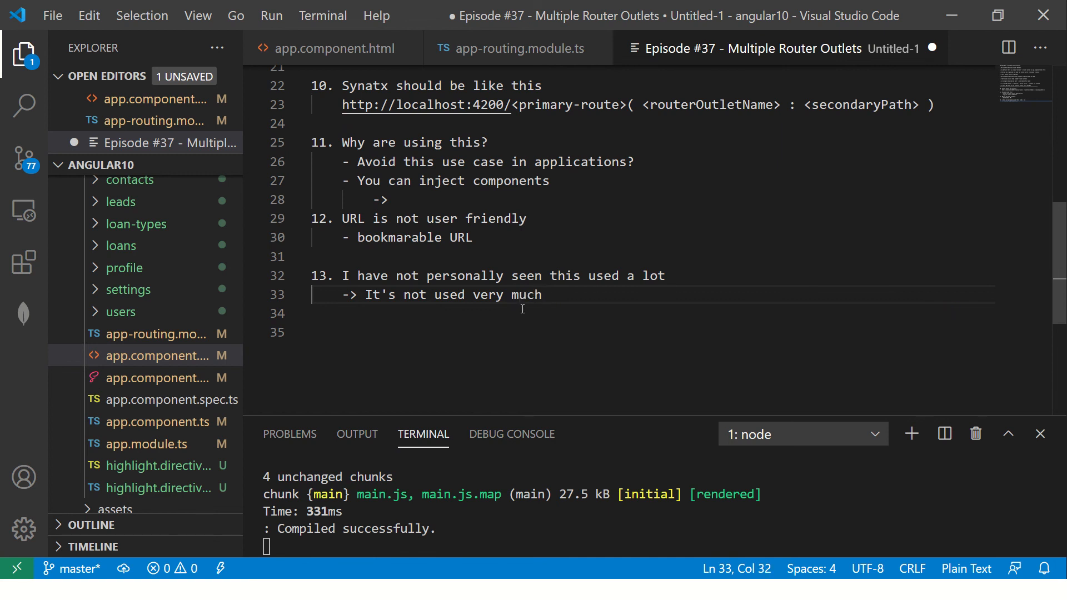
key(enter)
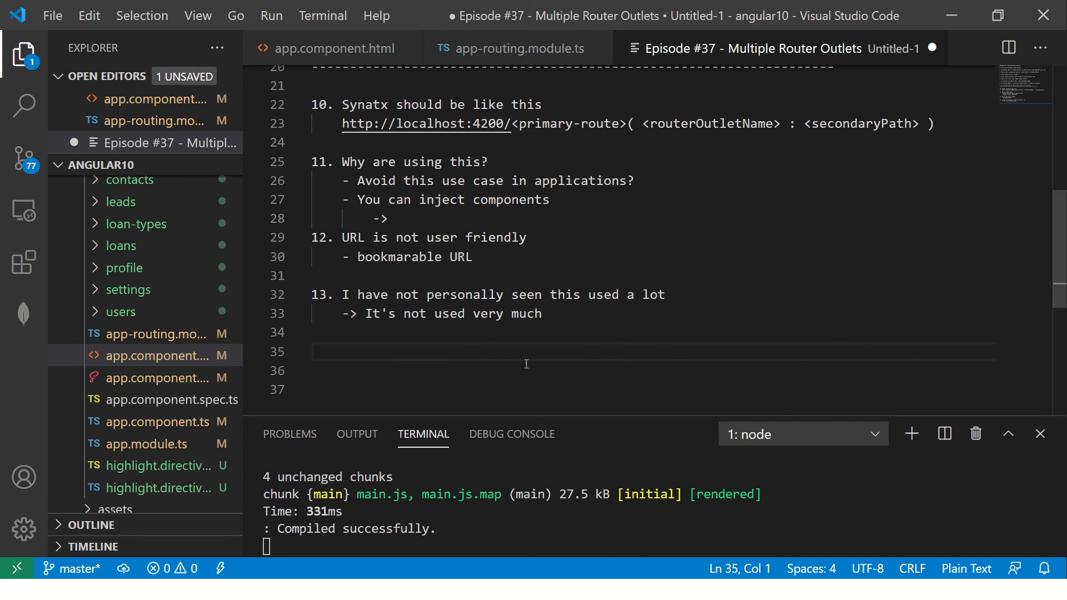
mouse_move(467, 351)
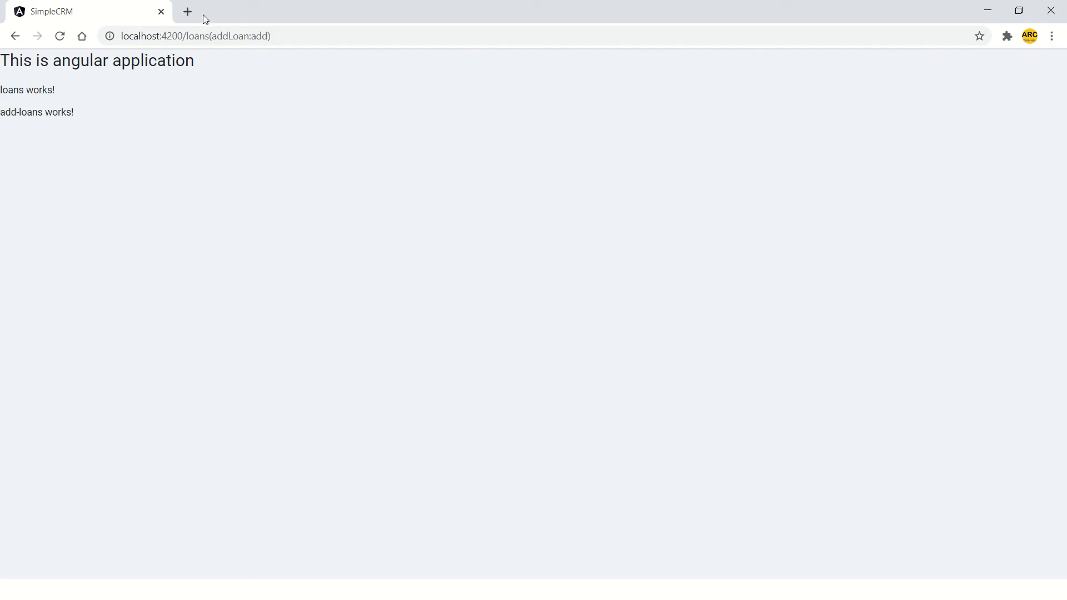
mouse_move(324, 192)
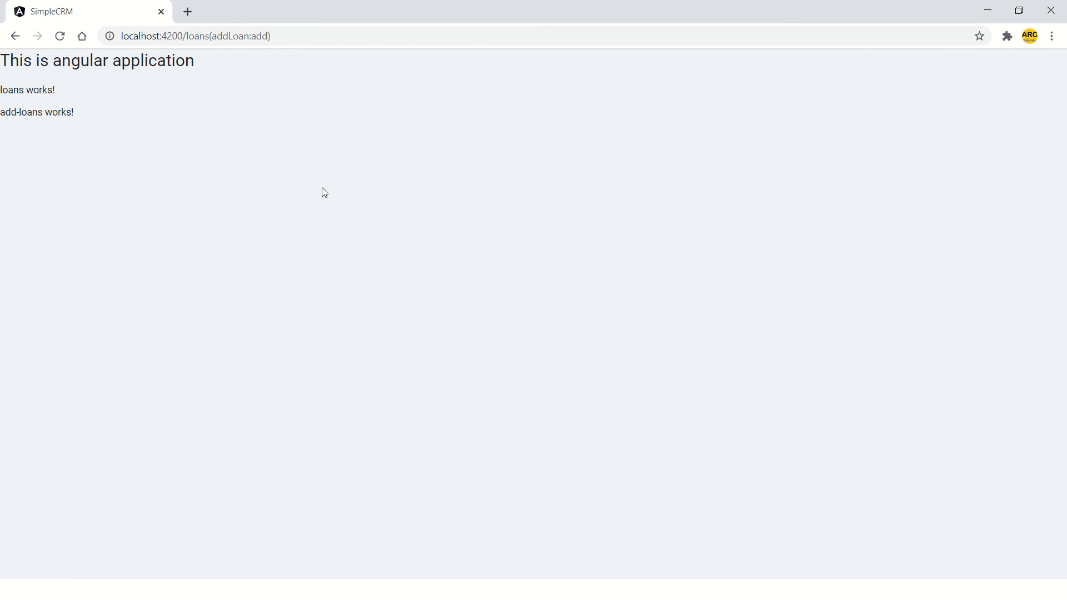
mouse_move(315, 192)
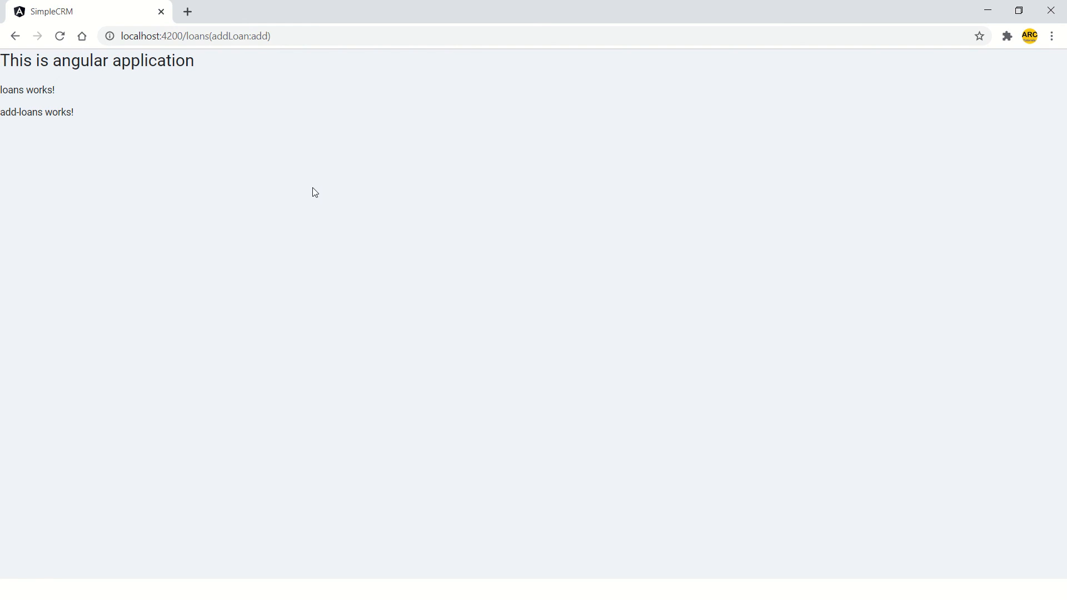